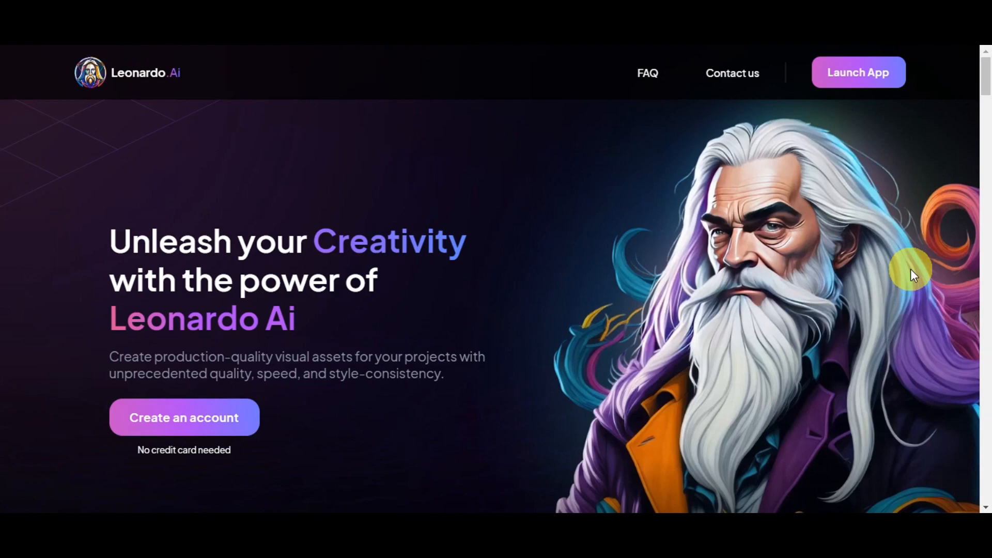
{"action": "mouse_move", "coordinate": [740, 253]}
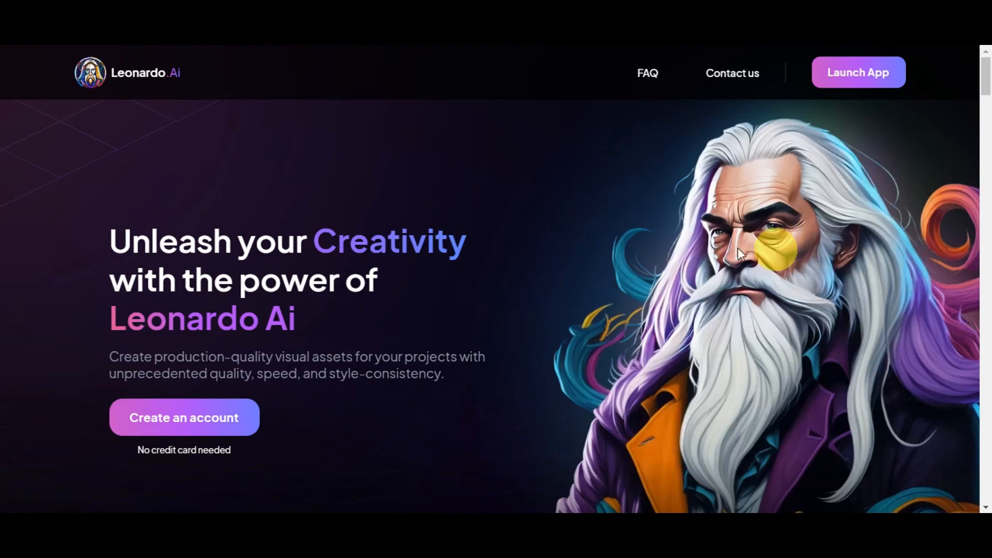
{"action": "mouse_move", "coordinate": [193, 74]}
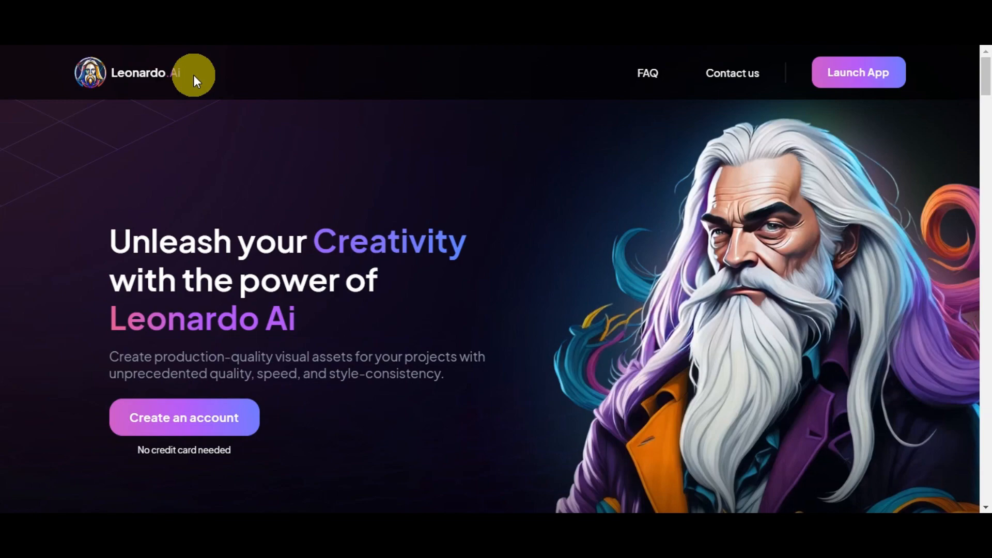
{"action": "mouse_move", "coordinate": [925, 253]}
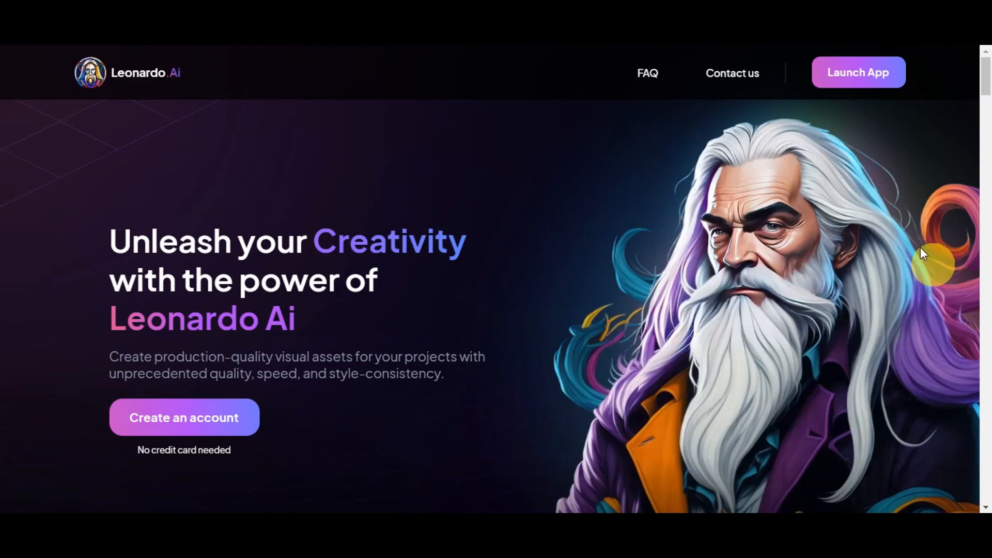
{"action": "mouse_move", "coordinate": [949, 221]}
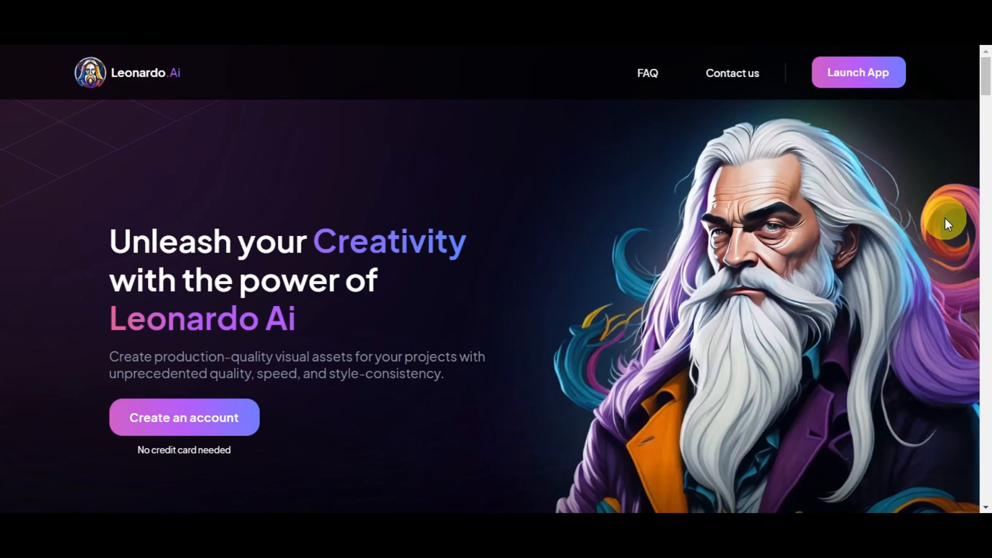
{"action": "mouse_move", "coordinate": [931, 240]}
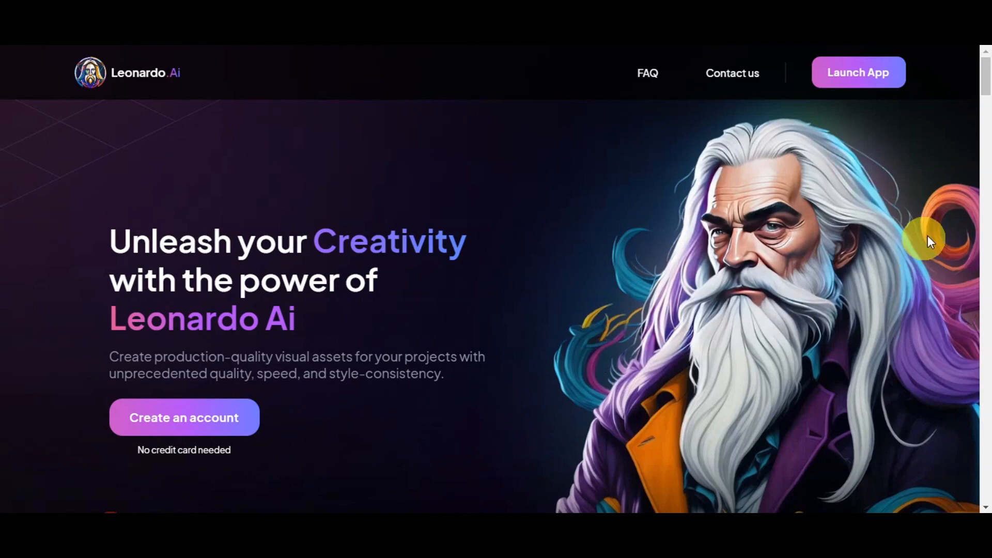
{"action": "mouse_move", "coordinate": [934, 238]}
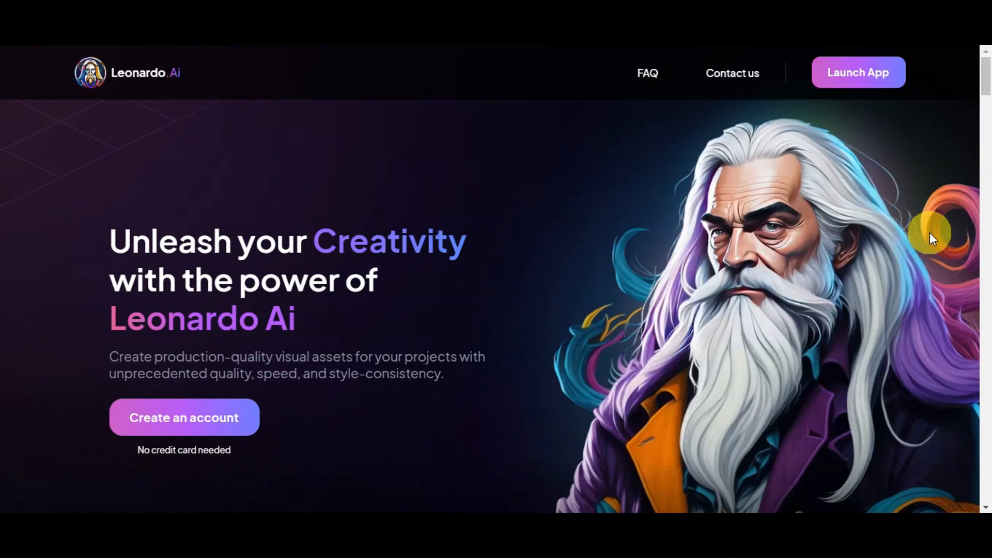
Scroll the landing page down through the Toolkit and Fine-tuned Models sections.
{"action": "scroll", "scroll_direction": "down", "scroll_amount": 3}
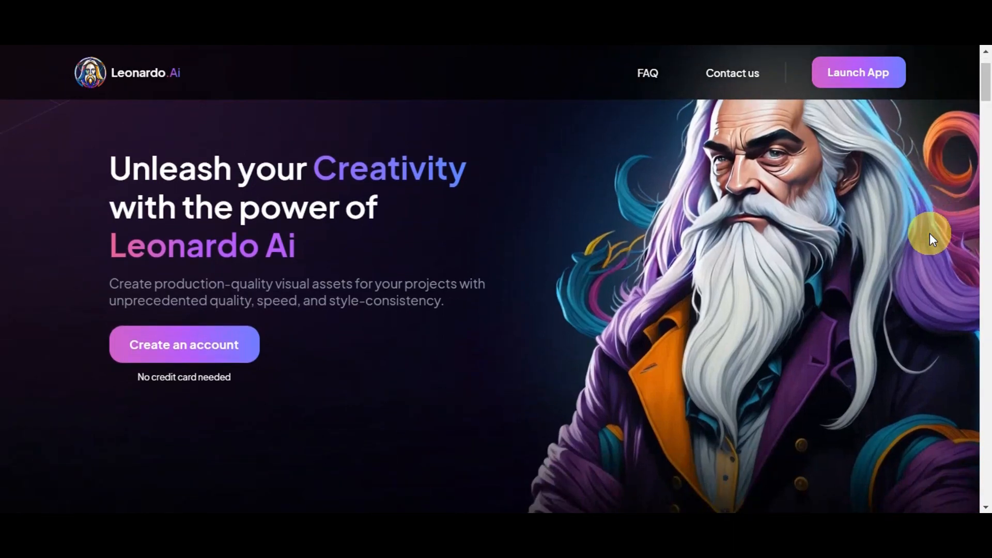
{"action": "scroll", "scroll_direction": "down", "scroll_amount": 3}
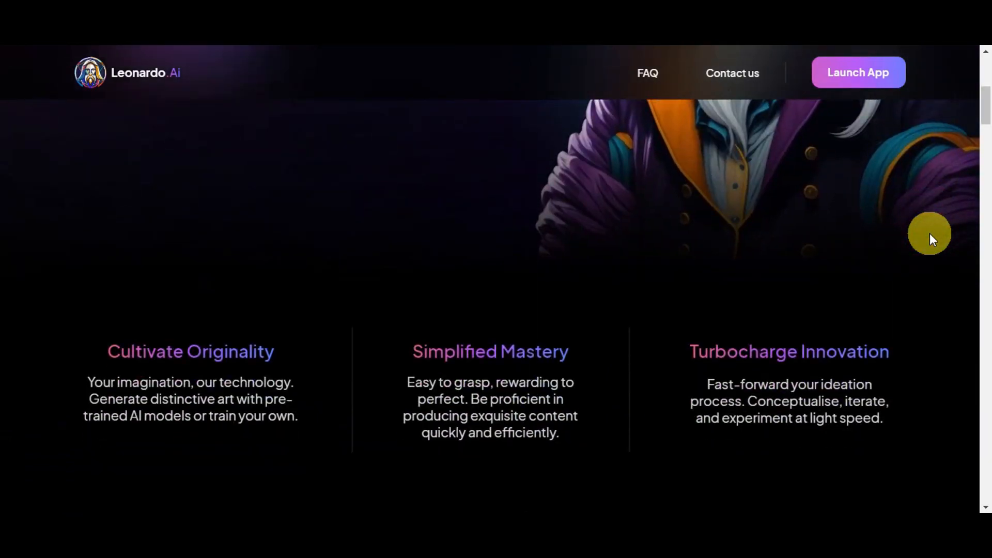
{"action": "scroll", "scroll_direction": "down", "scroll_amount": 3}
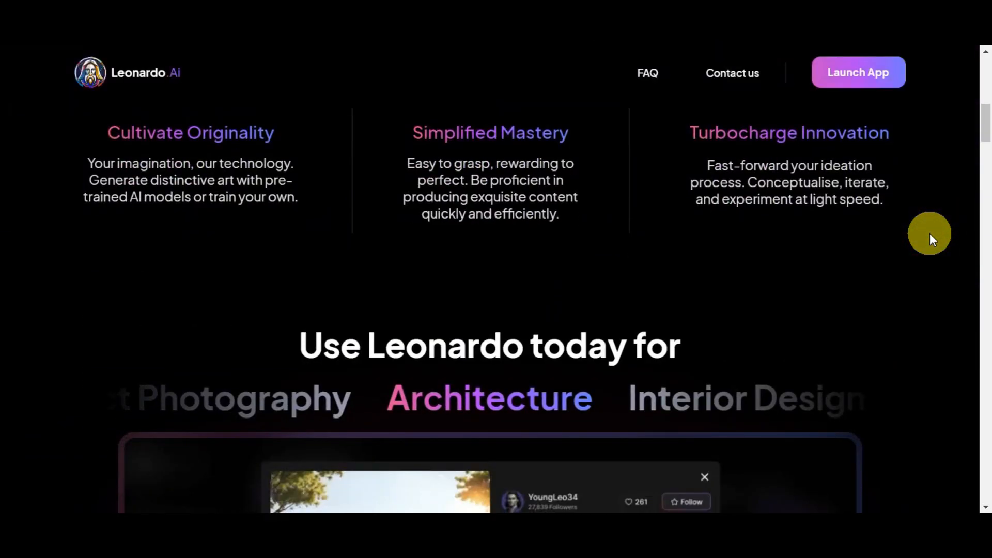
{"action": "scroll", "scroll_direction": "down", "scroll_amount": 3}
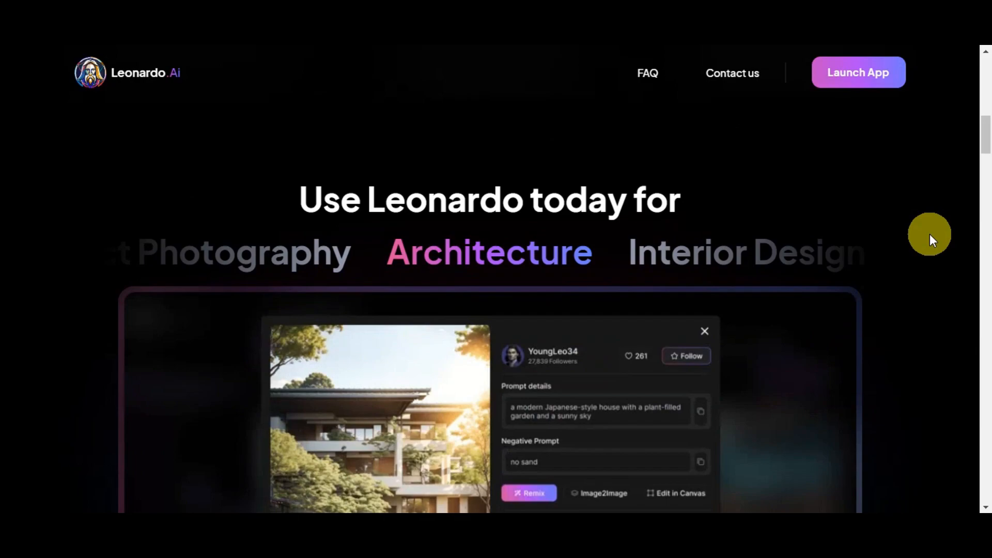
{"action": "scroll", "scroll_direction": "down", "scroll_amount": 3}
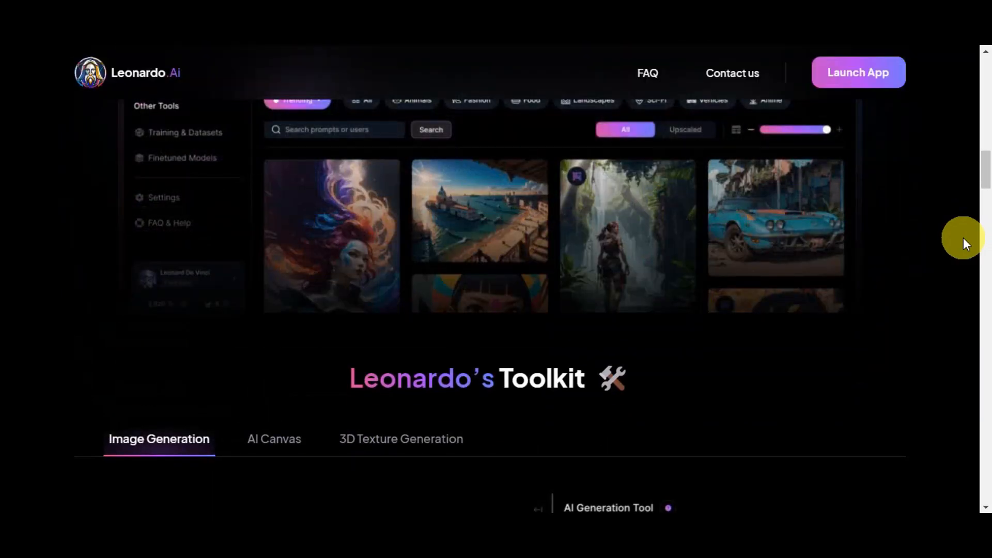
{"action": "scroll", "scroll_direction": "down", "scroll_amount": 3}
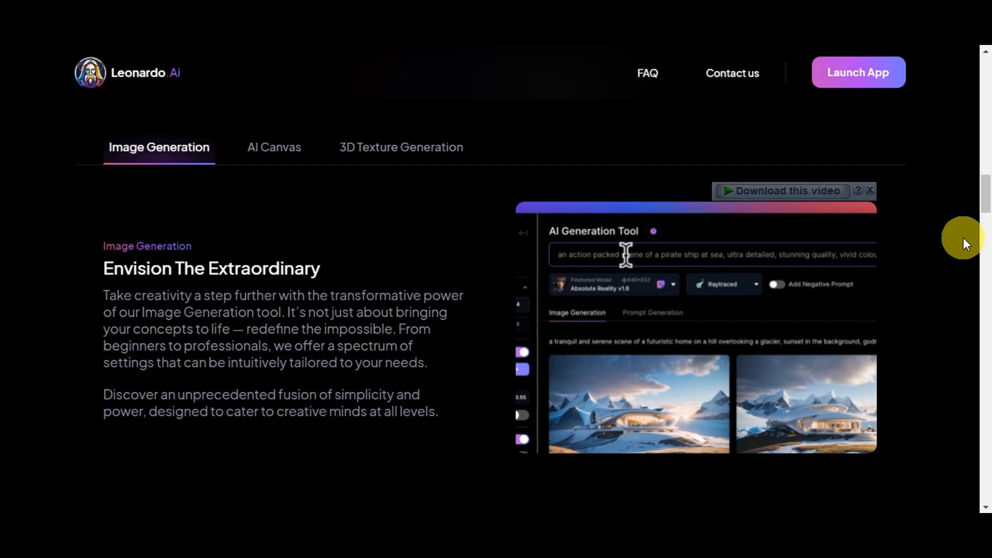
{"action": "scroll", "scroll_direction": "down", "scroll_amount": 3}
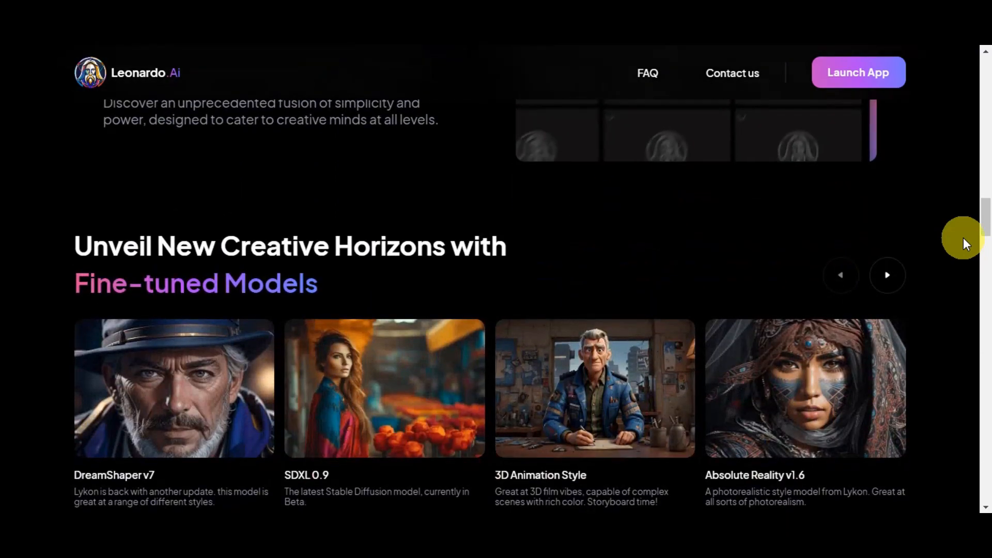
{"action": "scroll", "scroll_direction": "down", "scroll_amount": 3}
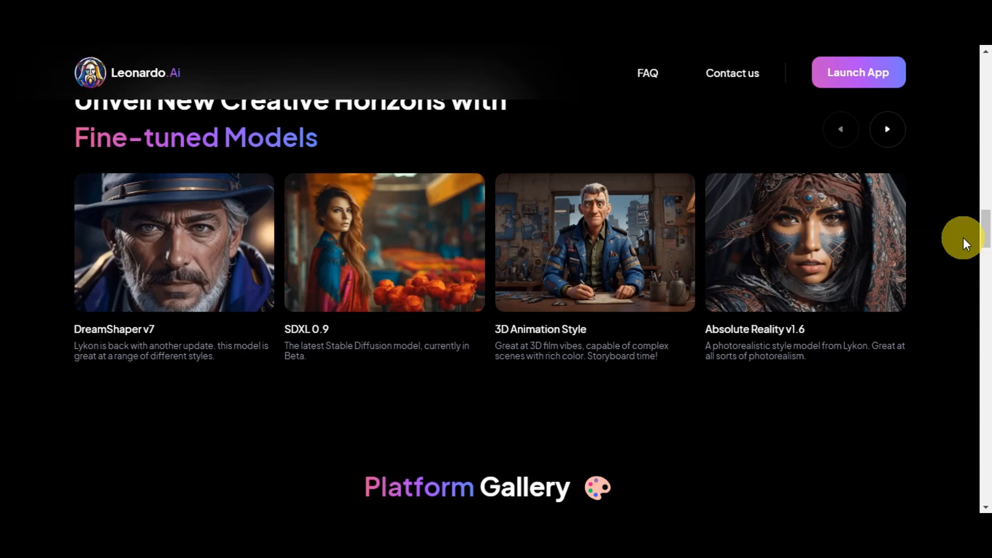
{"action": "scroll", "scroll_direction": "down", "scroll_amount": 3}
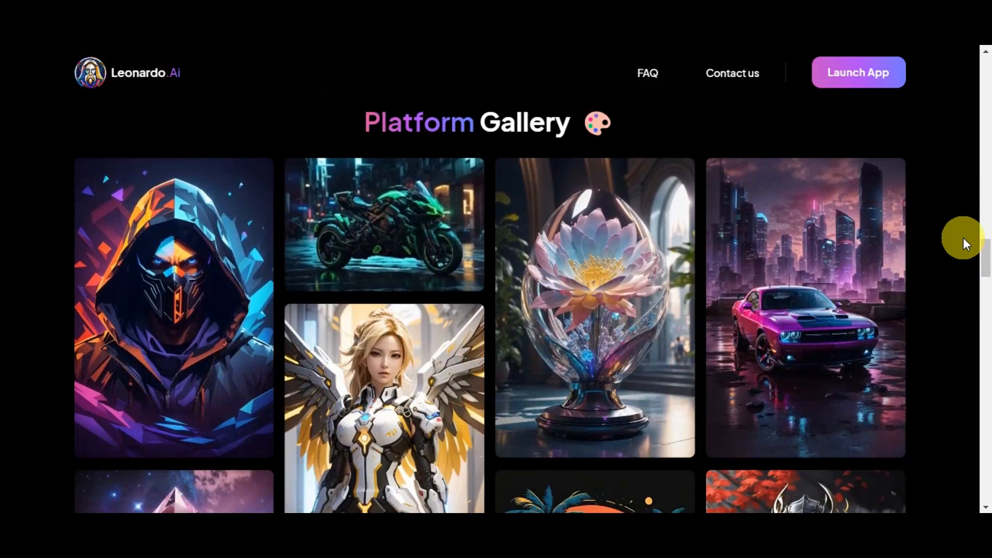
Continue through the Platform Gallery to the end of the list, then move back up.
{"action": "scroll", "scroll_direction": "down", "scroll_amount": 3}
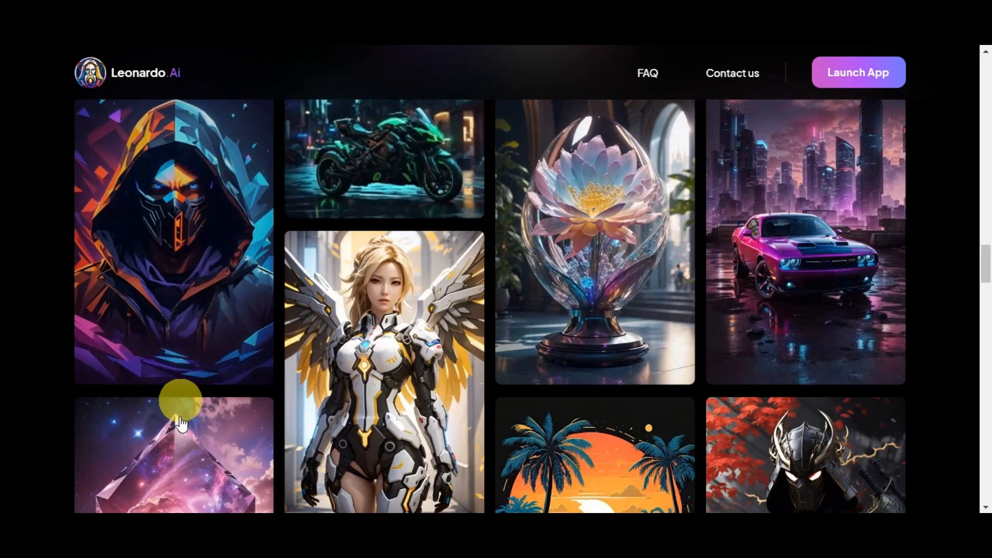
{"action": "scroll", "scroll_direction": "down", "scroll_amount": 3}
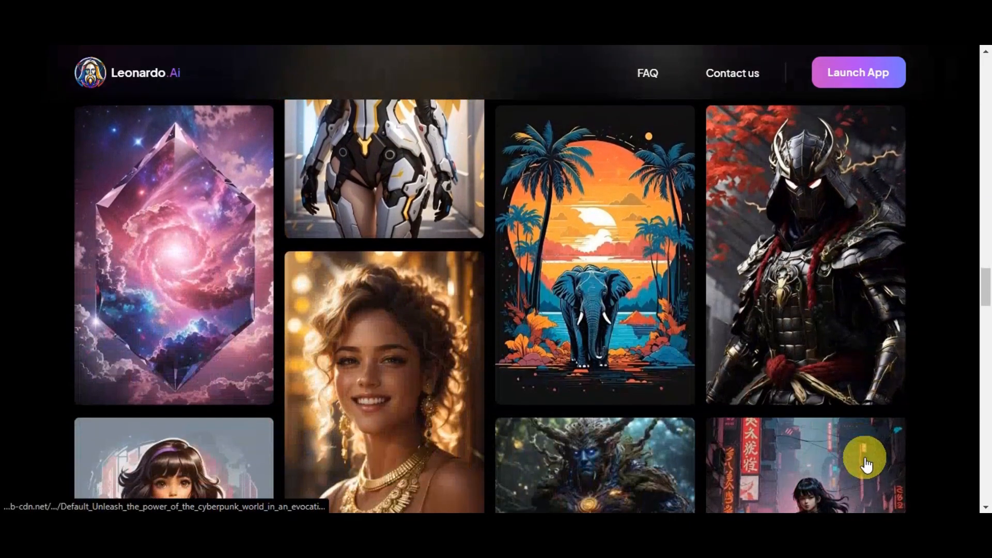
{"action": "scroll", "scroll_direction": "down", "scroll_amount": 3}
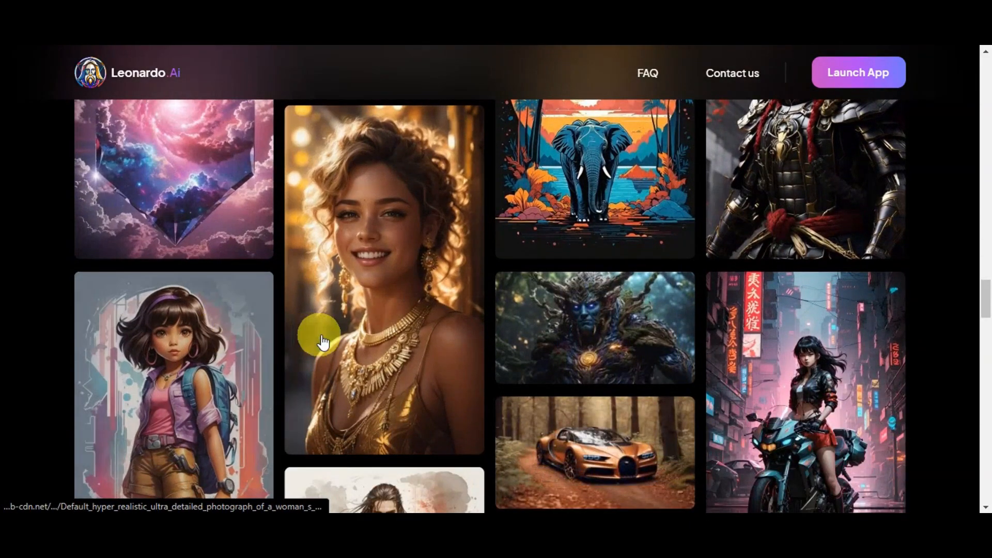
{"action": "mouse_move", "coordinate": [788, 347]}
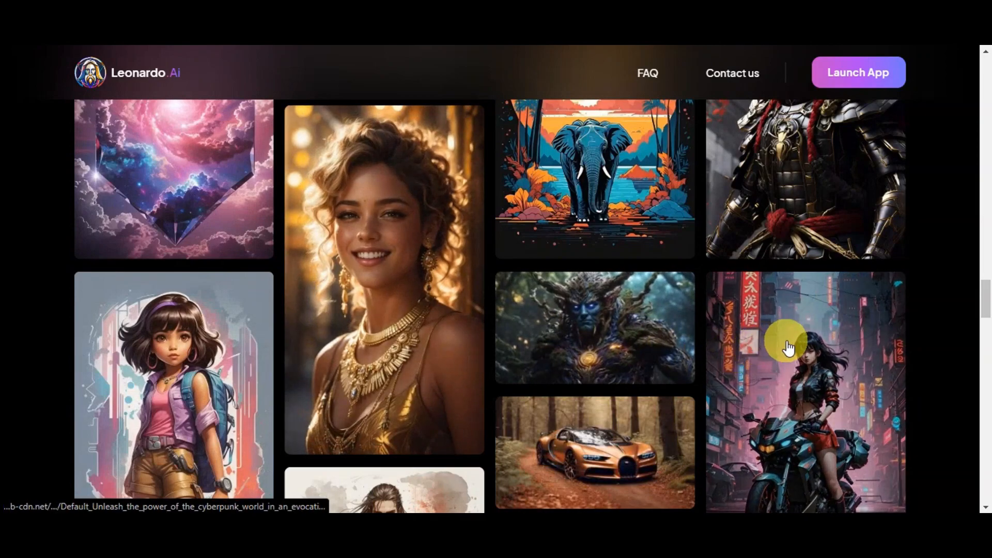
{"action": "scroll", "scroll_direction": "down", "scroll_amount": 3}
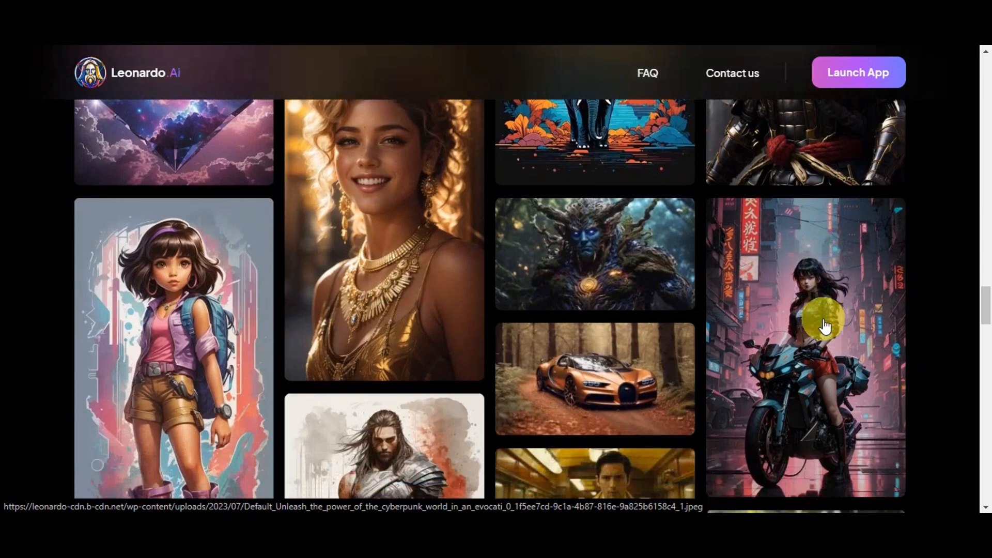
{"action": "scroll", "scroll_direction": "down", "scroll_amount": 3}
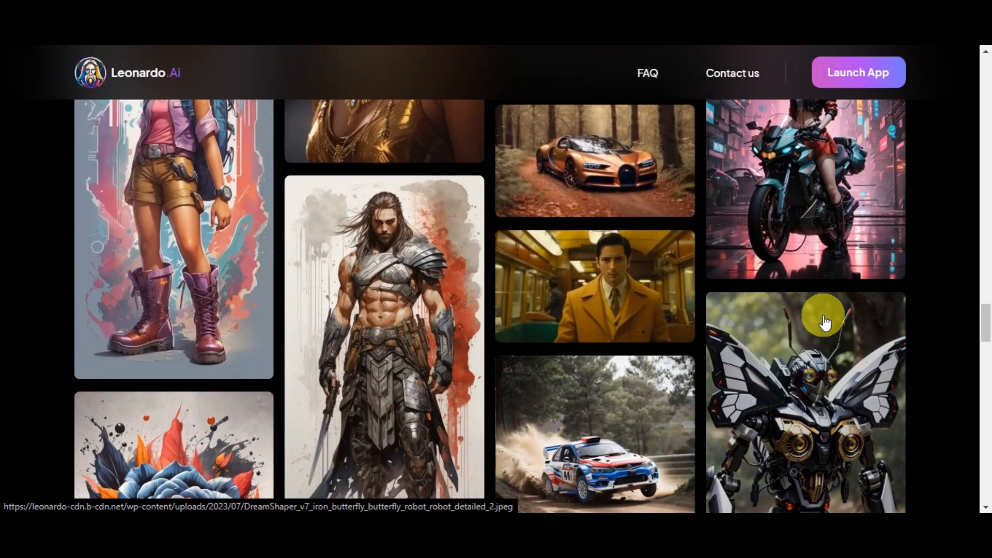
{"action": "scroll", "scroll_direction": "down", "scroll_amount": 3}
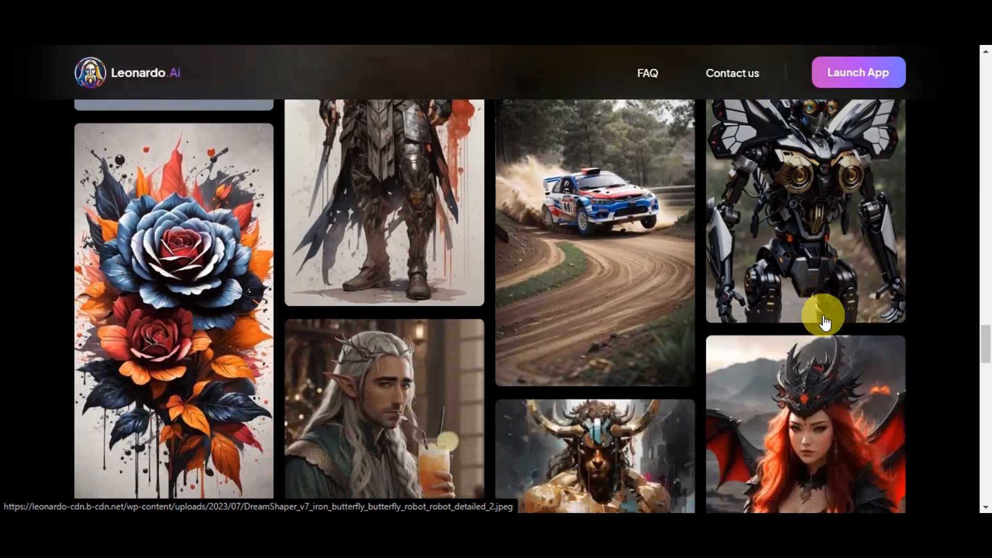
{"action": "scroll", "scroll_direction": "up", "scroll_amount": 3}
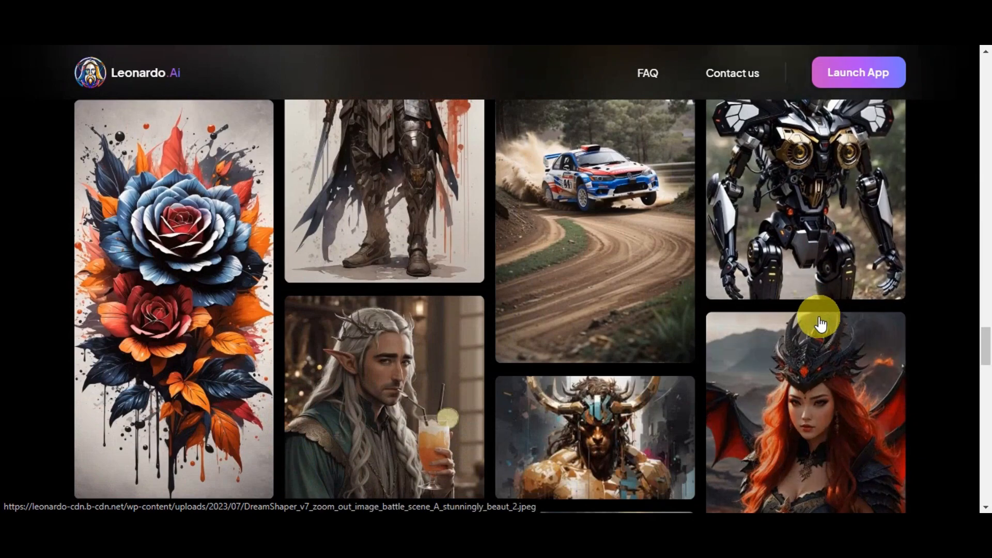
{"action": "scroll", "scroll_direction": "down", "scroll_amount": 3}
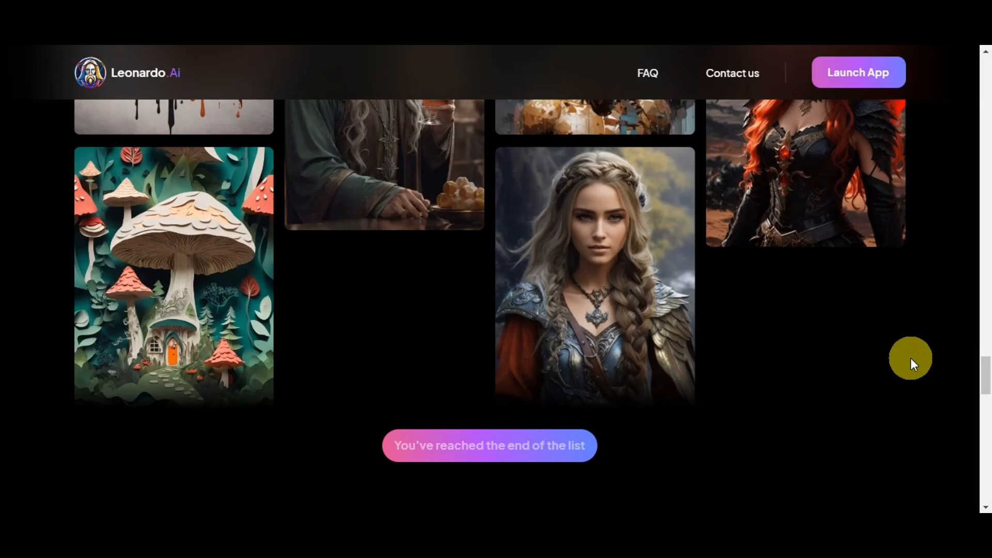
{"action": "scroll", "scroll_direction": "up", "scroll_amount": 3}
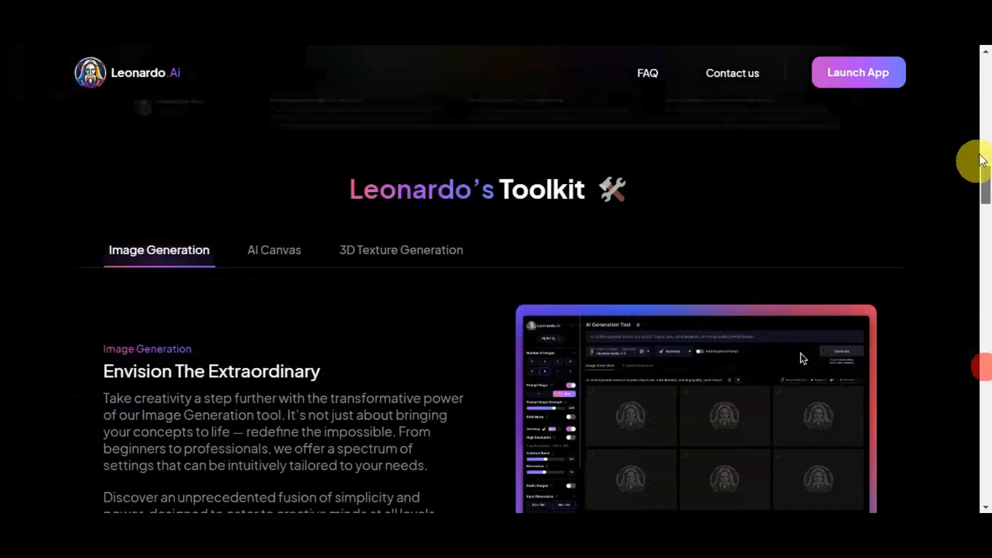
{"action": "scroll", "scroll_direction": "up", "scroll_amount": 3}
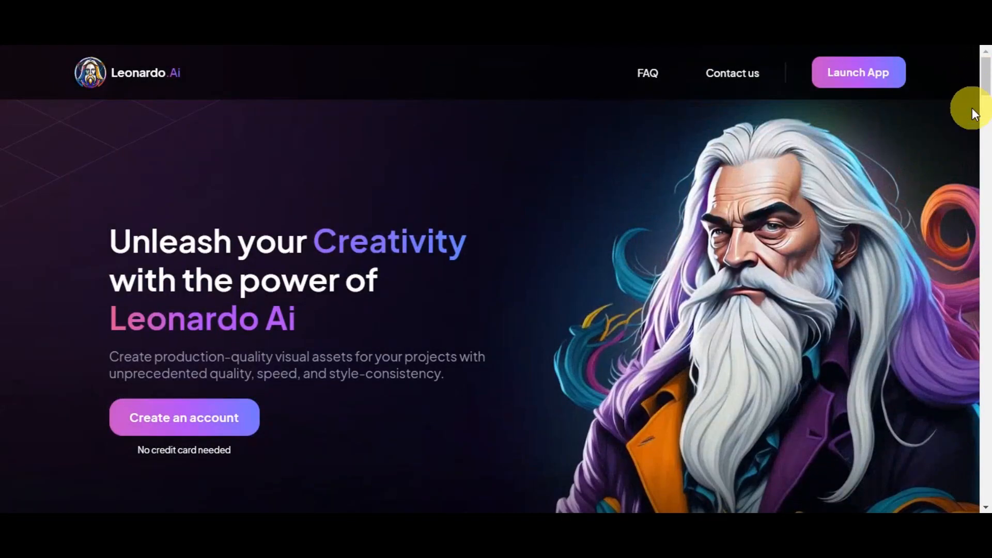
{"action": "mouse_move", "coordinate": [467, 273]}
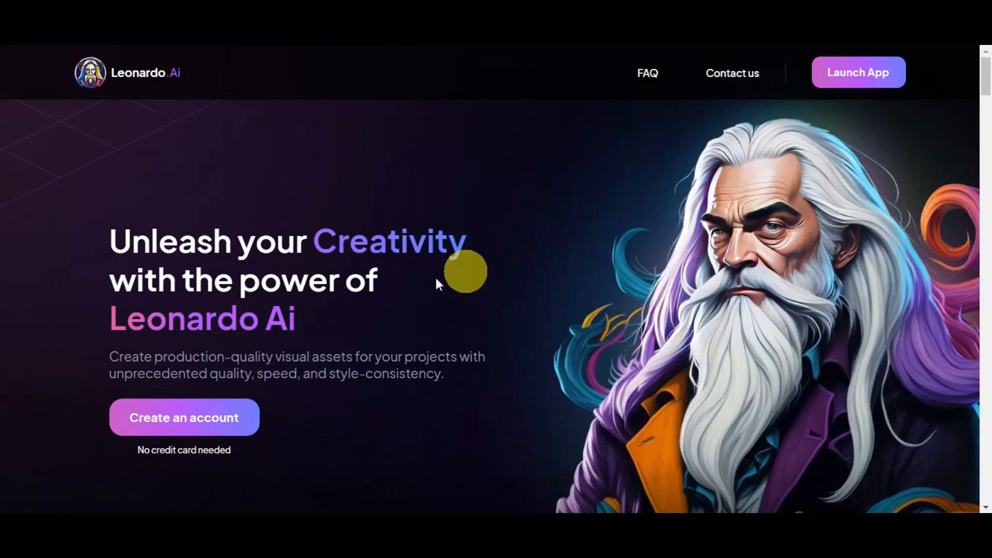
{"action": "mouse_move", "coordinate": [224, 430]}
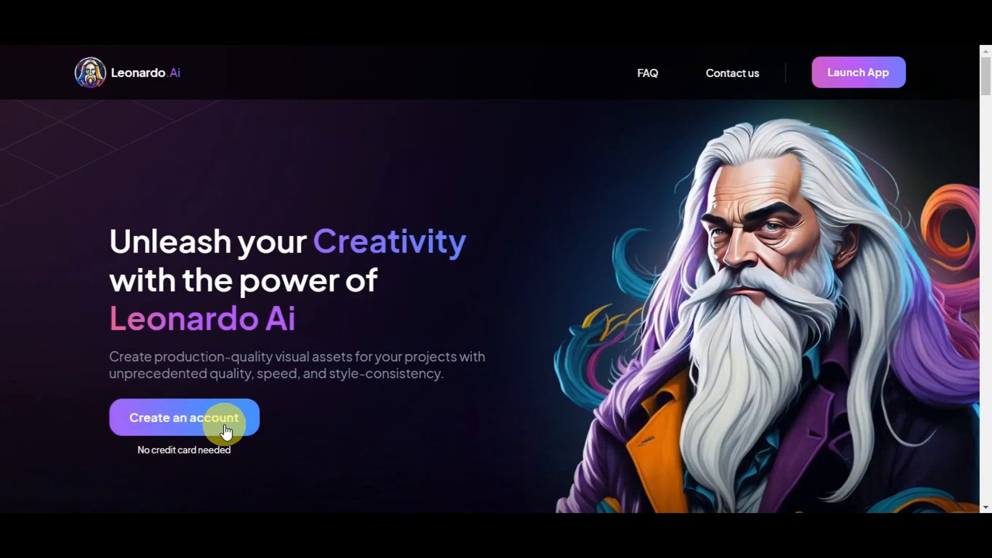
{"action": "mouse_move", "coordinate": [239, 455]}
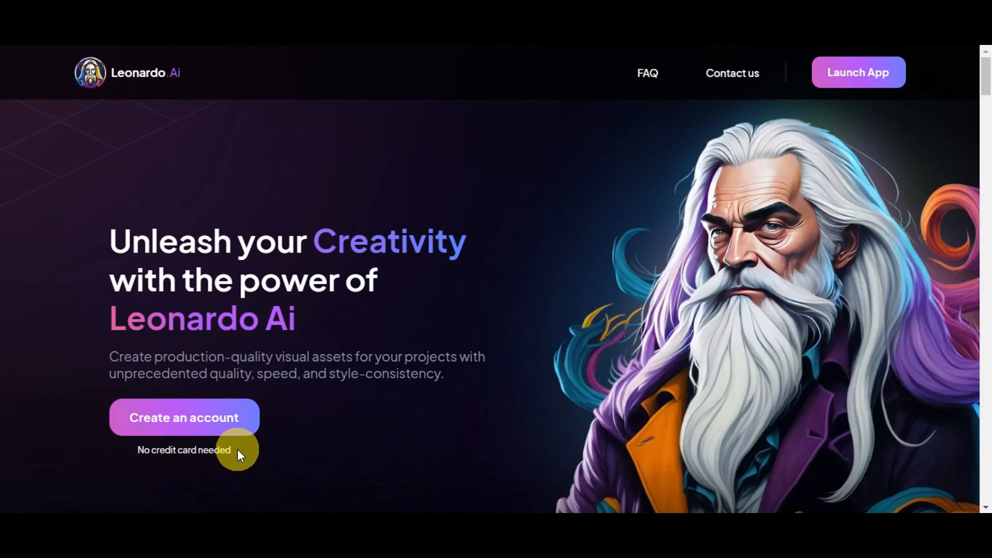
Start account creation to show the whitelist / early-access registration popup.
{"action": "left_click", "coordinate": [184, 417]}
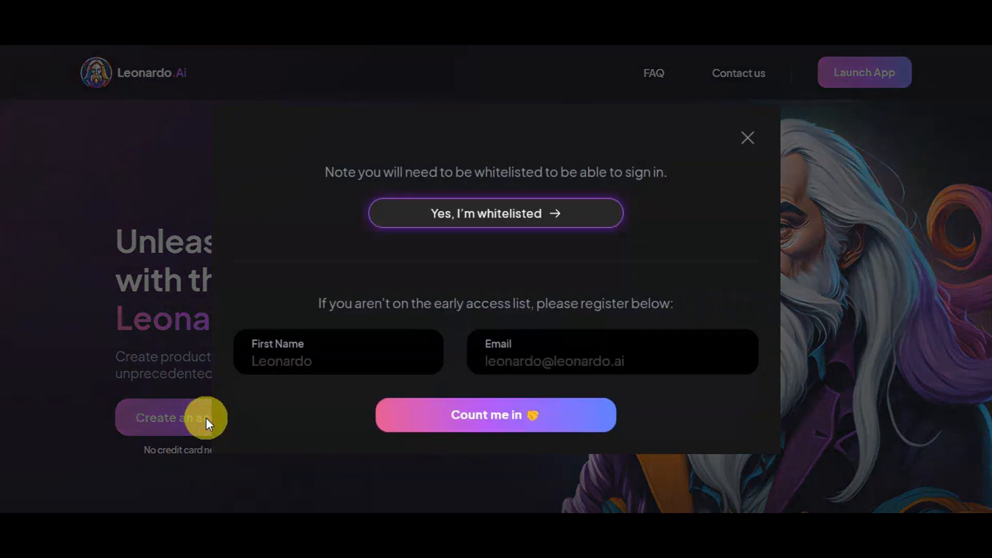
{"action": "mouse_move", "coordinate": [555, 172]}
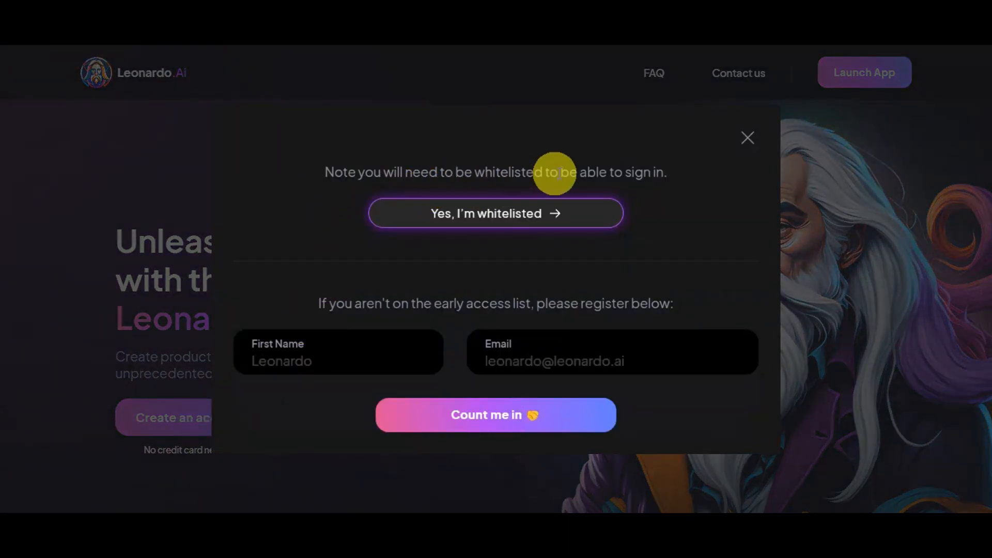
{"action": "mouse_move", "coordinate": [641, 178]}
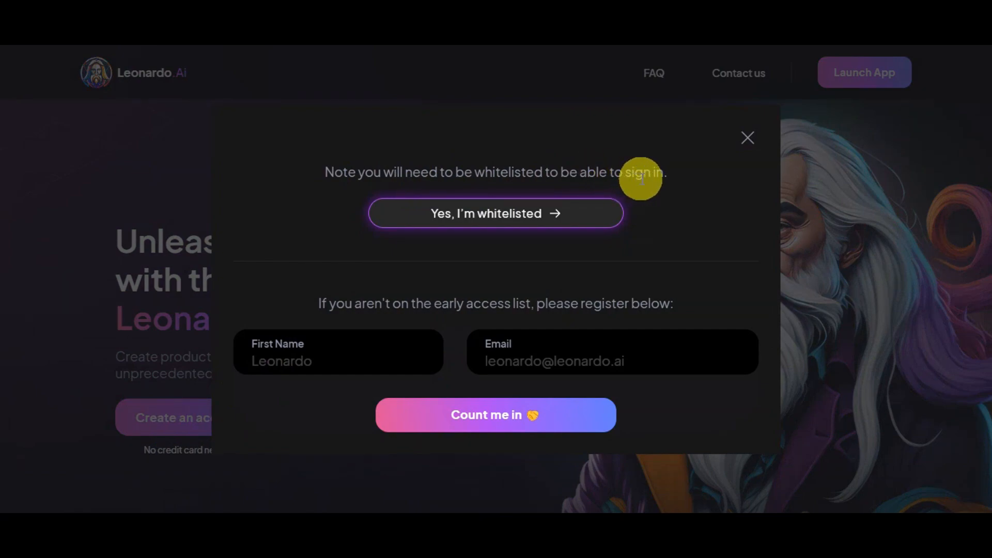
{"action": "mouse_move", "coordinate": [518, 306]}
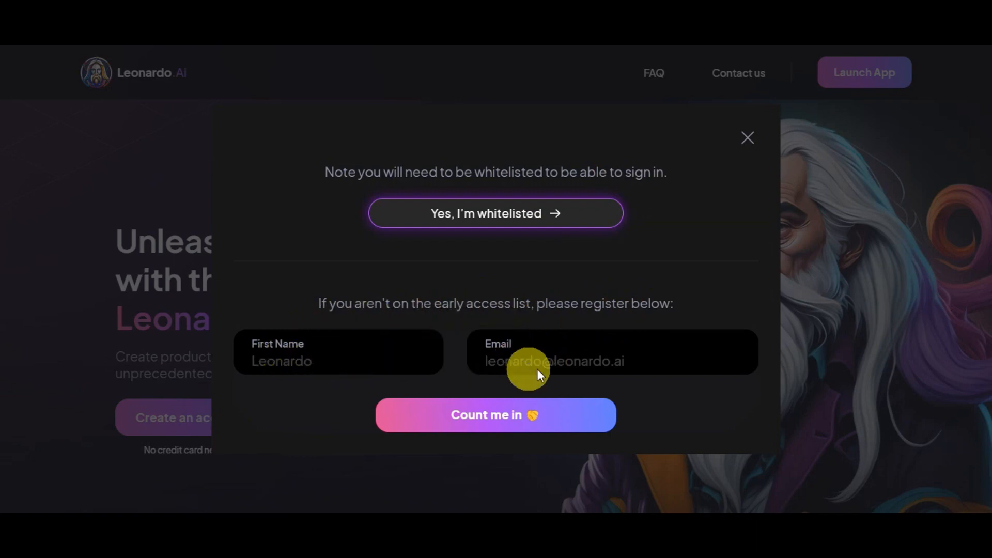
{"action": "mouse_move", "coordinate": [475, 420]}
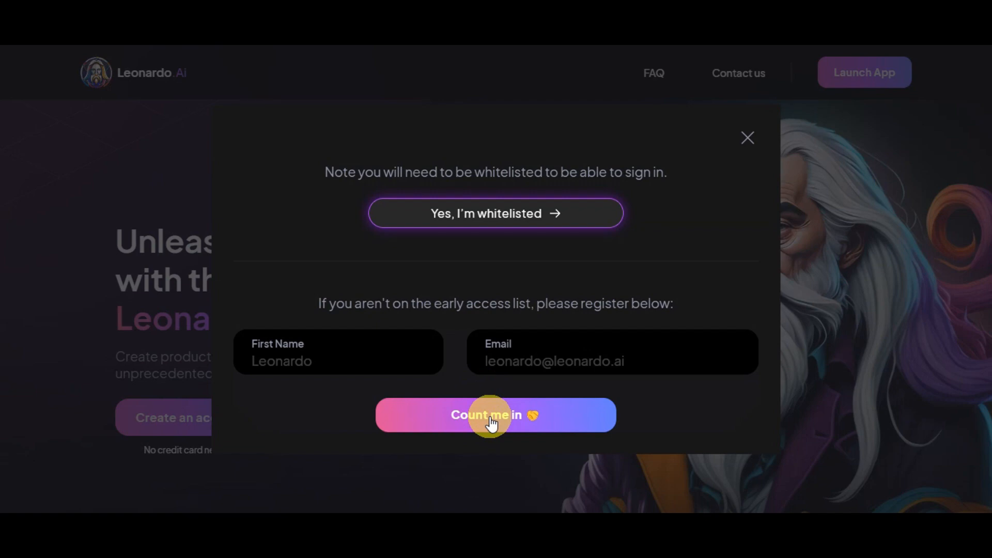
{"action": "mouse_move", "coordinate": [551, 213]}
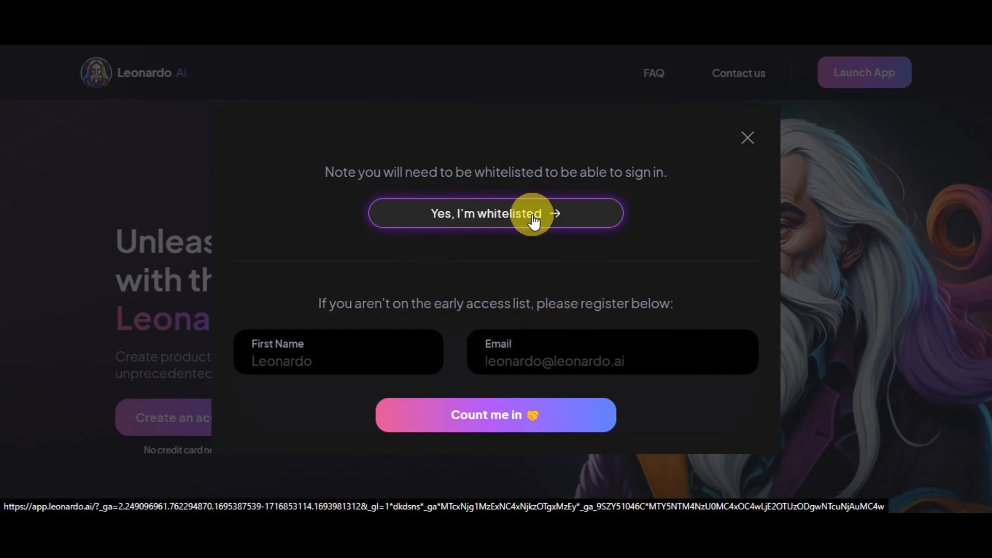
Confirm 'Yes, I'm whitelisted' and look over the Apple, Google, Microsoft and email login options.
{"action": "left_click", "coordinate": [496, 213]}
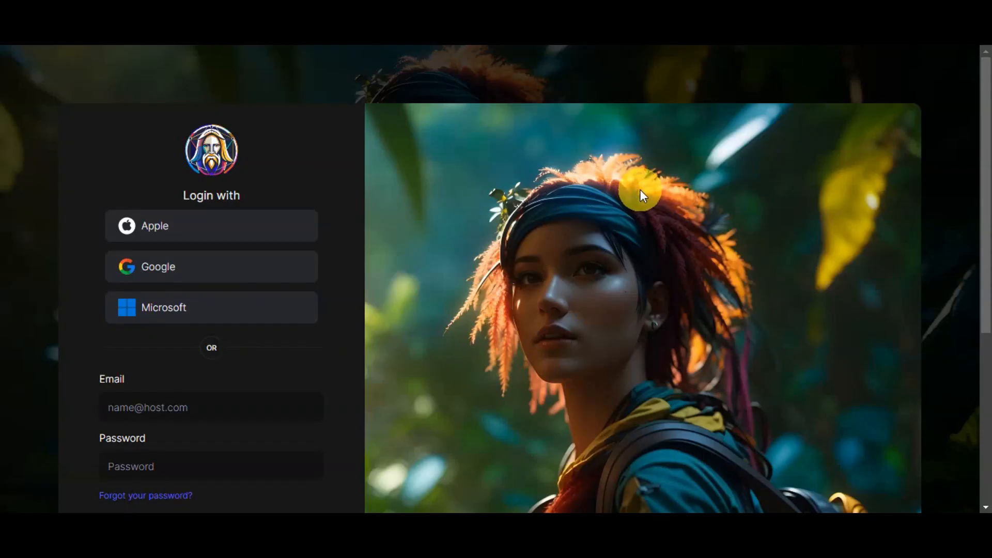
{"action": "mouse_move", "coordinate": [572, 185]}
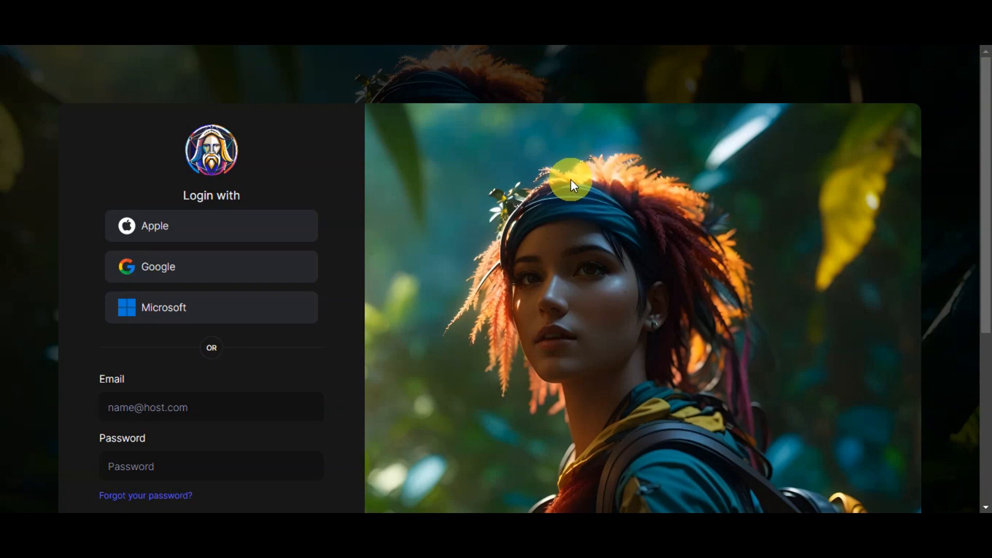
{"action": "mouse_move", "coordinate": [159, 266]}
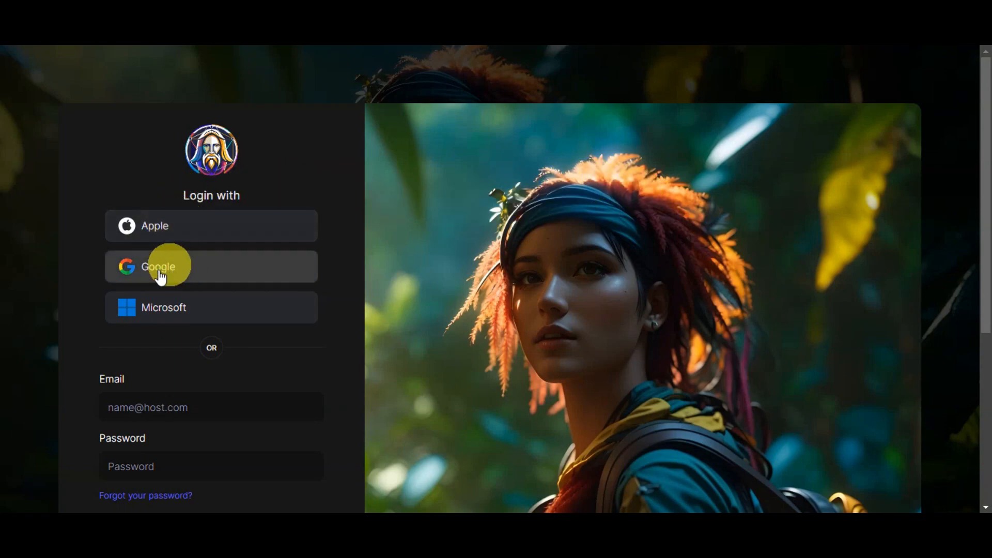
{"action": "scroll", "scroll_direction": "down", "scroll_amount": 3}
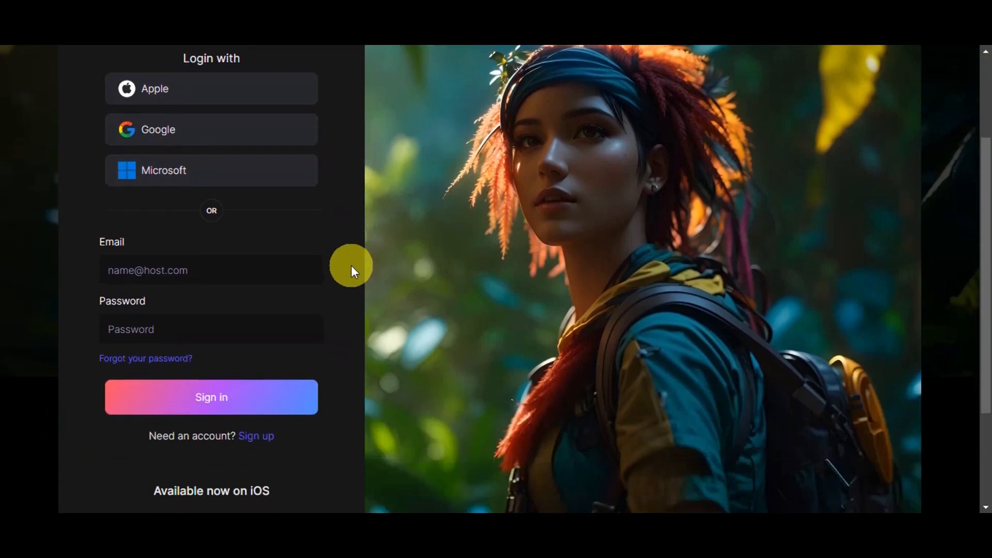
{"action": "scroll", "scroll_direction": "down", "scroll_amount": 3}
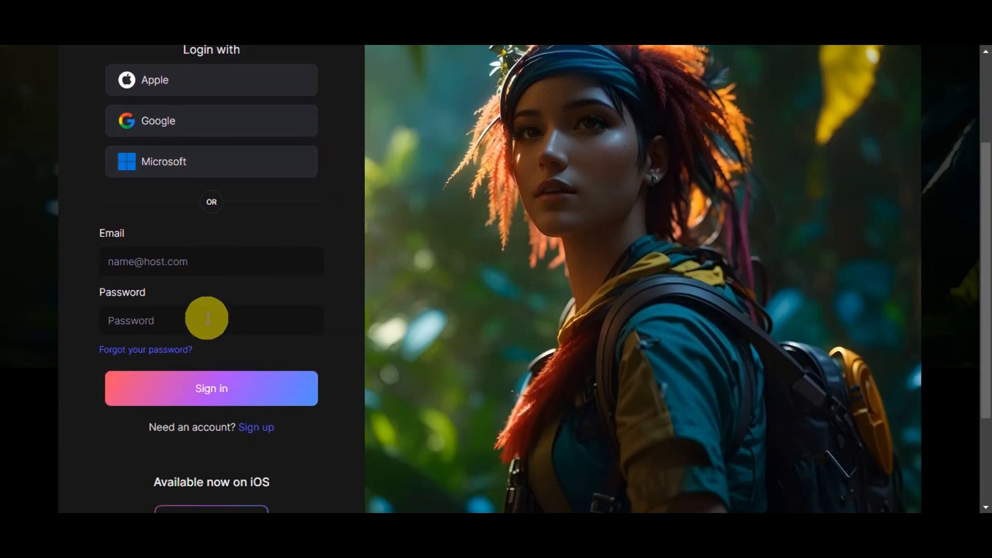
{"action": "mouse_move", "coordinate": [170, 352]}
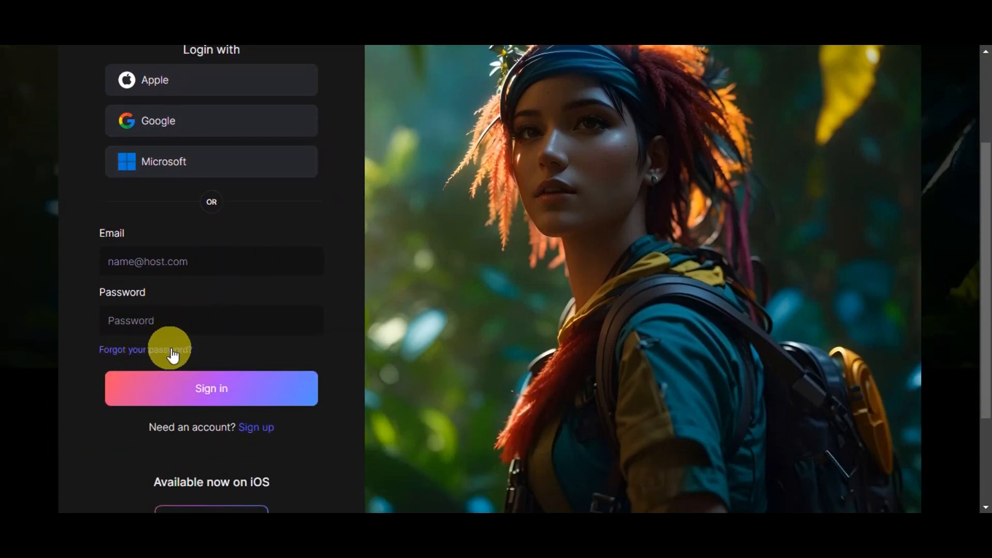
{"action": "mouse_move", "coordinate": [161, 355]}
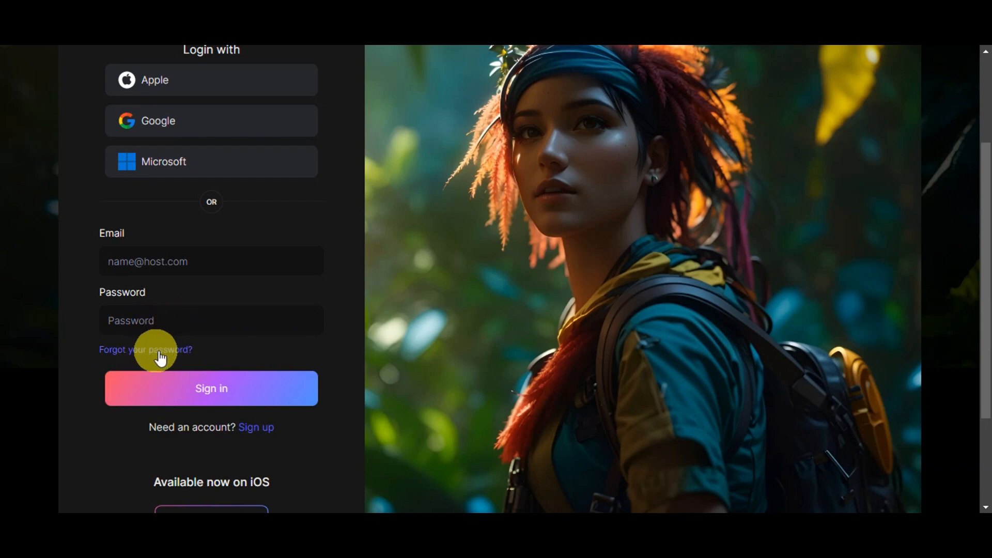
{"action": "mouse_move", "coordinate": [373, 266]}
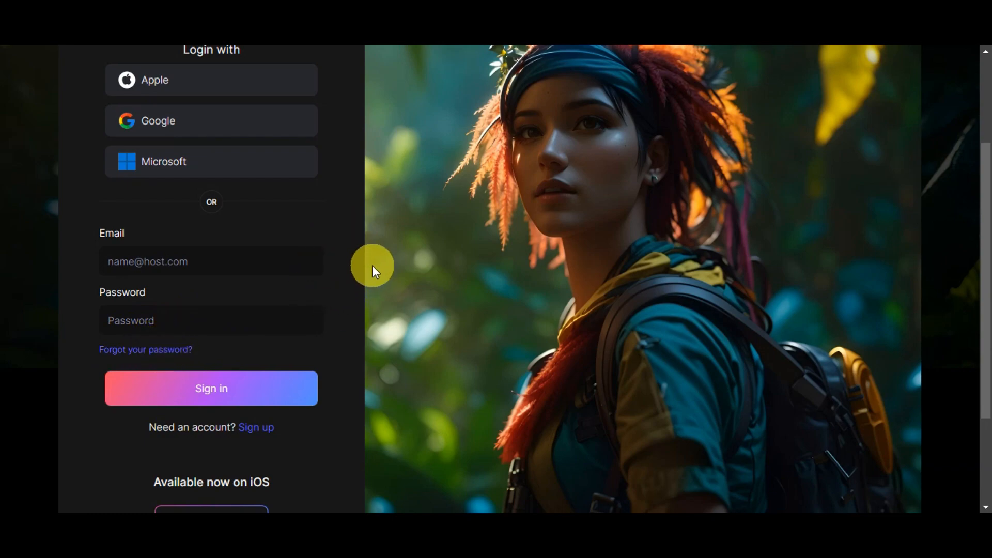
{"action": "scroll", "scroll_direction": "down", "scroll_amount": 3}
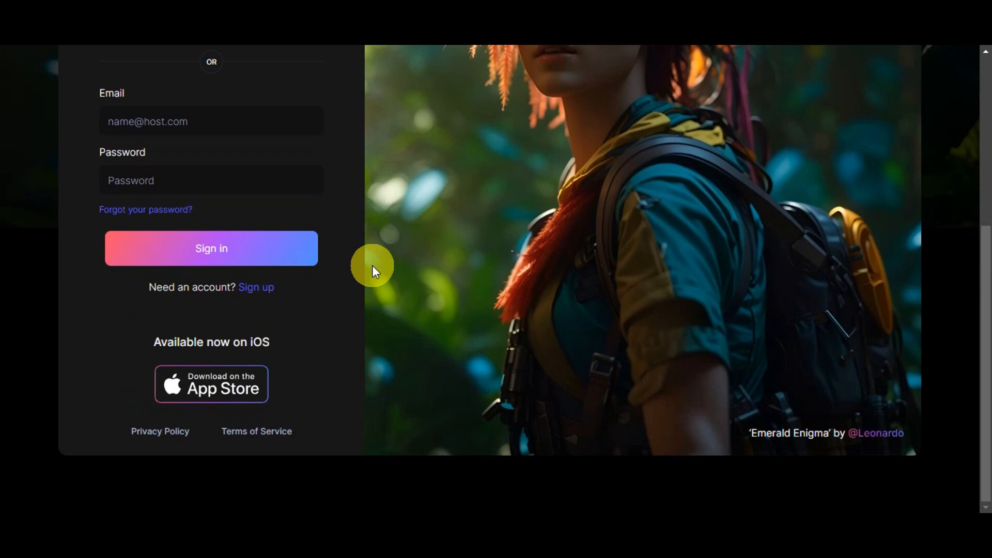
{"action": "mouse_move", "coordinate": [199, 298]}
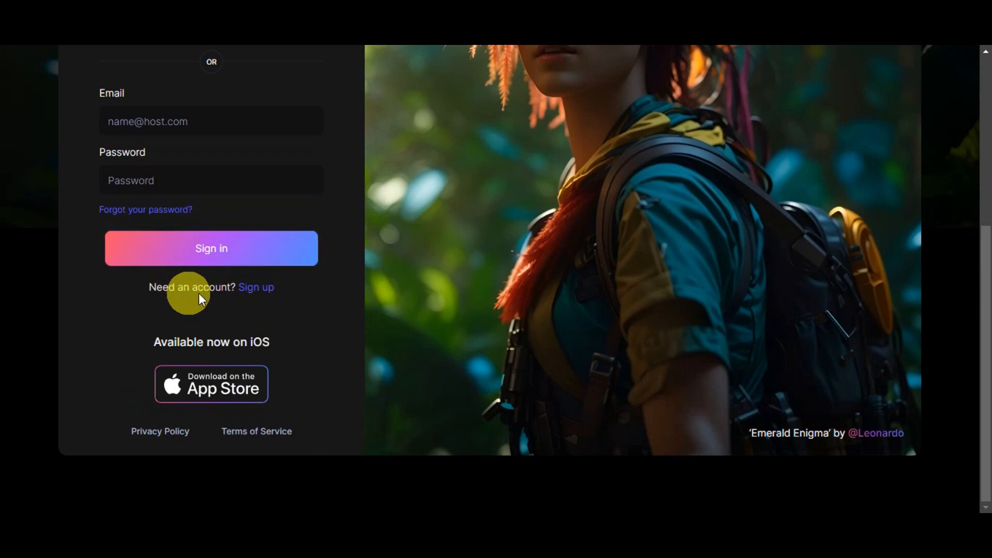
{"action": "mouse_move", "coordinate": [255, 286]}
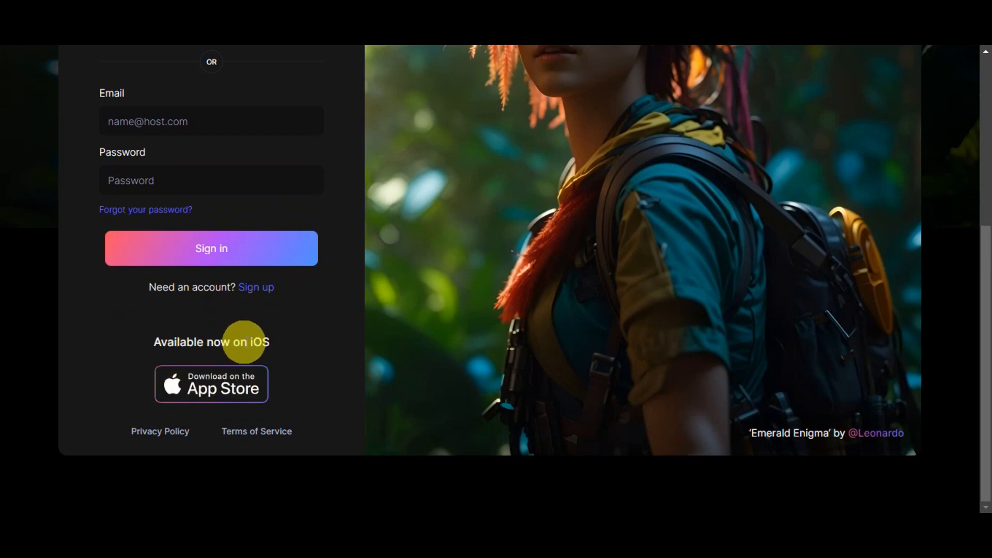
{"action": "mouse_move", "coordinate": [238, 390]}
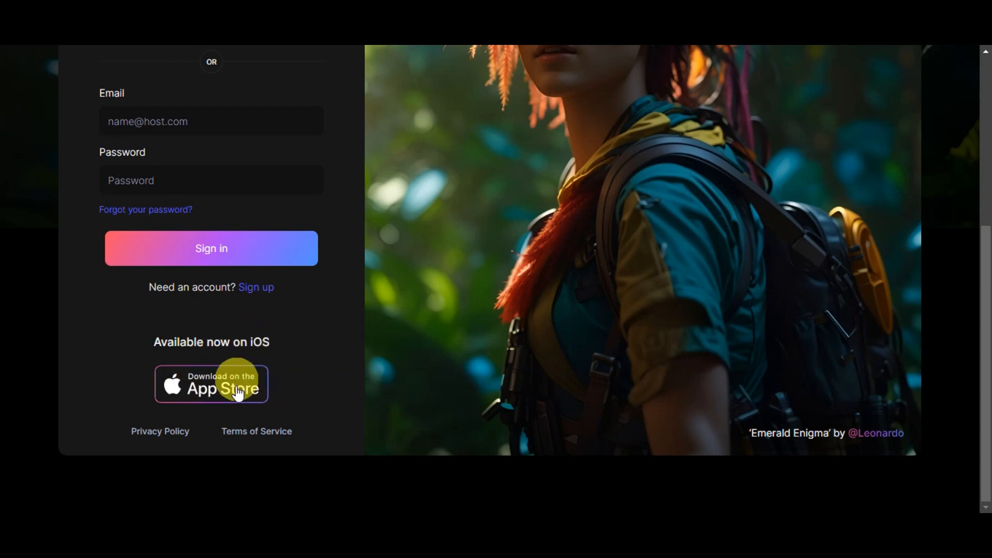
{"action": "mouse_move", "coordinate": [159, 431]}
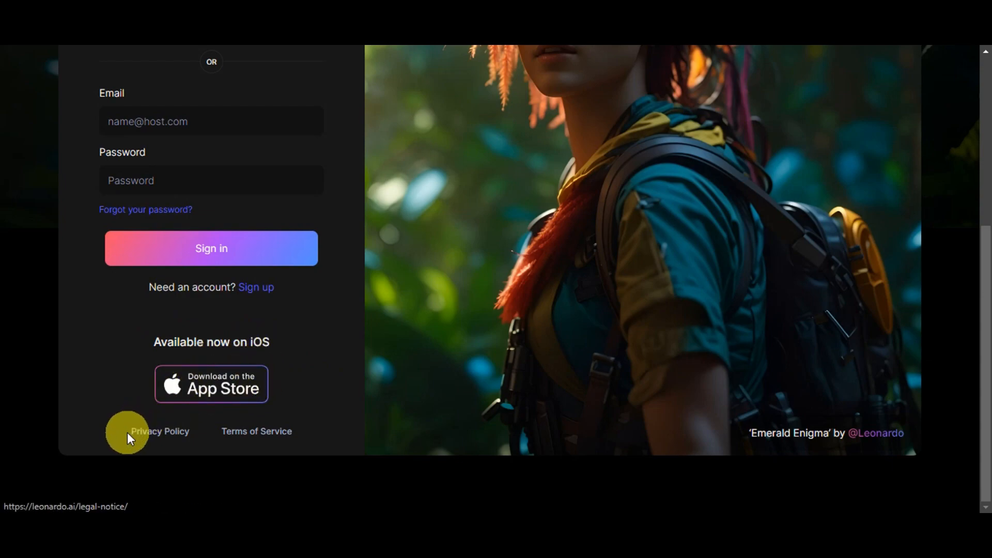
{"action": "mouse_move", "coordinate": [225, 440]}
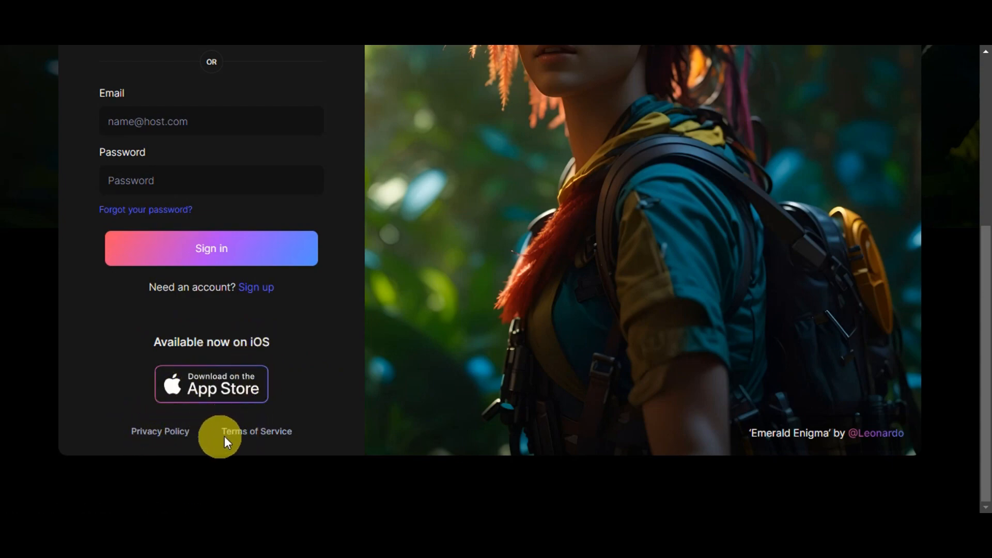
{"action": "scroll", "scroll_direction": "up", "scroll_amount": 3}
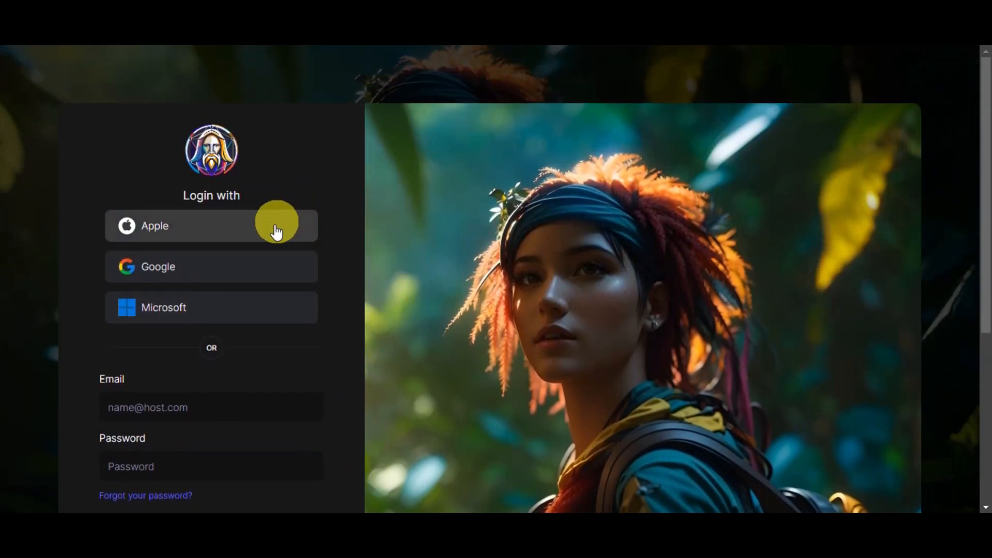
{"action": "mouse_move", "coordinate": [347, 304]}
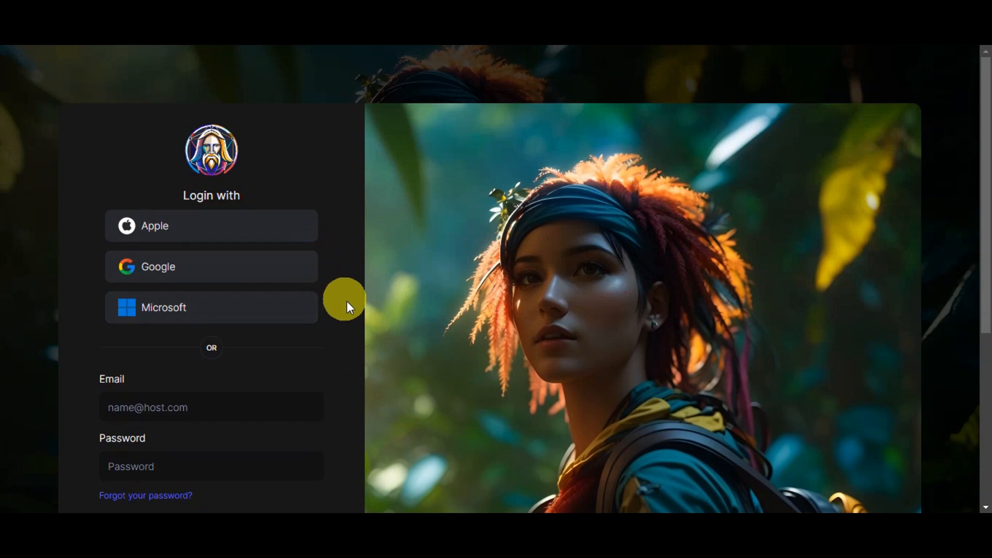
{"action": "mouse_move", "coordinate": [249, 267]}
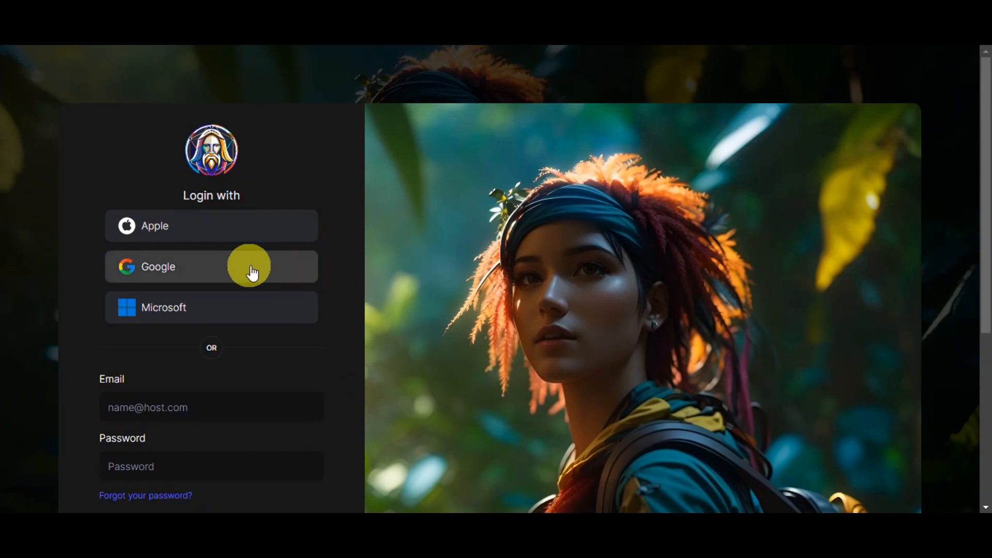
Sign in with Google and advance the Featured Models carousel to Spirit Creatures and Pixel Art.
{"action": "left_click", "coordinate": [211, 267]}
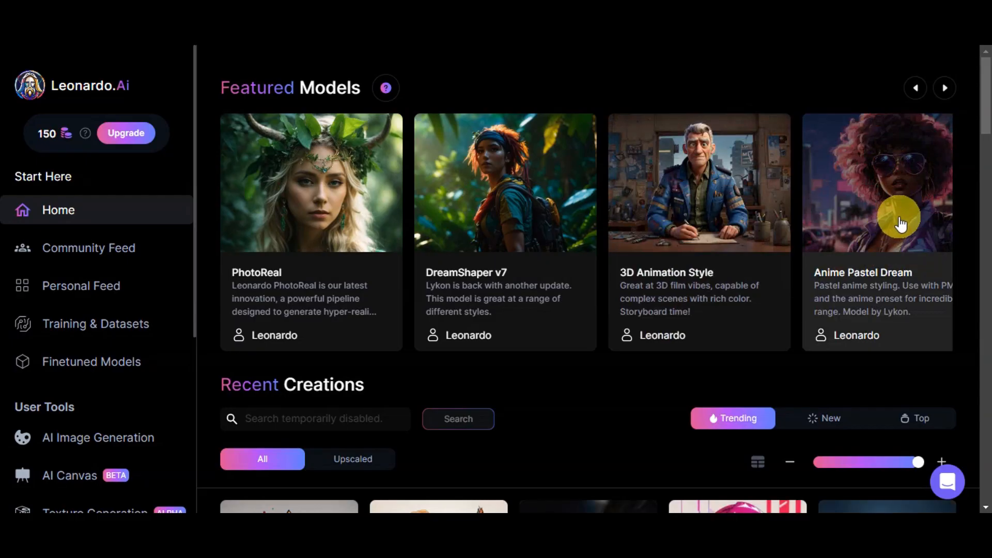
{"action": "mouse_move", "coordinate": [323, 295]}
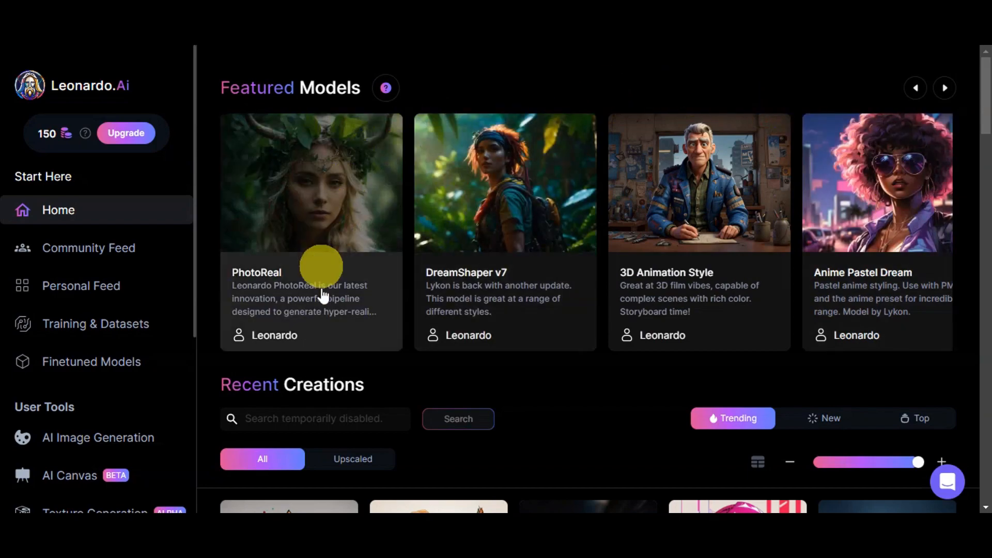
{"action": "mouse_move", "coordinate": [846, 87]}
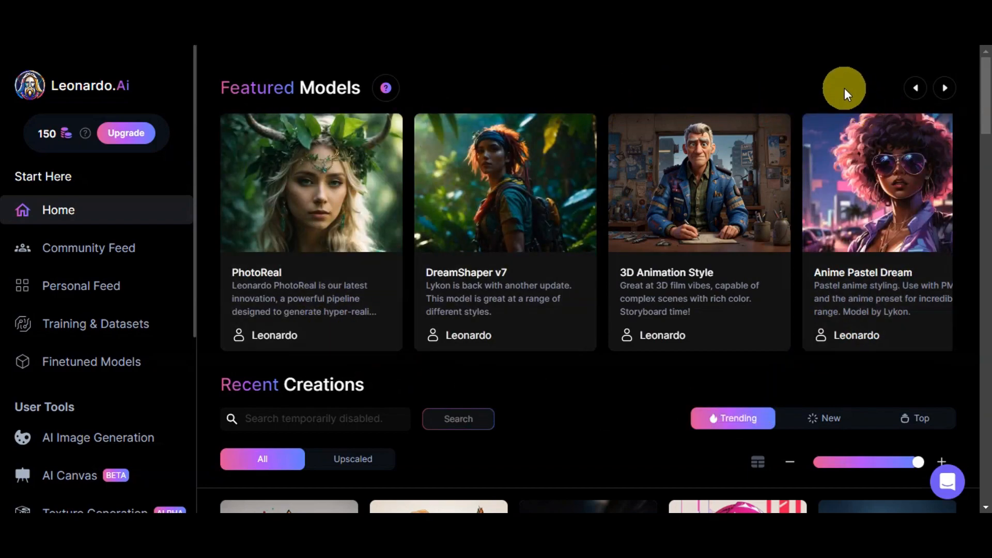
{"action": "mouse_move", "coordinate": [399, 118]}
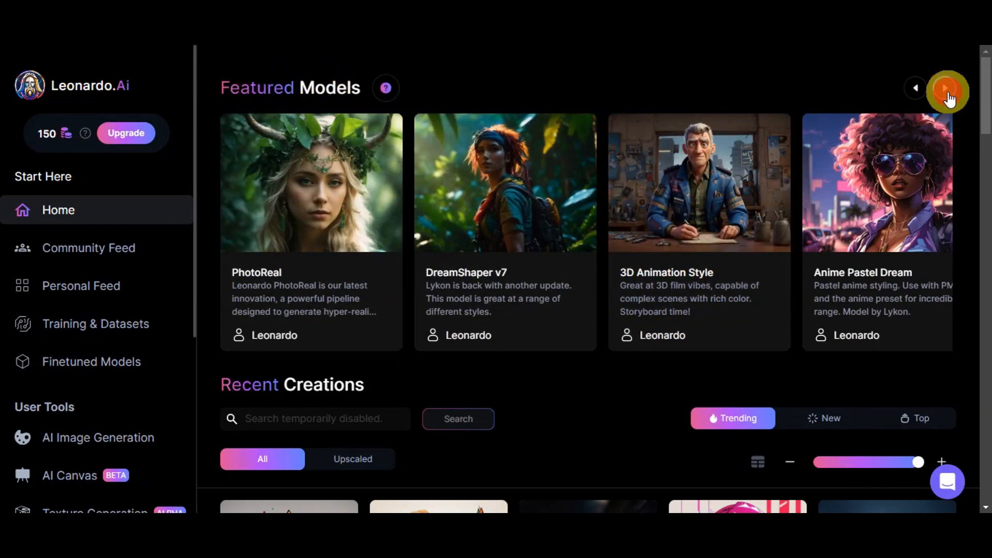
{"action": "left_click", "coordinate": [947, 91]}
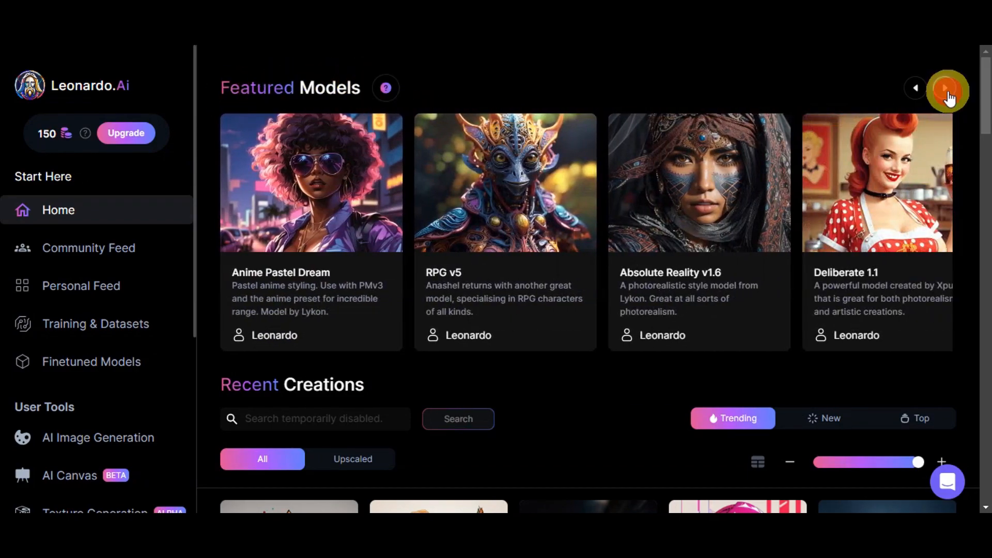
{"action": "left_click", "coordinate": [948, 91]}
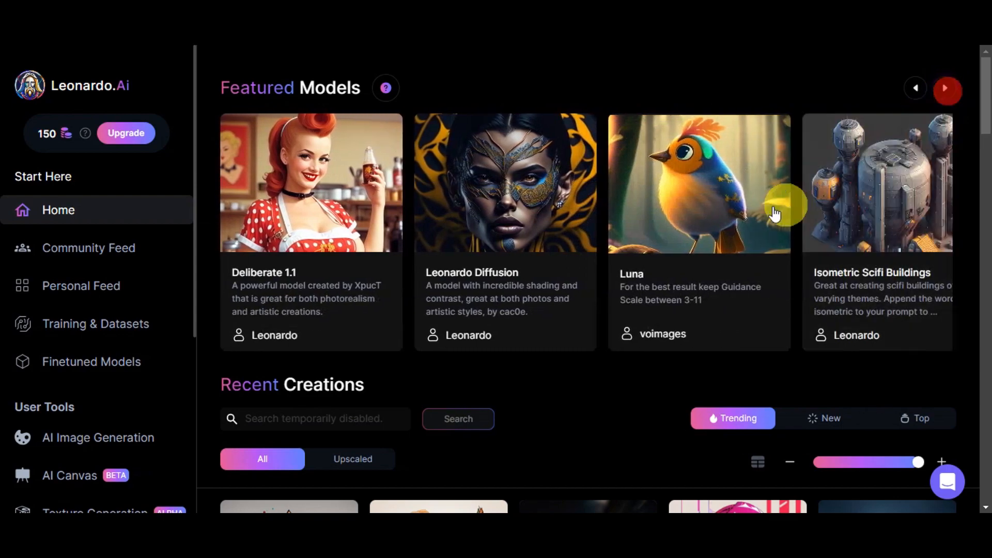
{"action": "left_click", "coordinate": [948, 89]}
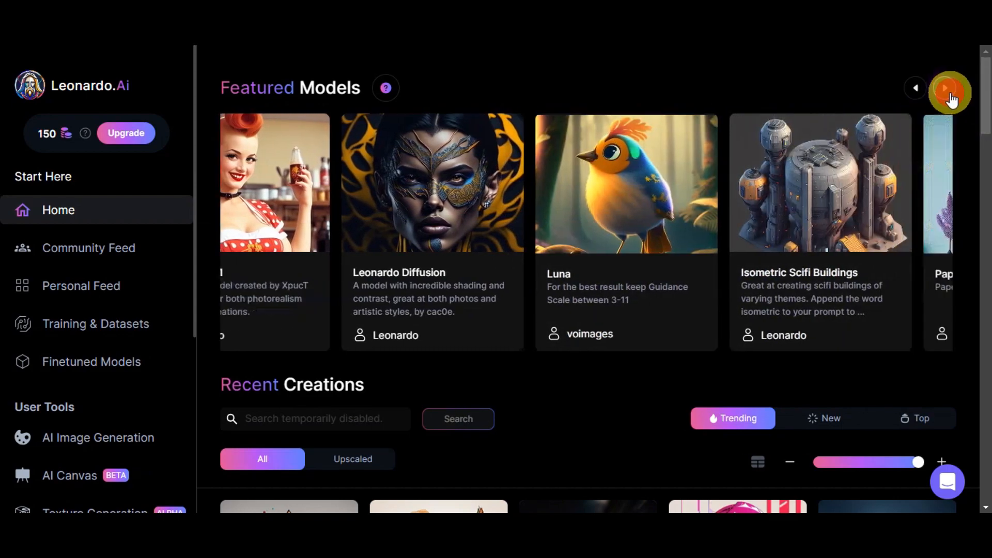
{"action": "left_click", "coordinate": [951, 92]}
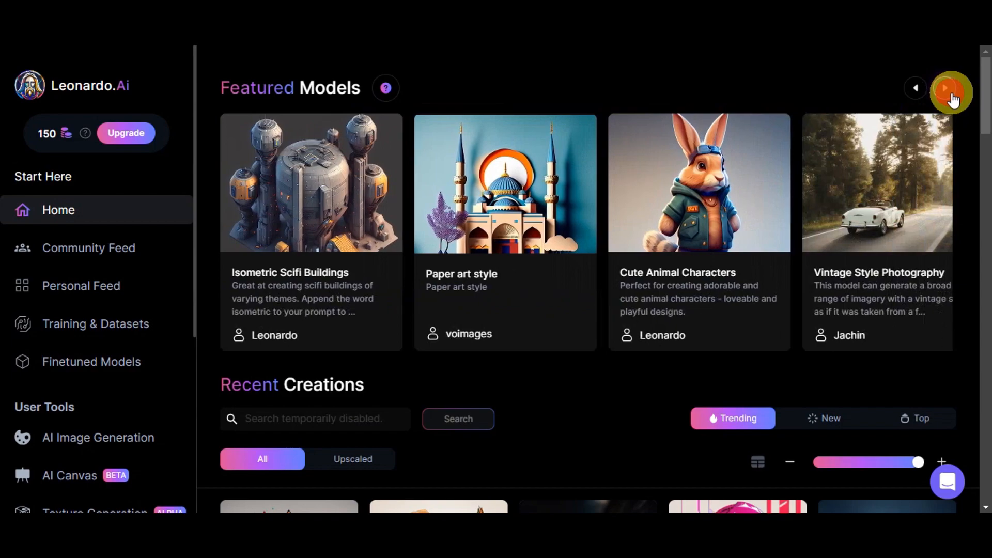
{"action": "left_click", "coordinate": [952, 94]}
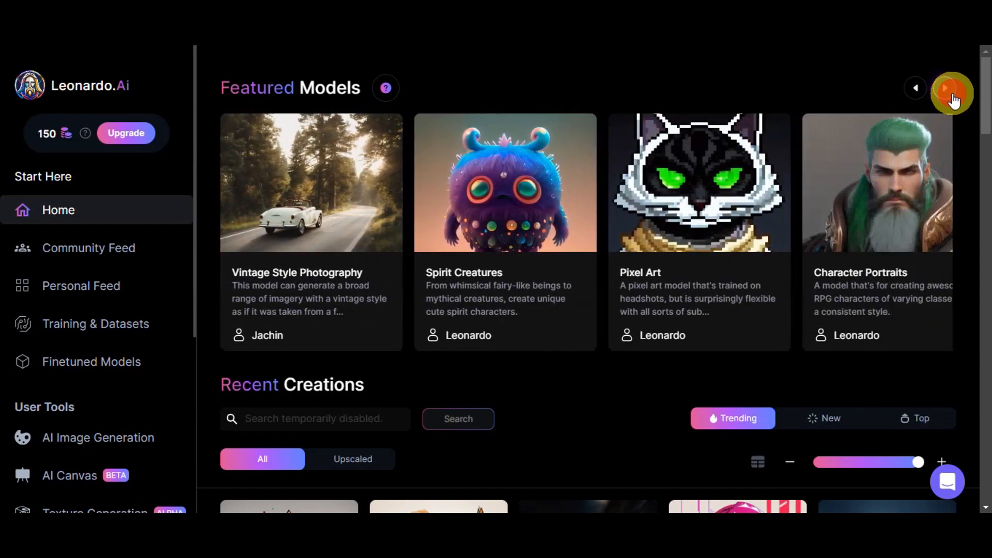
{"action": "mouse_move", "coordinate": [725, 221]}
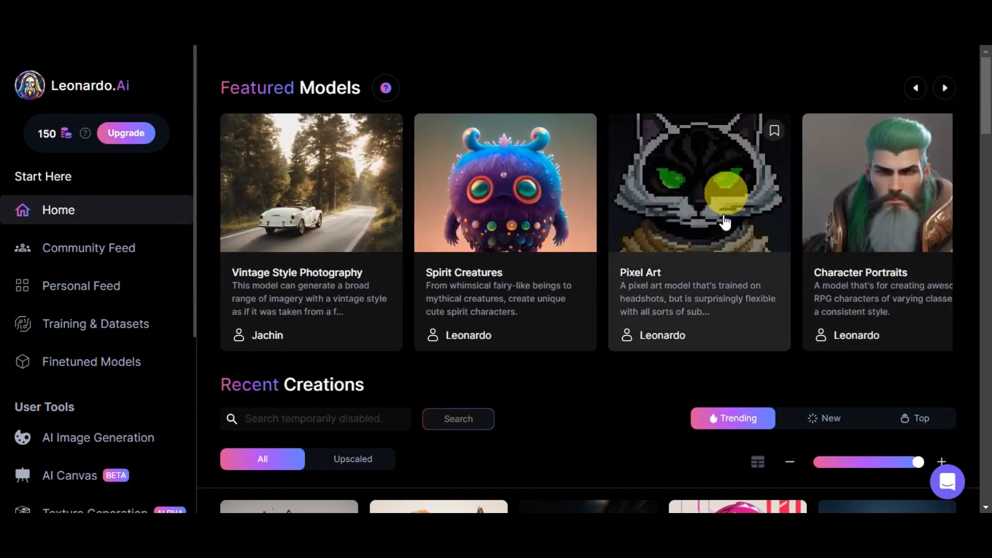
{"action": "mouse_move", "coordinate": [659, 247]}
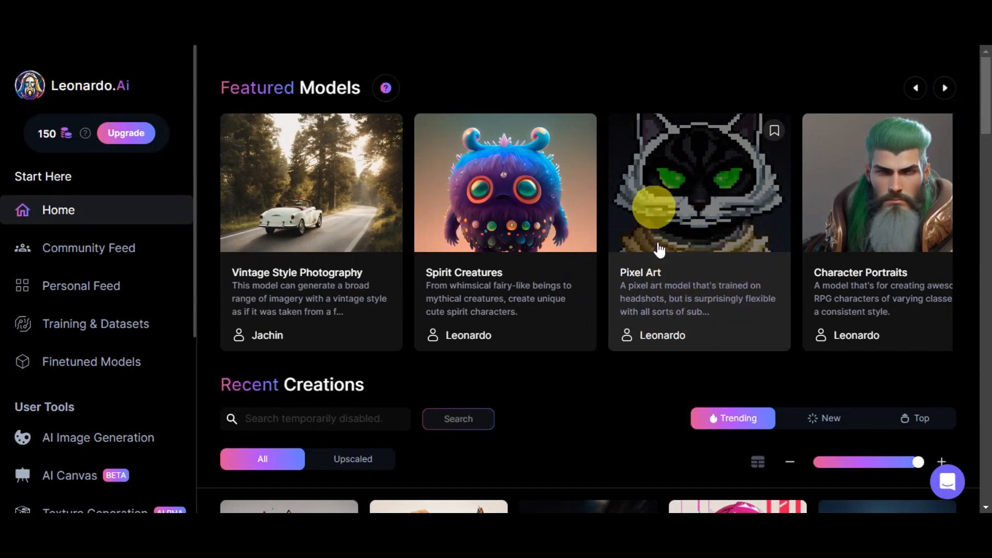
{"action": "mouse_move", "coordinate": [690, 224]}
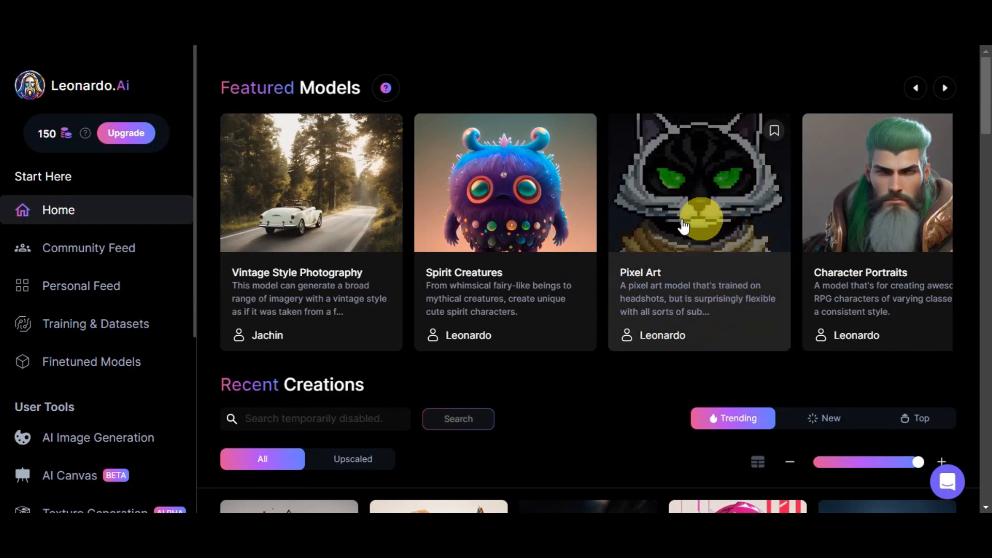
{"action": "mouse_move", "coordinate": [960, 266]}
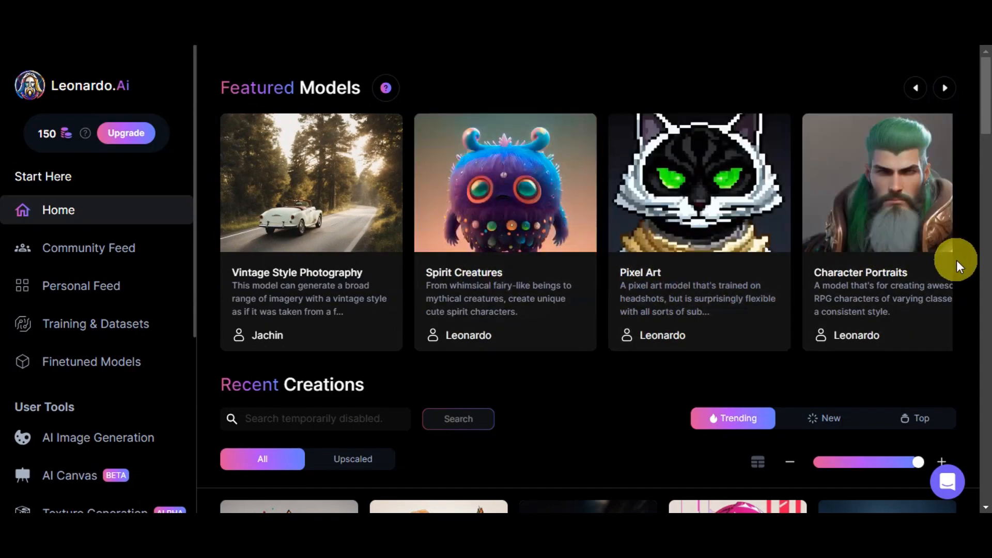
Scroll down the trending Recent Creations grid to see more community images and prompts.
{"action": "scroll", "scroll_direction": "down", "scroll_amount": 3}
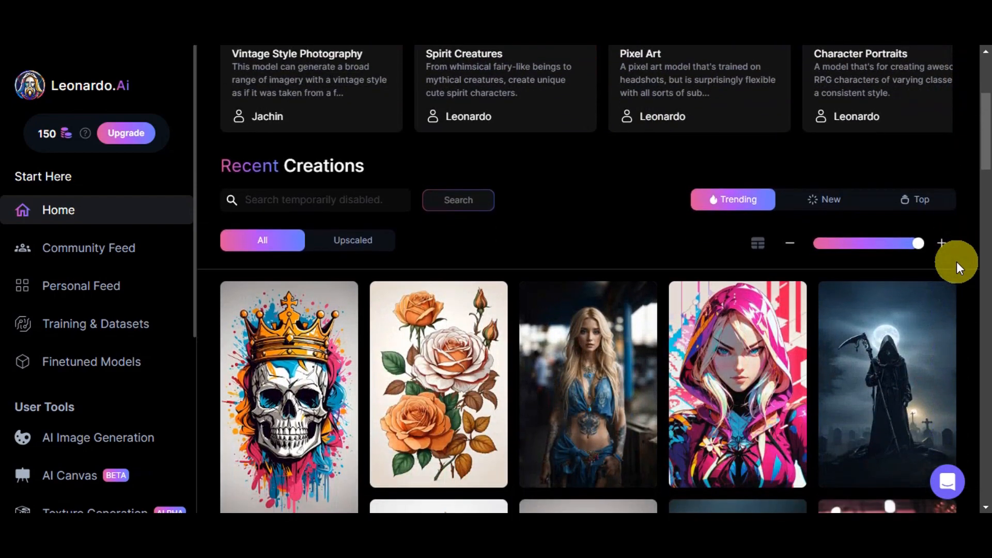
{"action": "mouse_move", "coordinate": [356, 176]}
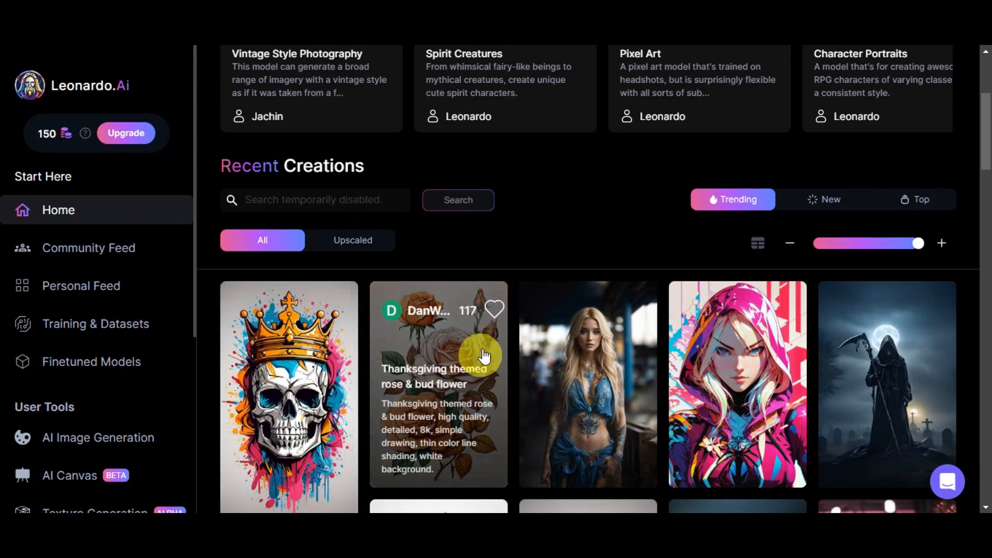
{"action": "mouse_move", "coordinate": [355, 228]}
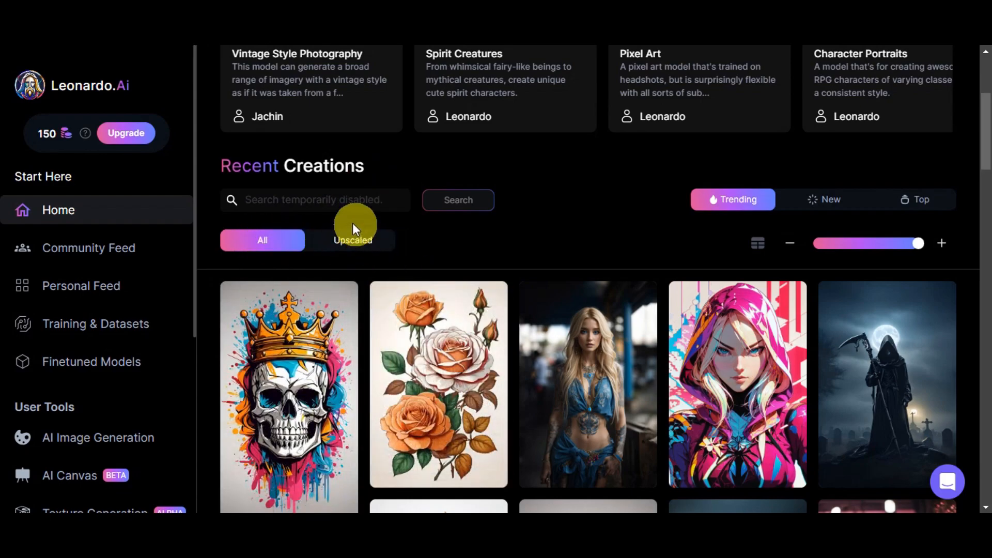
{"action": "mouse_move", "coordinate": [630, 249]}
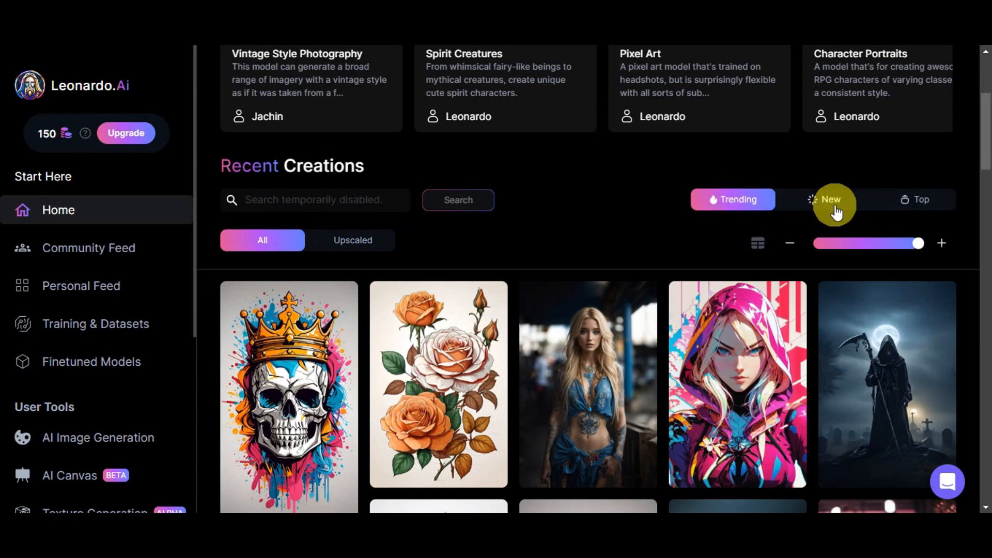
{"action": "scroll", "scroll_direction": "down", "scroll_amount": 3}
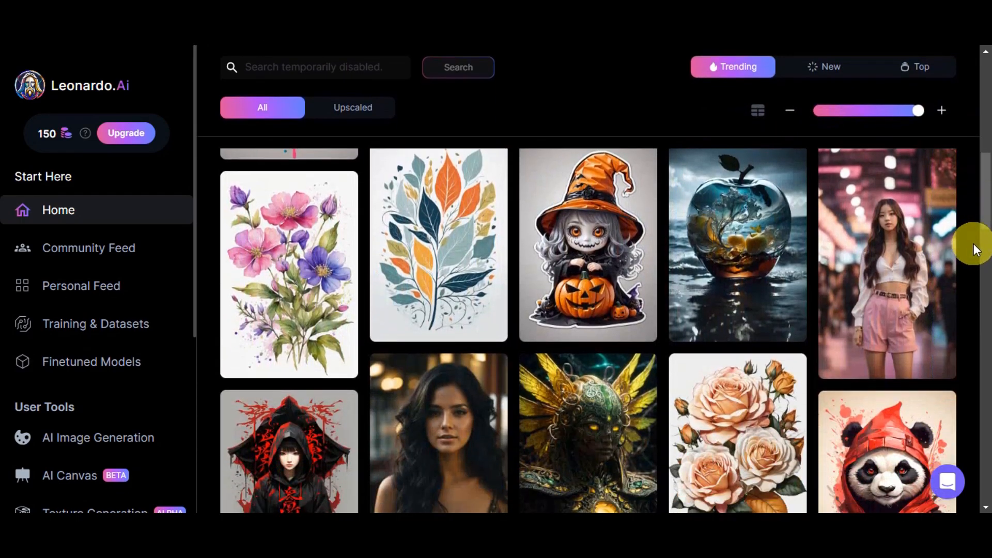
{"action": "scroll", "scroll_direction": "down", "scroll_amount": 3}
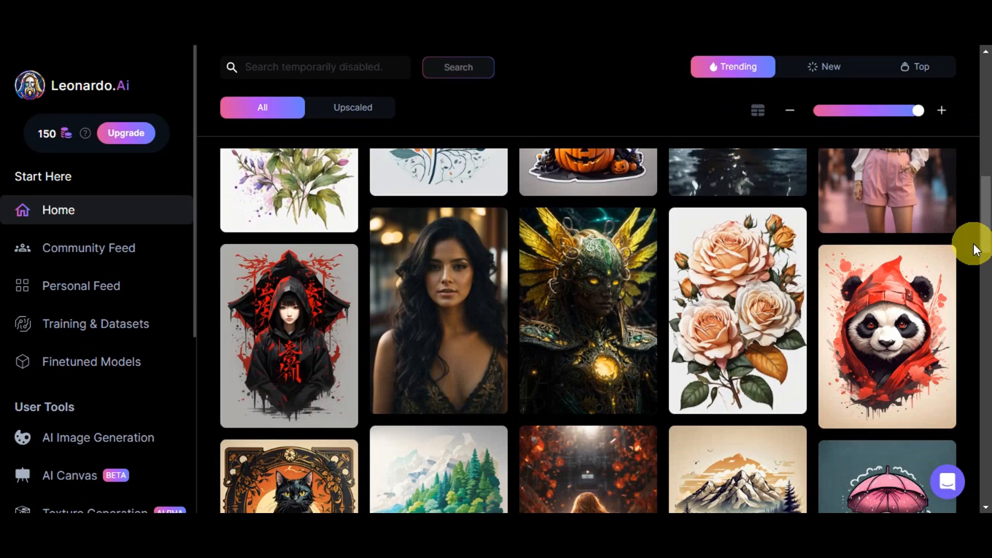
{"action": "scroll", "scroll_direction": "down", "scroll_amount": 3}
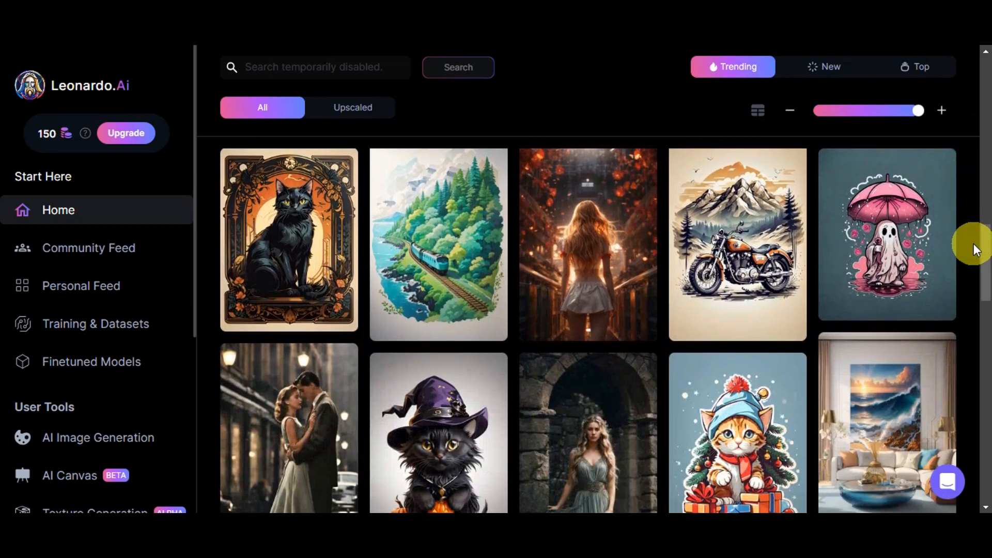
{"action": "scroll", "scroll_direction": "down", "scroll_amount": 3}
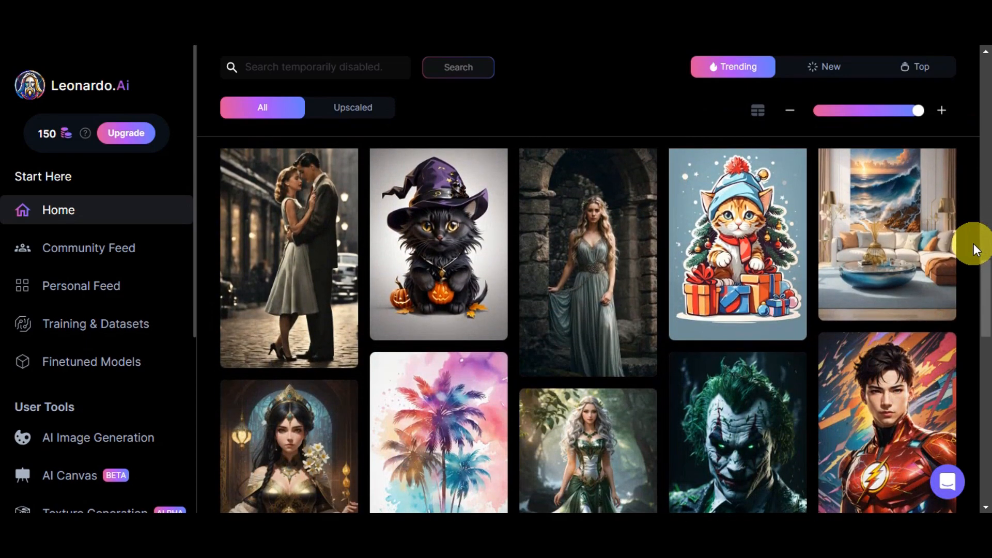
{"action": "scroll", "scroll_direction": "down", "scroll_amount": 3}
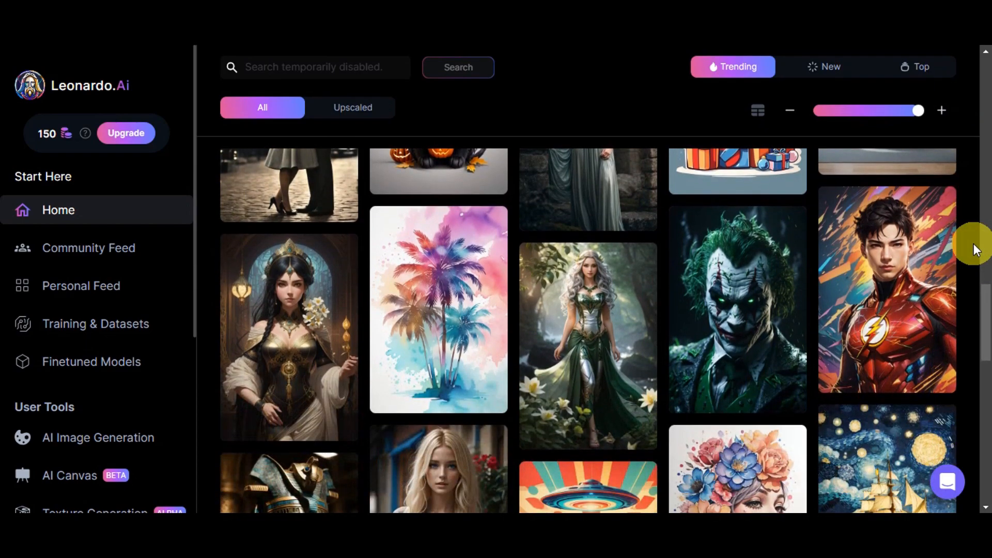
{"action": "scroll", "scroll_direction": "down", "scroll_amount": 3}
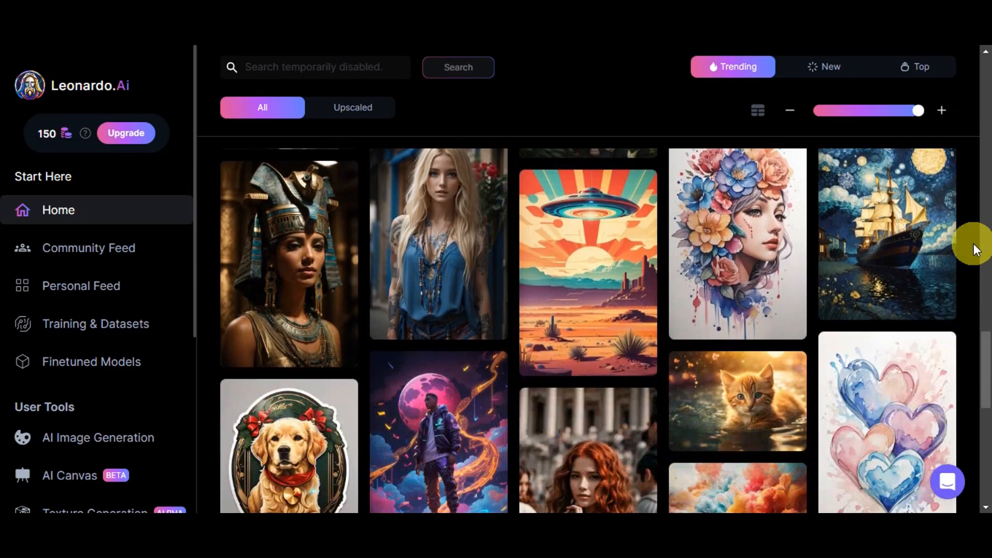
{"action": "scroll", "scroll_direction": "down", "scroll_amount": 3}
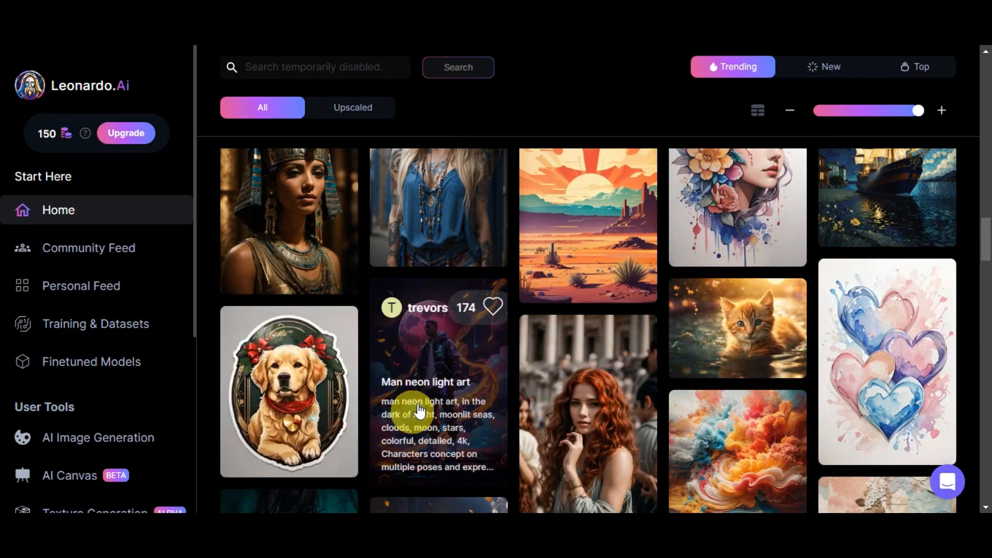
{"action": "scroll", "scroll_direction": "down", "scroll_amount": 3}
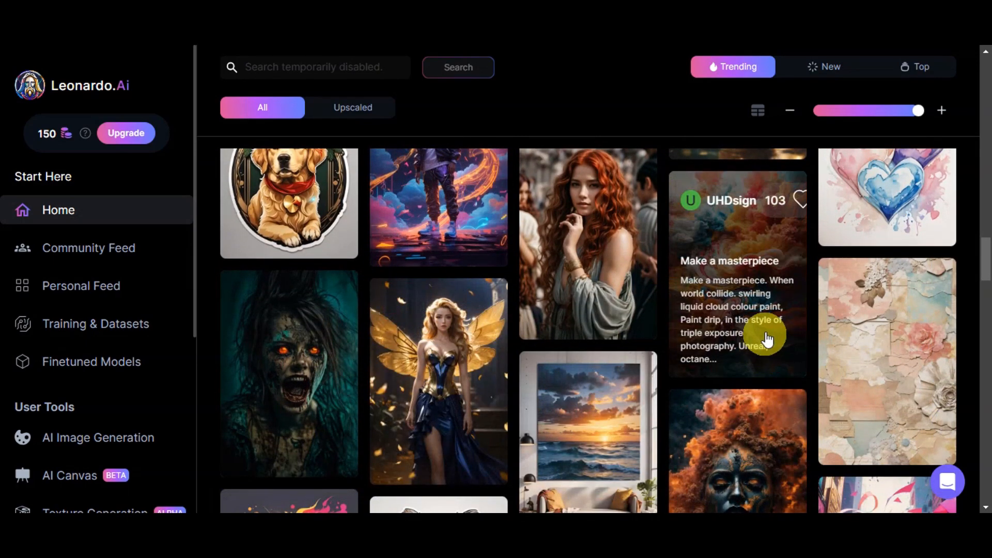
{"action": "mouse_move", "coordinate": [793, 214]}
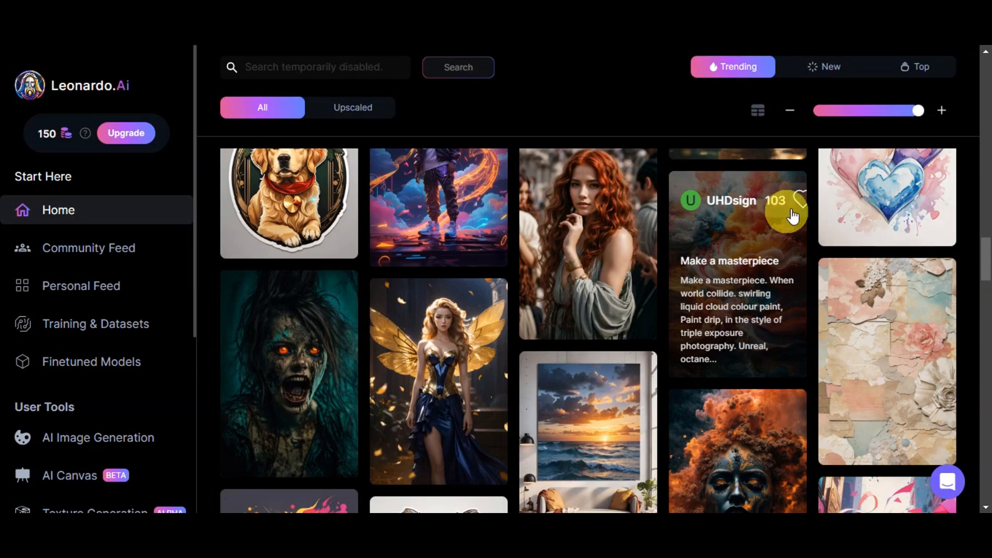
{"action": "mouse_move", "coordinate": [703, 206]}
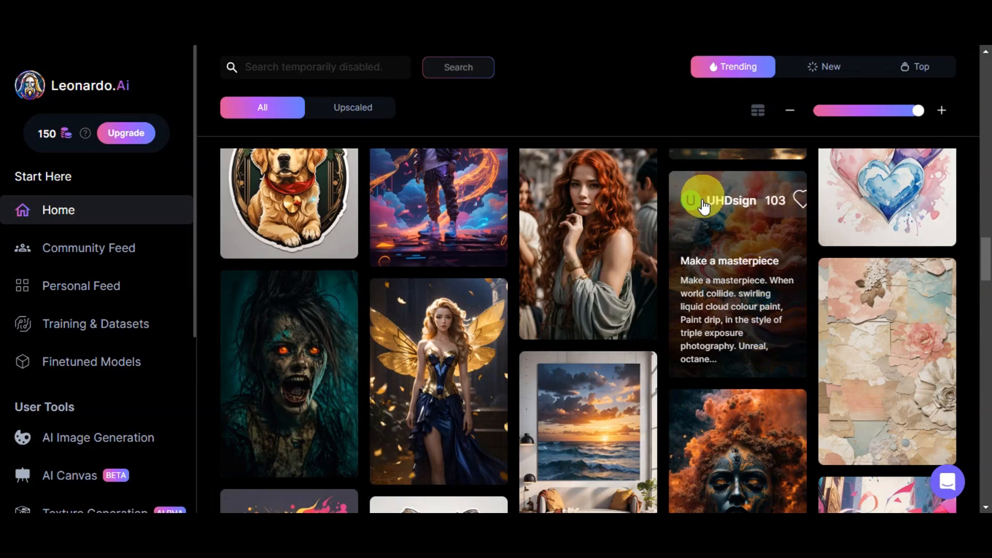
{"action": "mouse_move", "coordinate": [194, 125]}
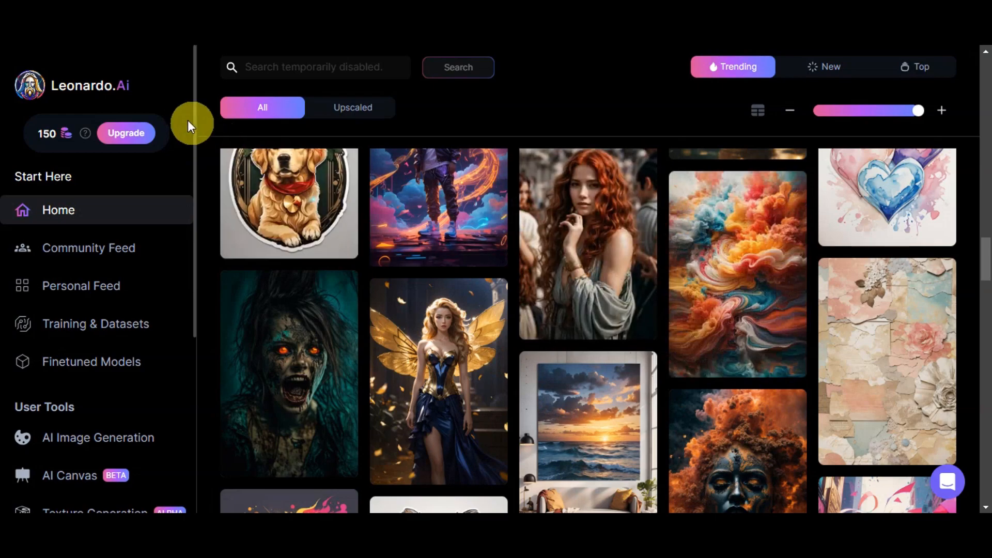
{"action": "mouse_move", "coordinate": [46, 134]}
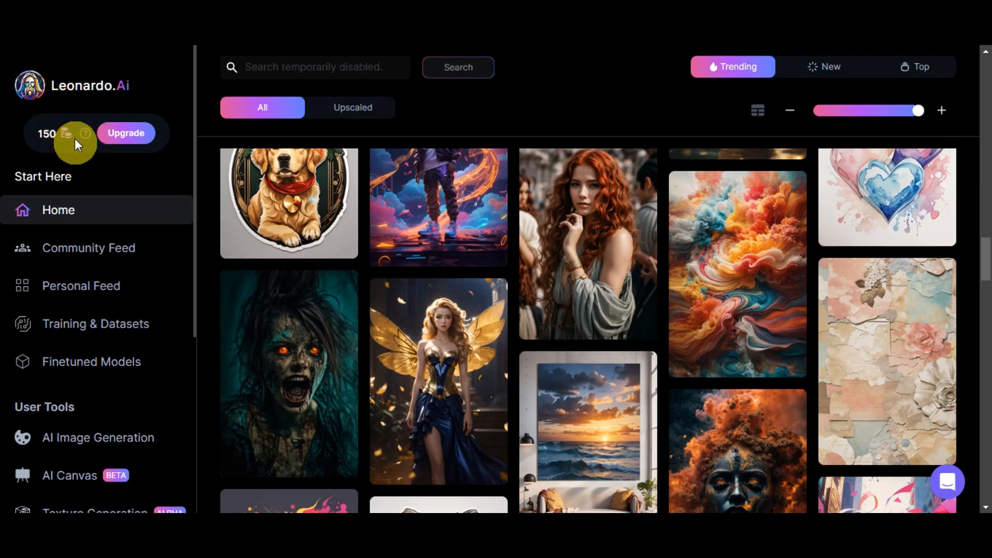
{"action": "mouse_move", "coordinate": [126, 133]}
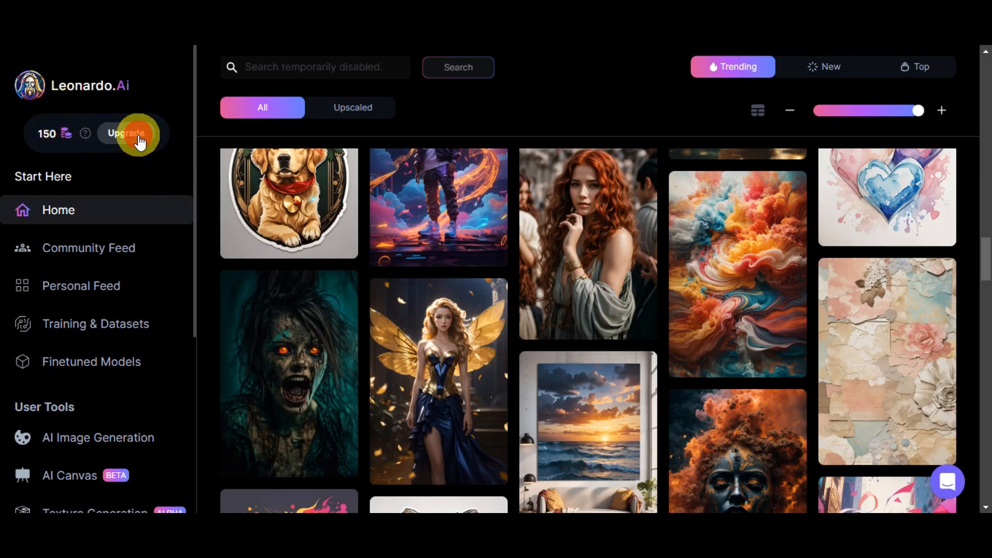
Go to the Upgrade page and scroll through the Apprentice, Artisan and Maestro plans to their Subscribe buttons.
{"action": "left_click", "coordinate": [126, 133]}
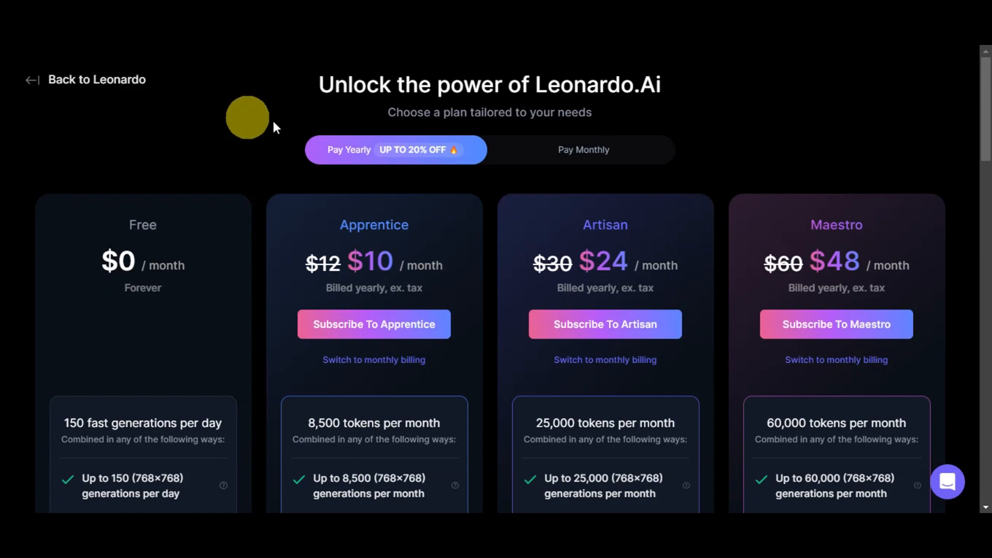
{"action": "mouse_move", "coordinate": [709, 124]}
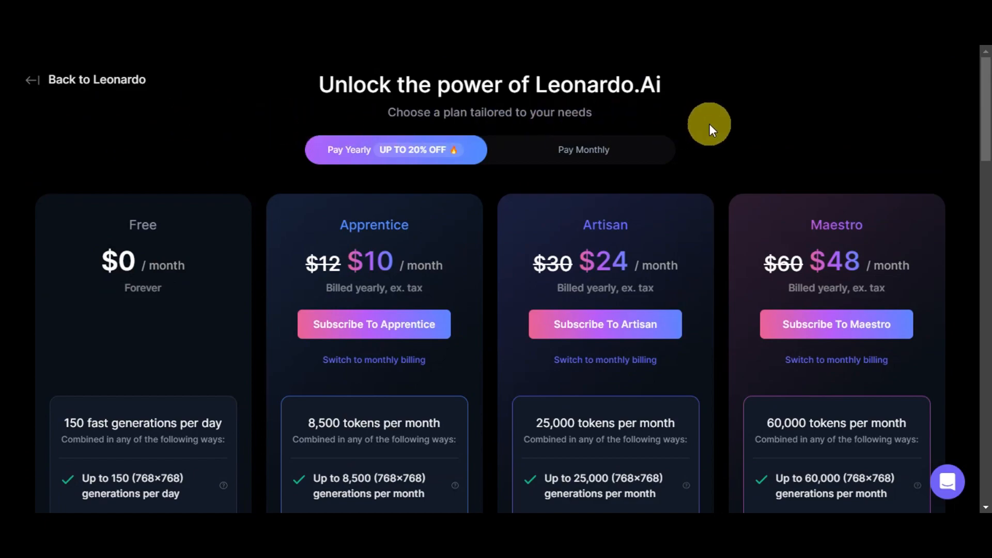
{"action": "mouse_move", "coordinate": [250, 282]}
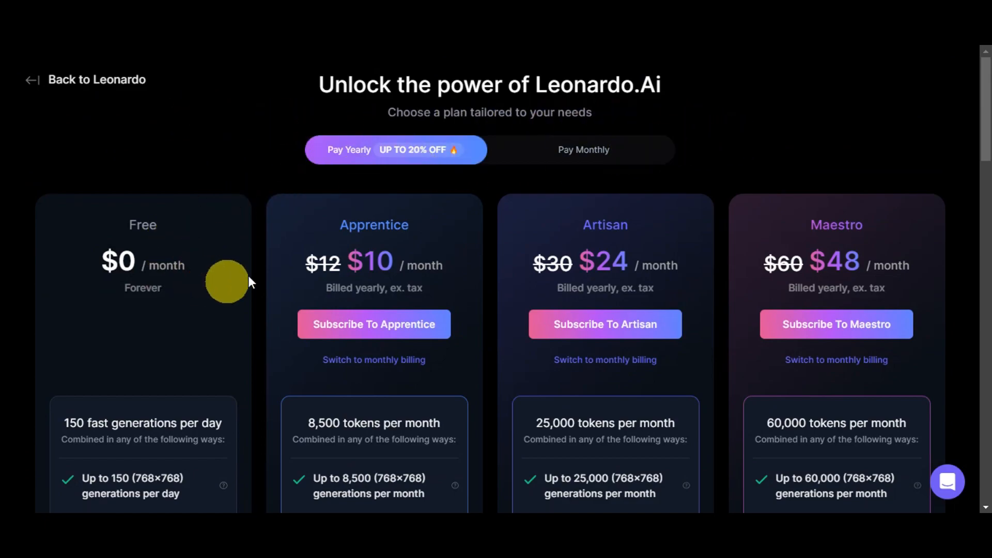
{"action": "mouse_move", "coordinate": [823, 253]}
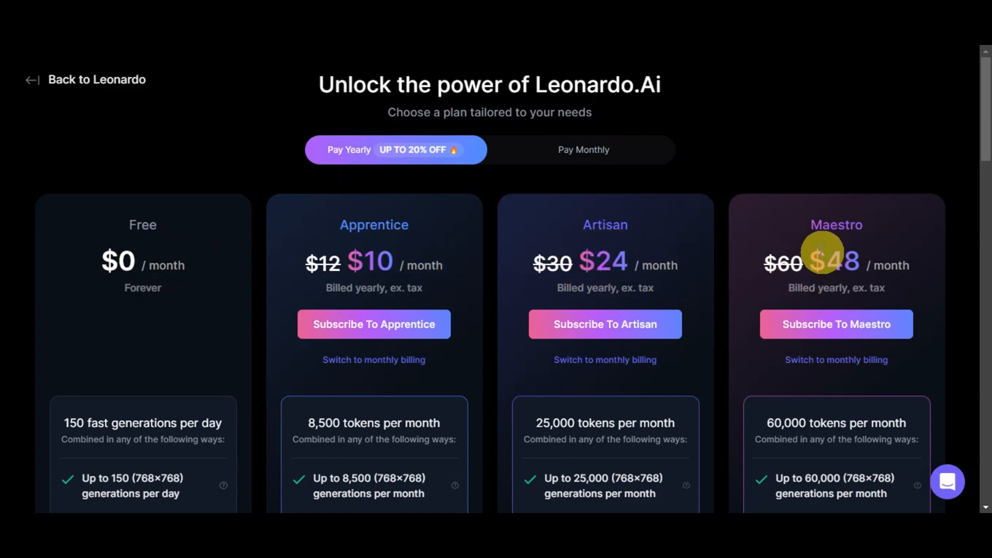
{"action": "scroll", "scroll_direction": "down", "scroll_amount": 3}
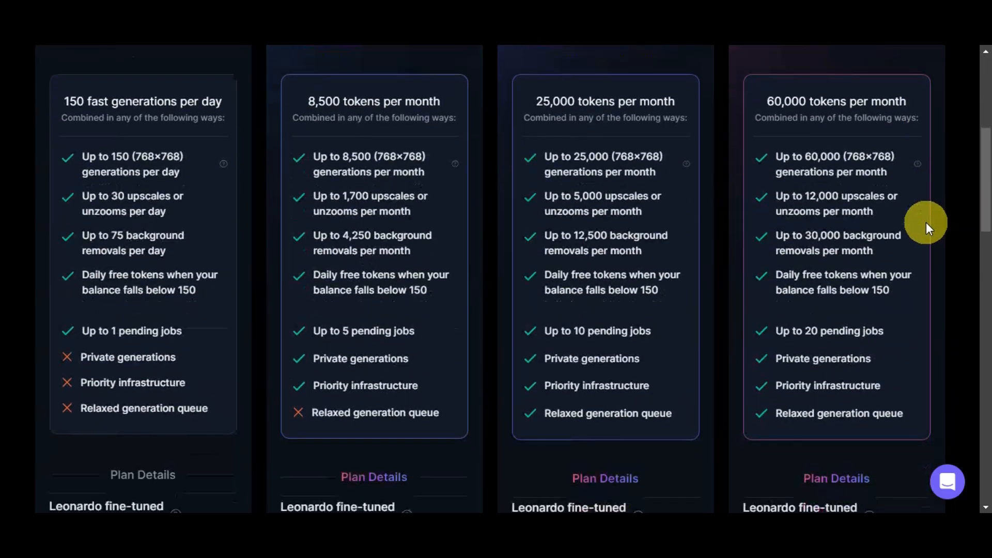
{"action": "scroll", "scroll_direction": "down", "scroll_amount": 3}
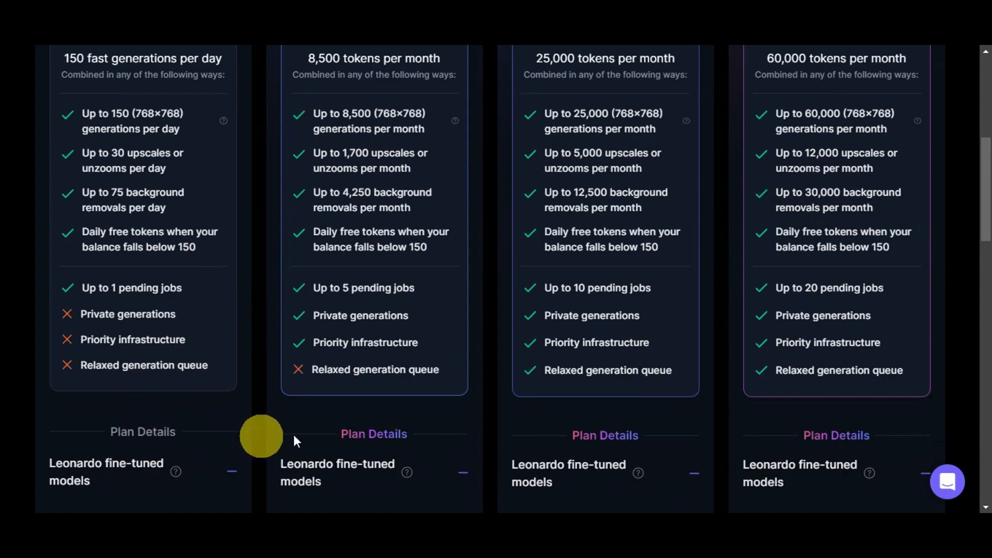
{"action": "scroll", "scroll_direction": "down", "scroll_amount": 3}
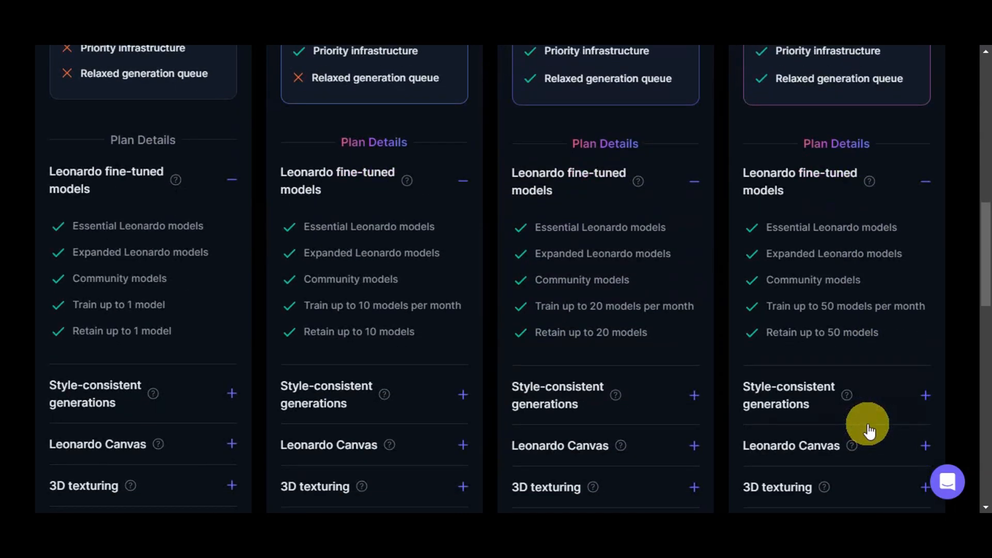
{"action": "scroll", "scroll_direction": "down", "scroll_amount": 3}
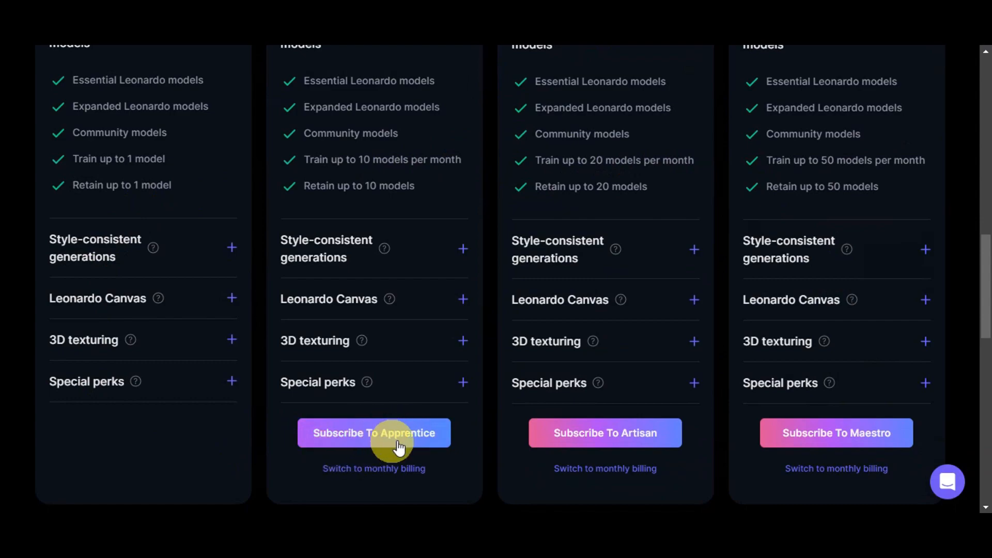
{"action": "scroll", "scroll_direction": "down", "scroll_amount": 3}
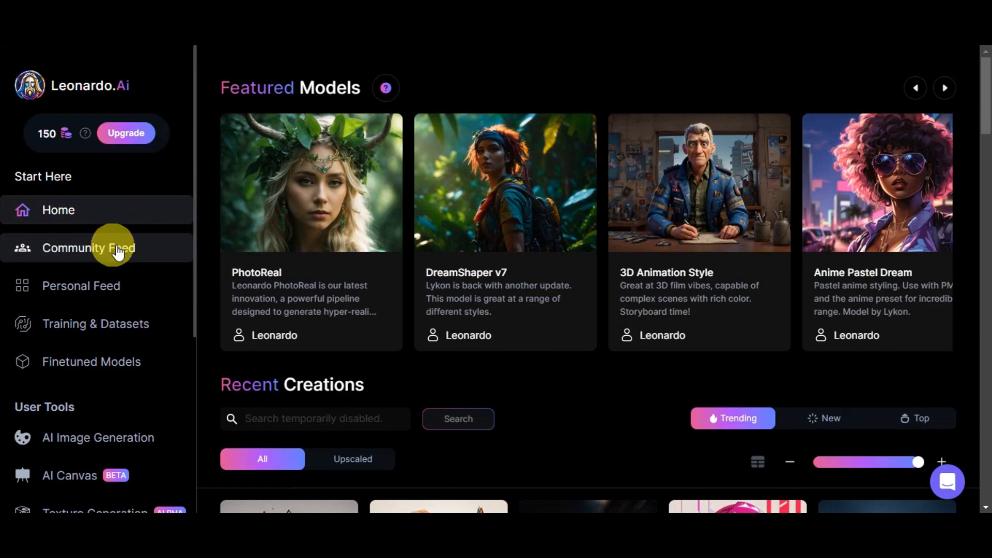
{"action": "mouse_move", "coordinate": [89, 249]}
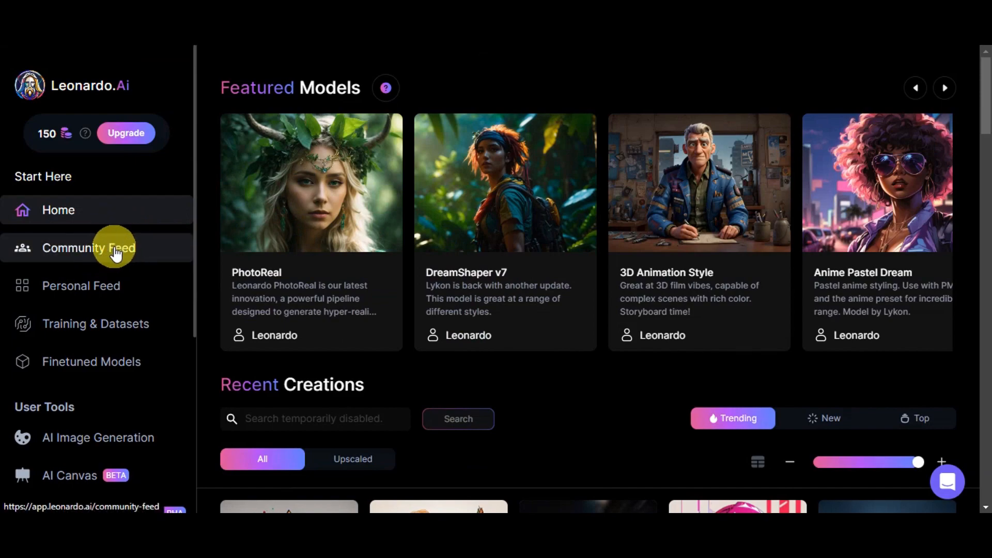
{"action": "mouse_move", "coordinate": [81, 285]}
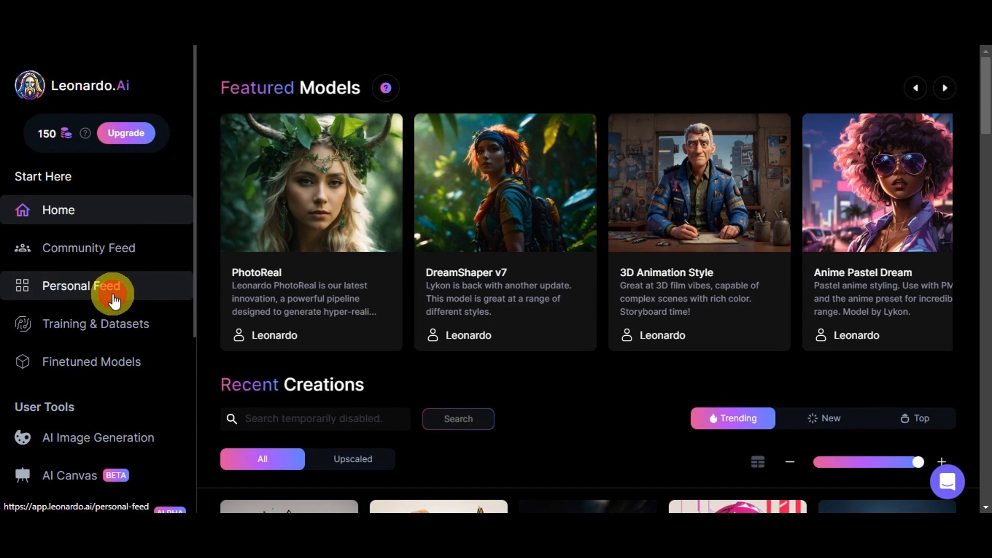
View the Personal Feed, then the Followers Feed and the empty Liked Feed.
{"action": "left_click", "coordinate": [80, 286]}
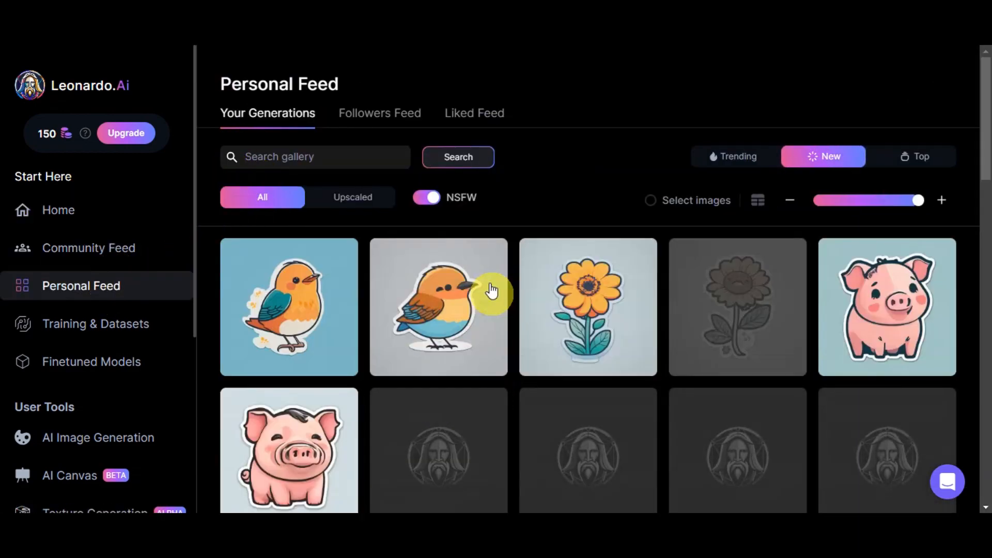
{"action": "left_click", "coordinate": [379, 114]}
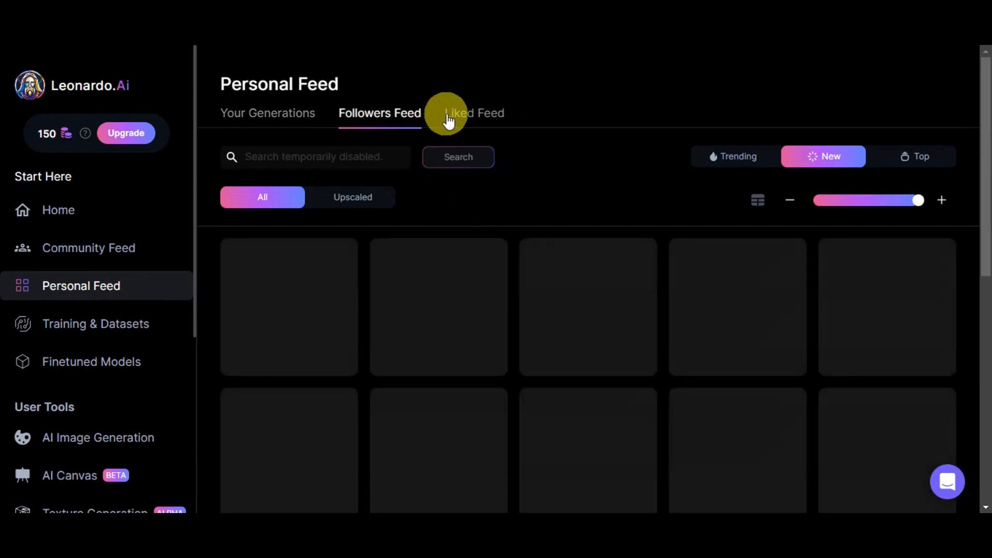
{"action": "left_click", "coordinate": [475, 114]}
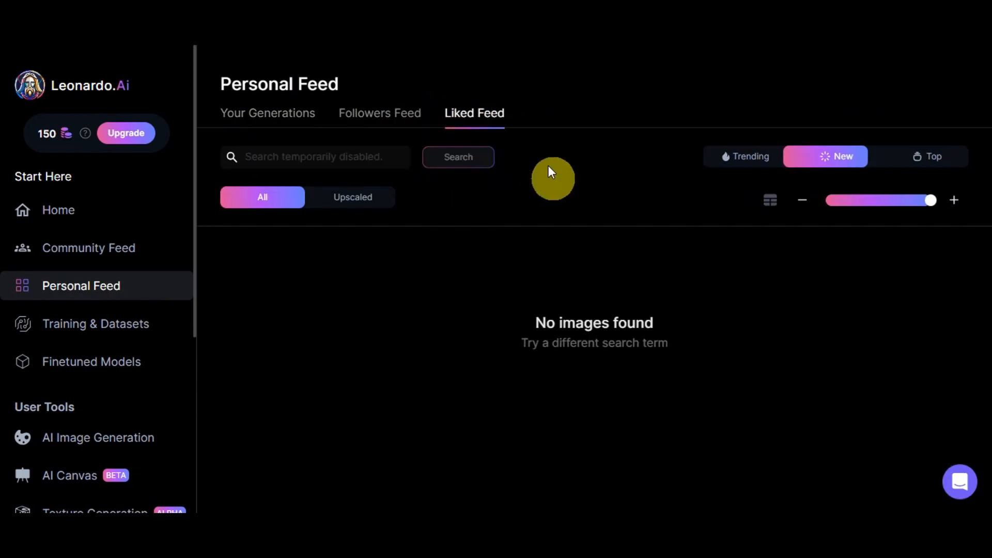
{"action": "mouse_move", "coordinate": [486, 311]}
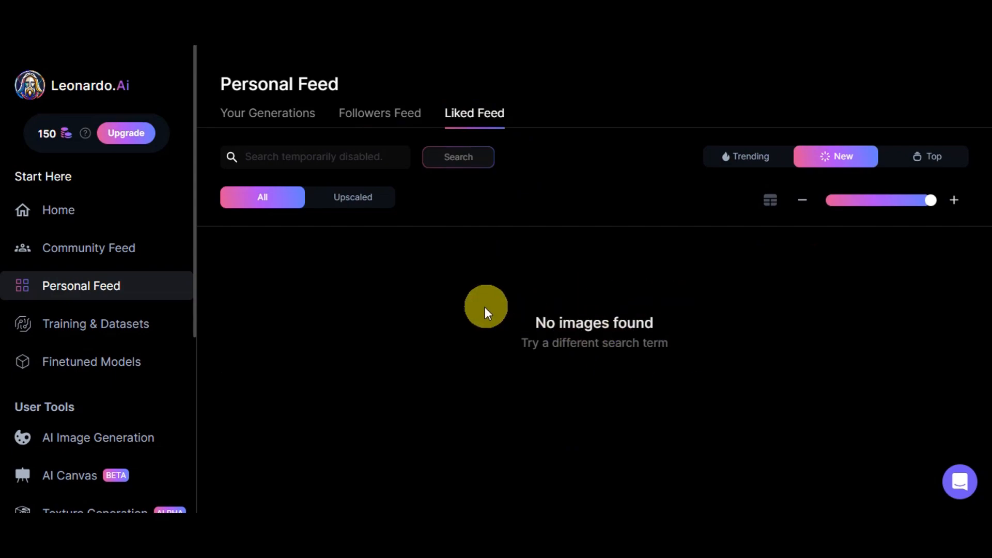
{"action": "mouse_move", "coordinate": [111, 331]}
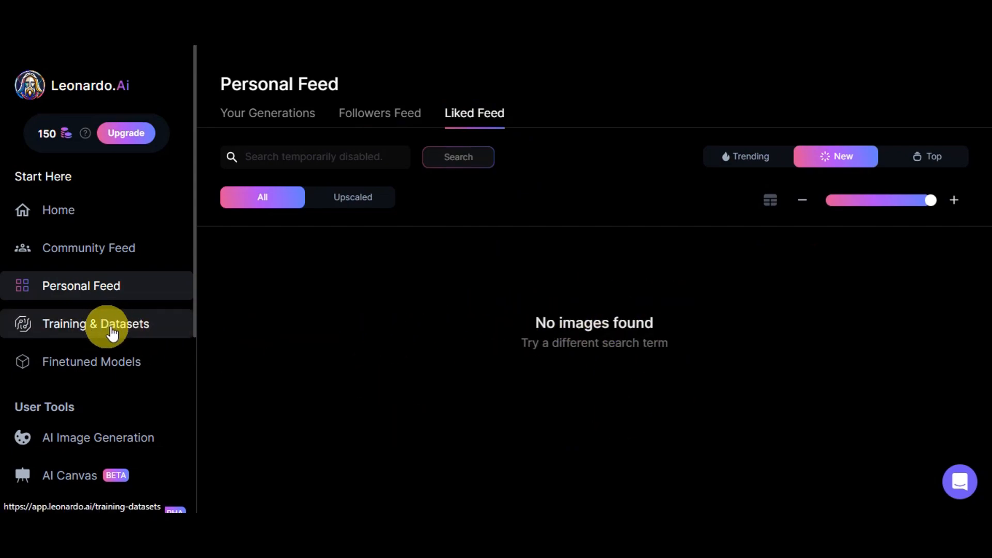
Check Training & Datasets (Anna V1), then browse down the Finetuned Models platform grid.
{"action": "left_click", "coordinate": [95, 324]}
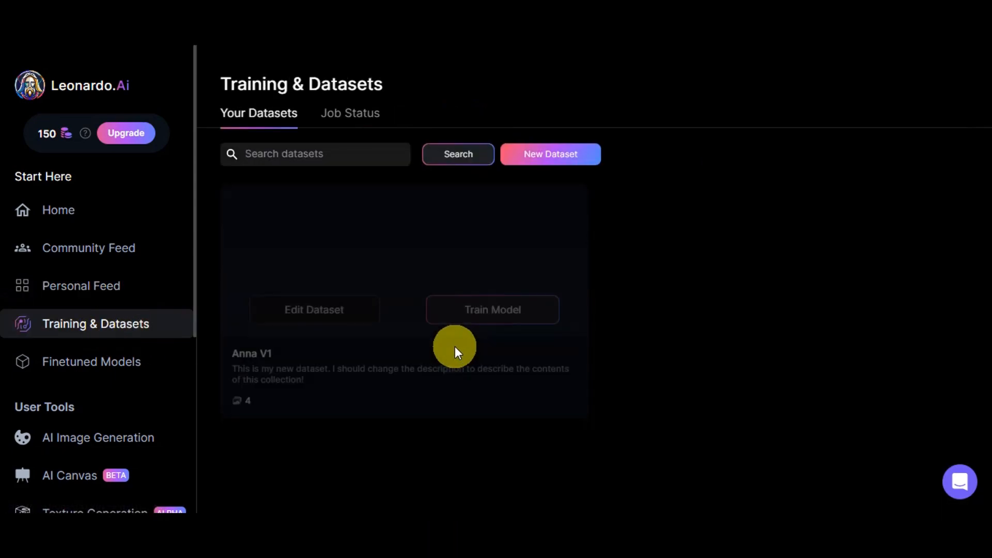
{"action": "mouse_move", "coordinate": [301, 381]}
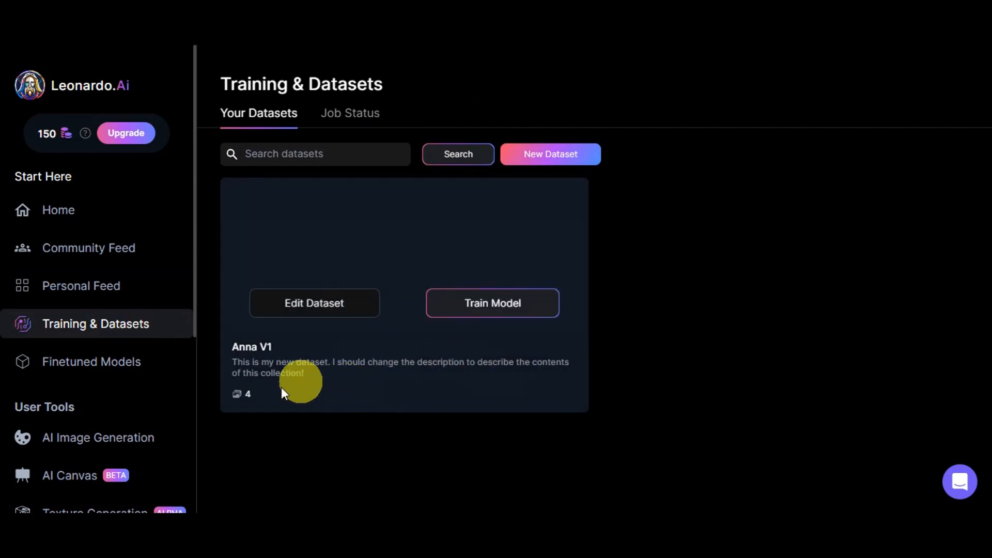
{"action": "left_click", "coordinate": [90, 362]}
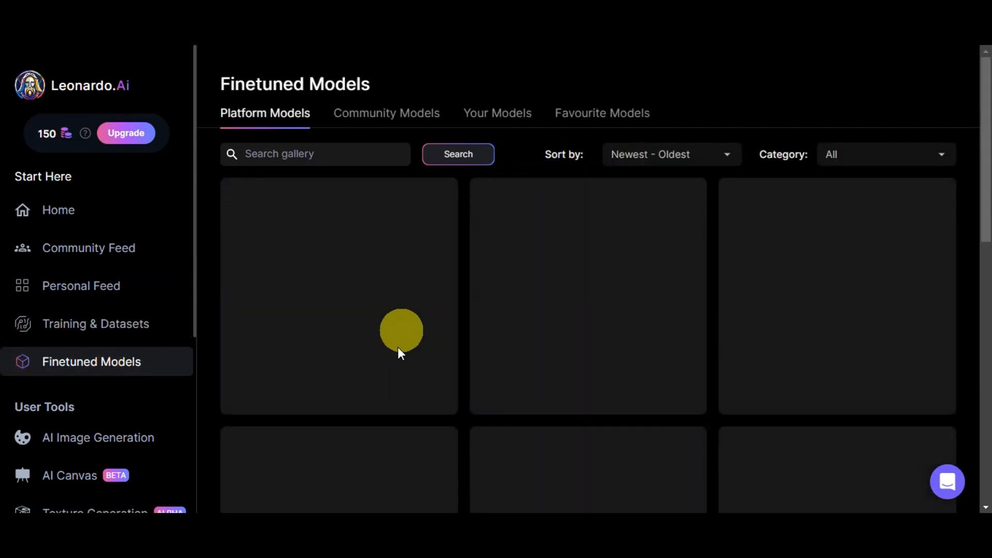
{"action": "scroll", "scroll_direction": "down", "scroll_amount": 3}
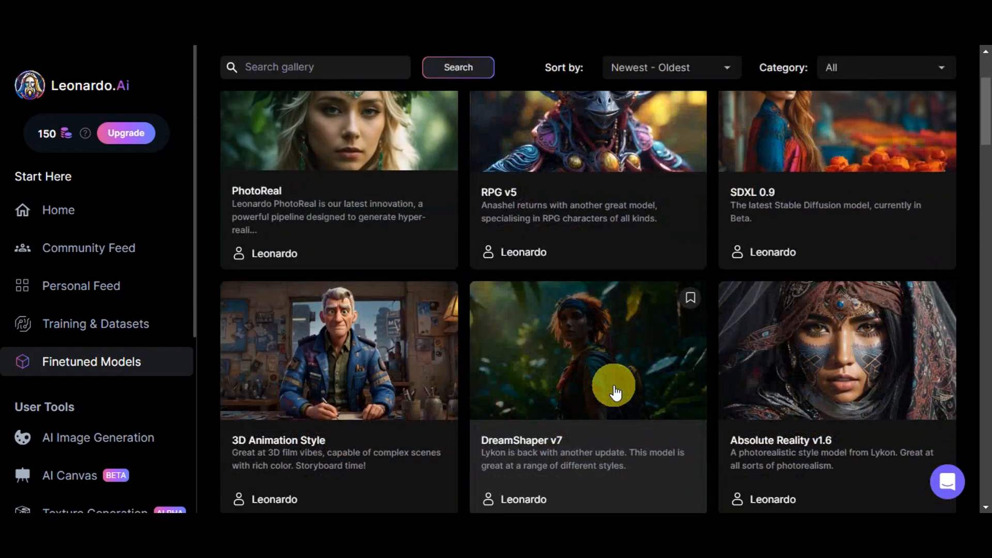
{"action": "scroll", "scroll_direction": "down", "scroll_amount": 3}
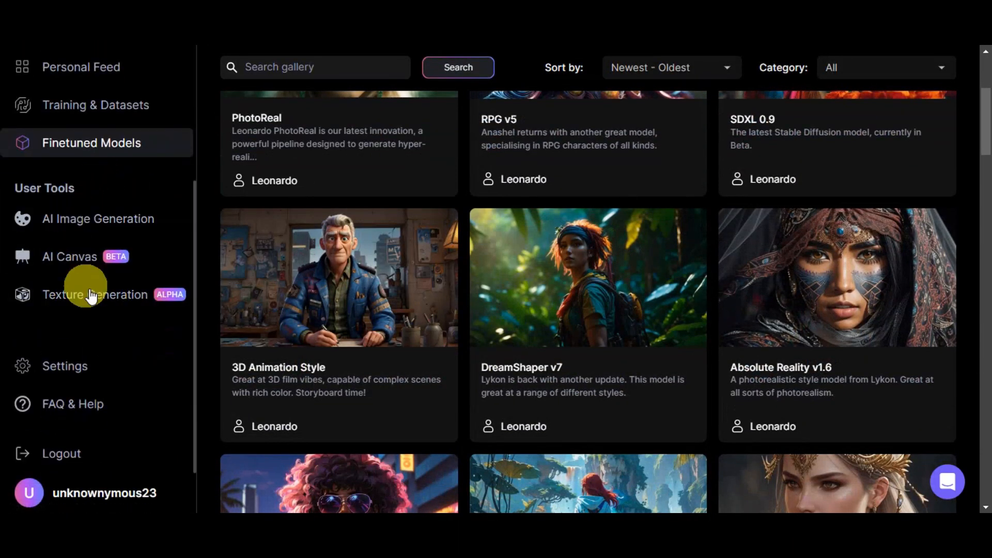
{"action": "mouse_move", "coordinate": [98, 218]}
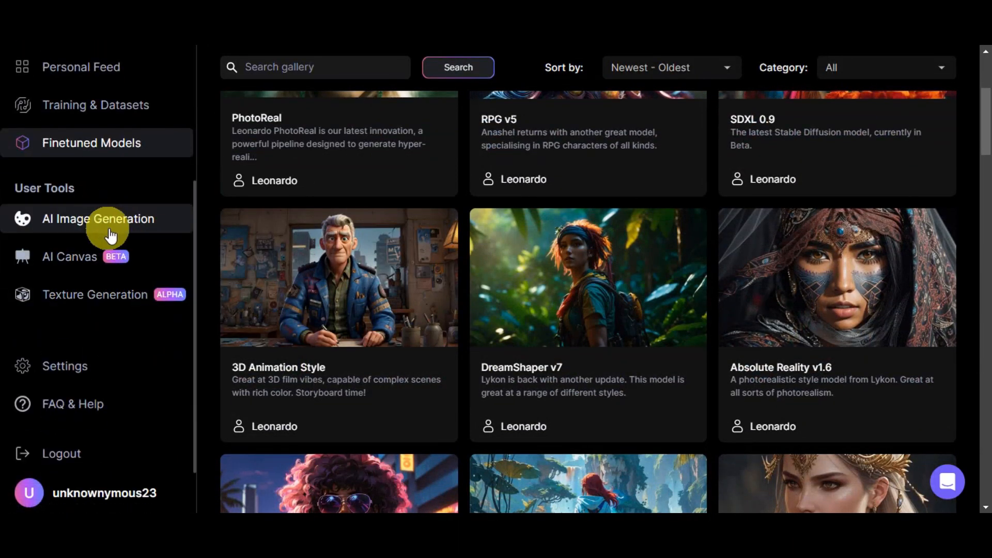
{"action": "mouse_move", "coordinate": [95, 294]}
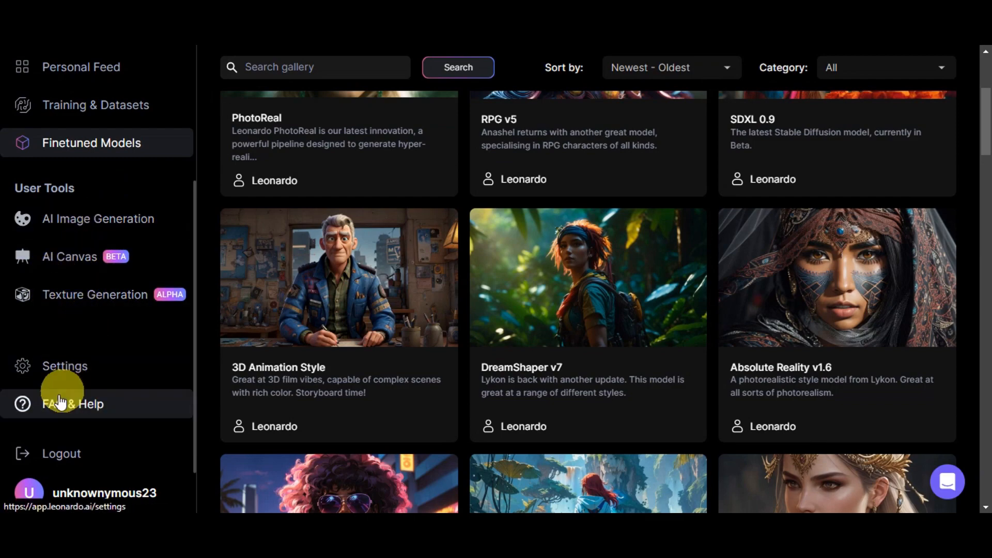
{"action": "mouse_move", "coordinate": [61, 453]}
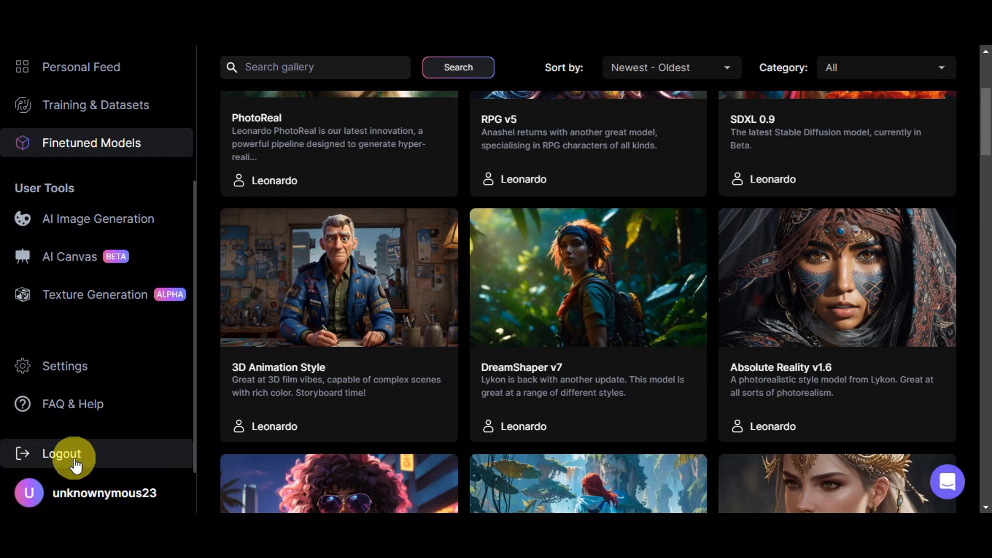
{"action": "mouse_move", "coordinate": [160, 470]}
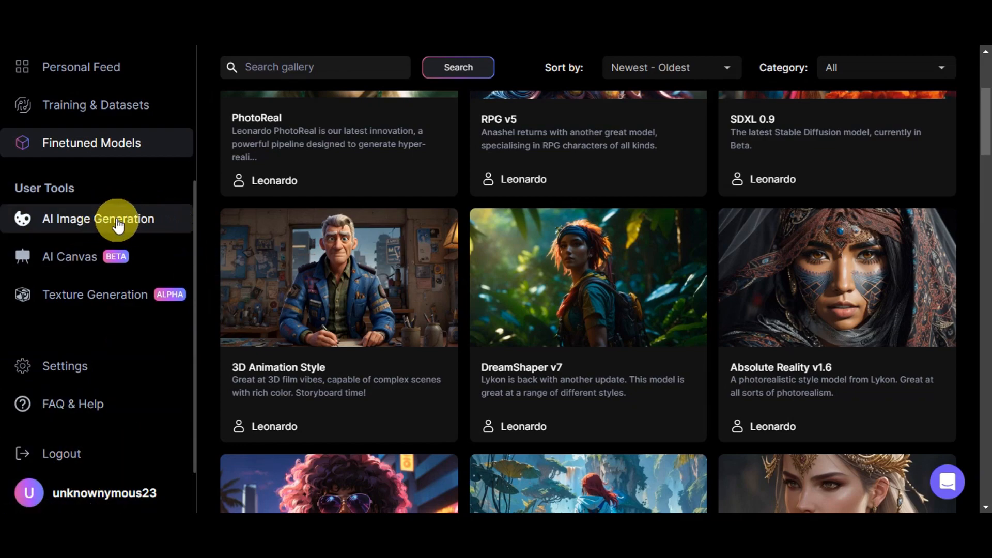
Go to AI Image Generation under User Tools, with DreamShaper v7 as the current model.
{"action": "left_click", "coordinate": [98, 218]}
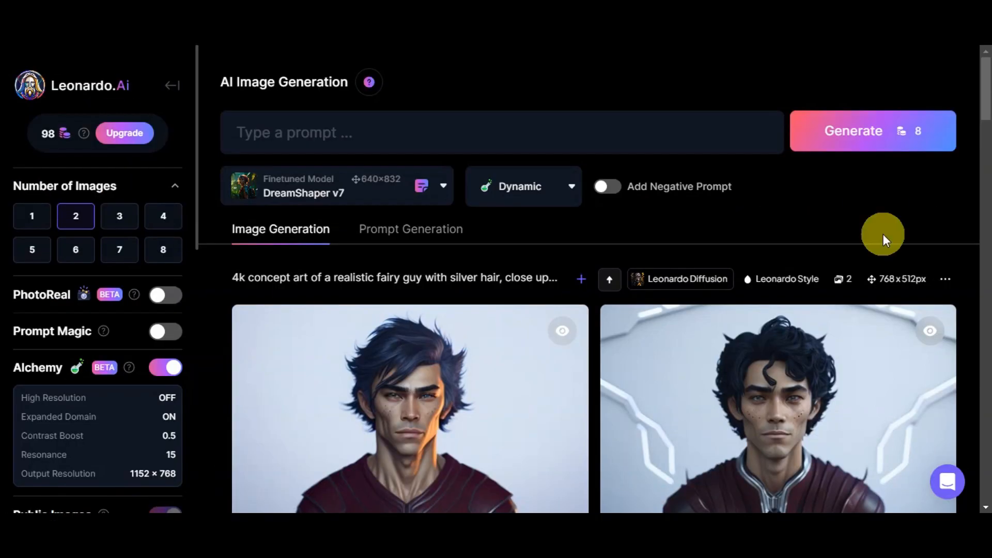
{"action": "mouse_move", "coordinate": [168, 86]}
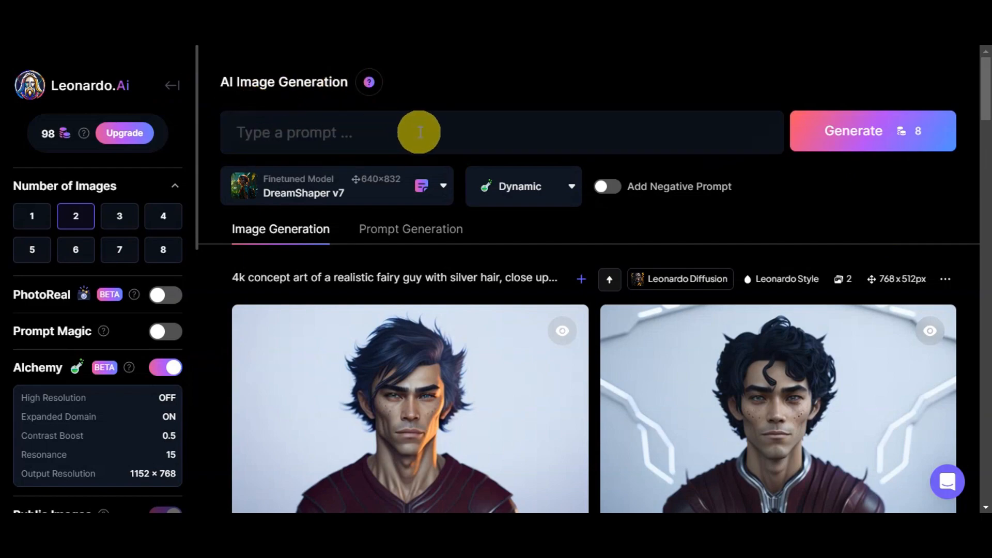
{"action": "mouse_move", "coordinate": [353, 136]}
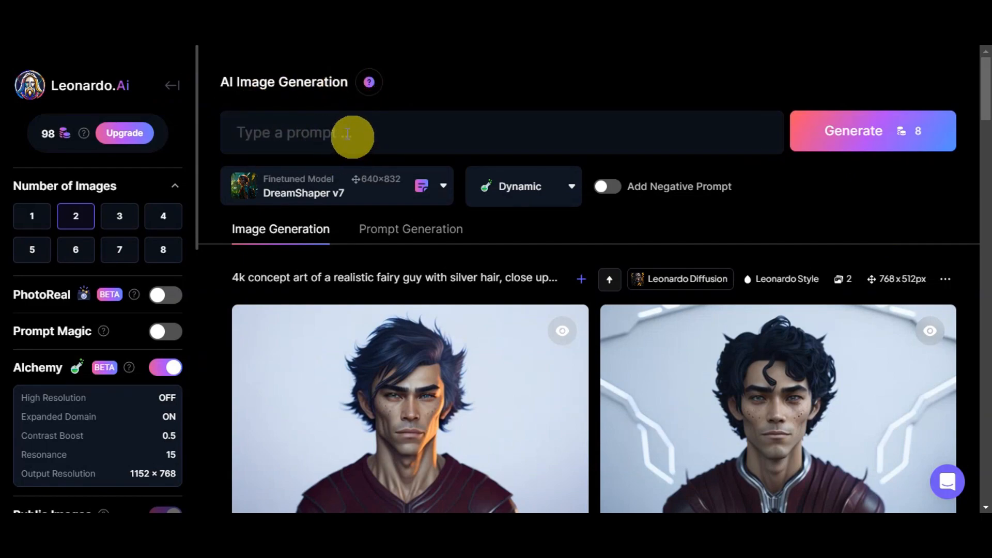
{"action": "mouse_move", "coordinate": [424, 143]}
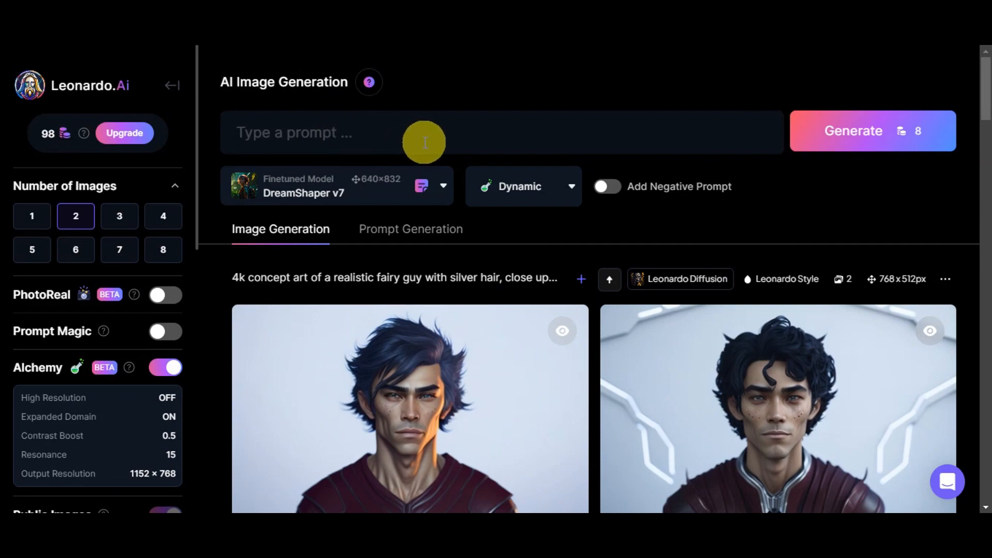
{"action": "mouse_move", "coordinate": [411, 193]}
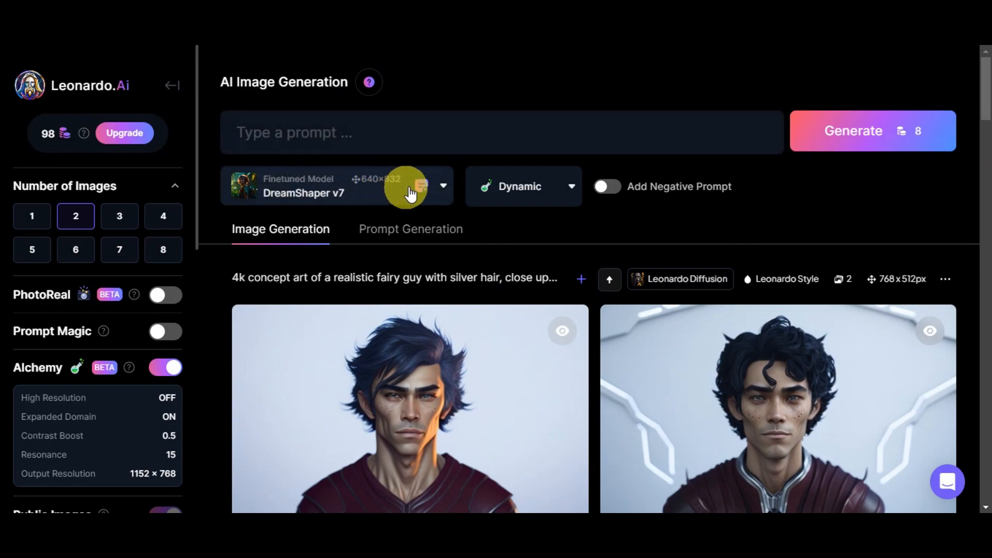
{"action": "mouse_move", "coordinate": [261, 204]}
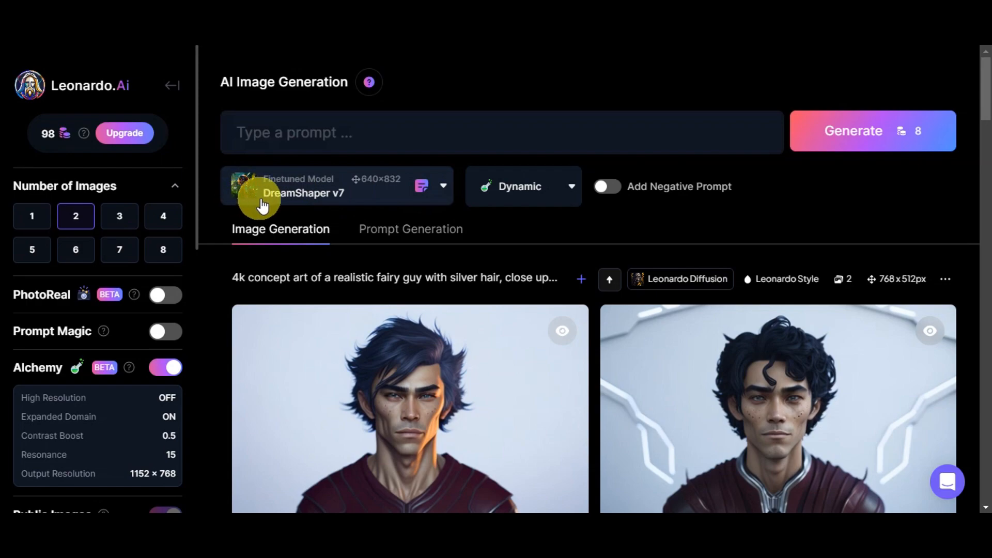
{"action": "mouse_move", "coordinate": [443, 190]}
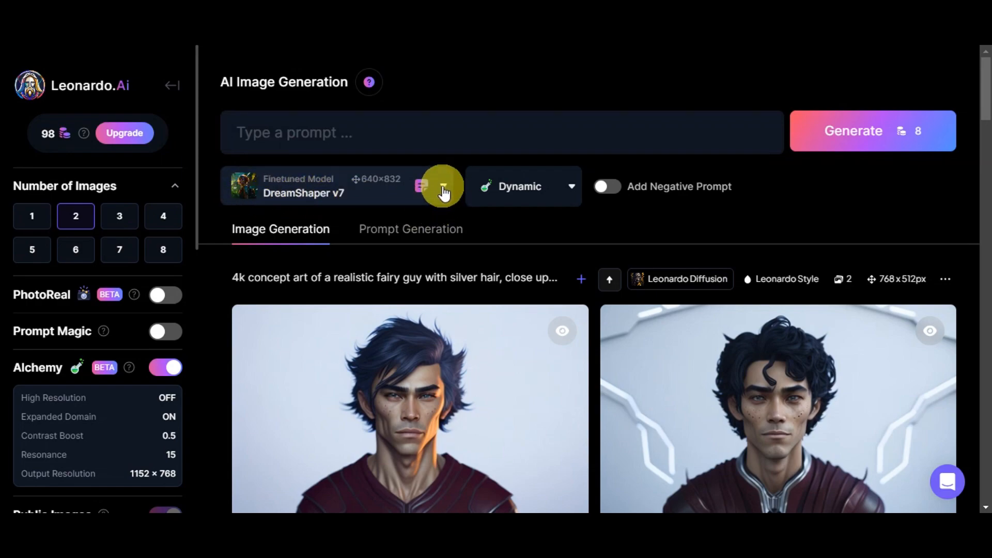
{"action": "left_click", "coordinate": [443, 186]}
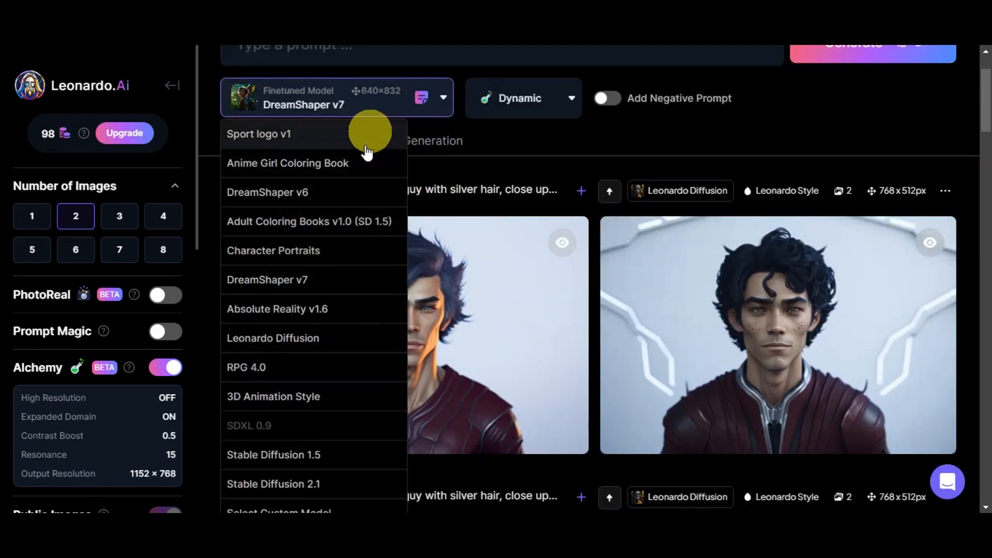
{"action": "scroll", "scroll_direction": "down", "scroll_amount": 3}
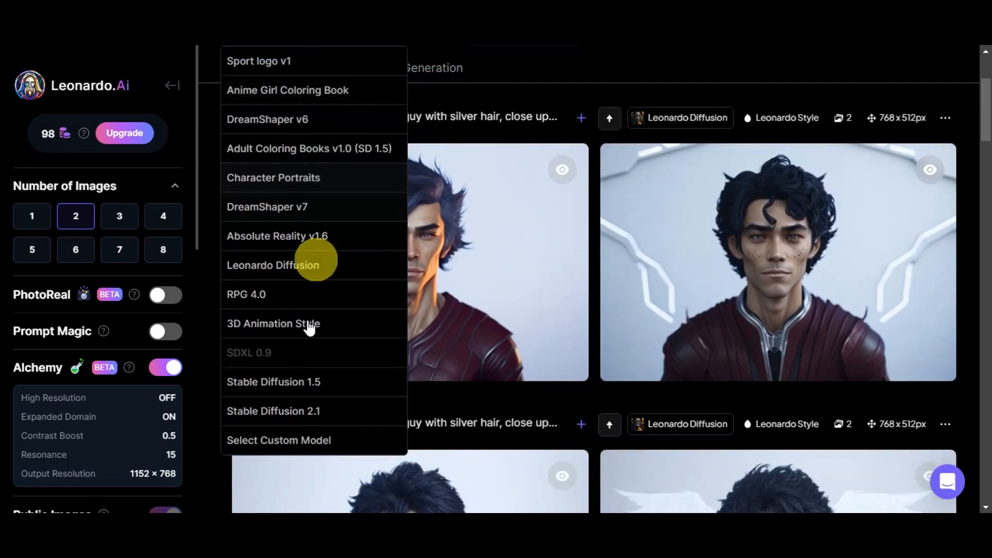
{"action": "mouse_move", "coordinate": [363, 178]}
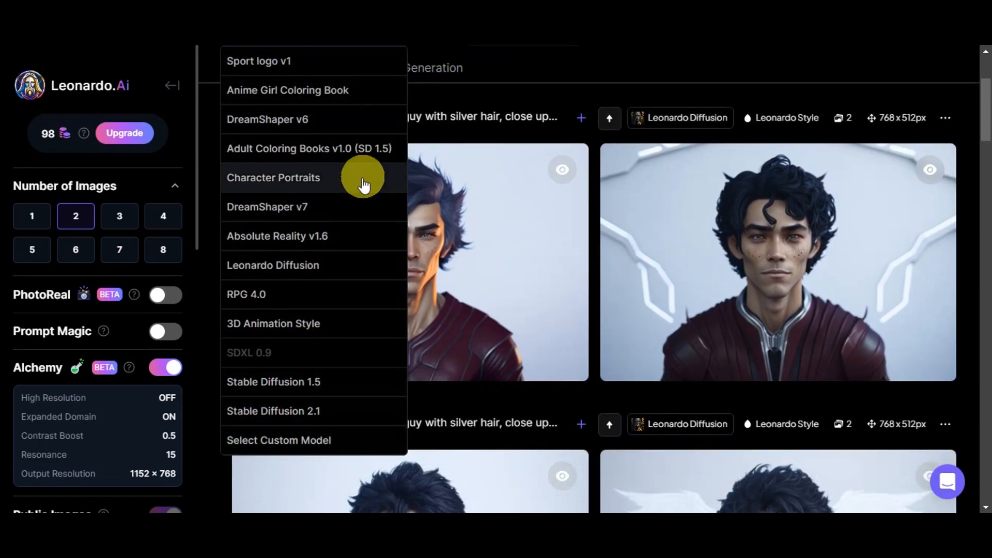
{"action": "left_click", "coordinate": [267, 207]}
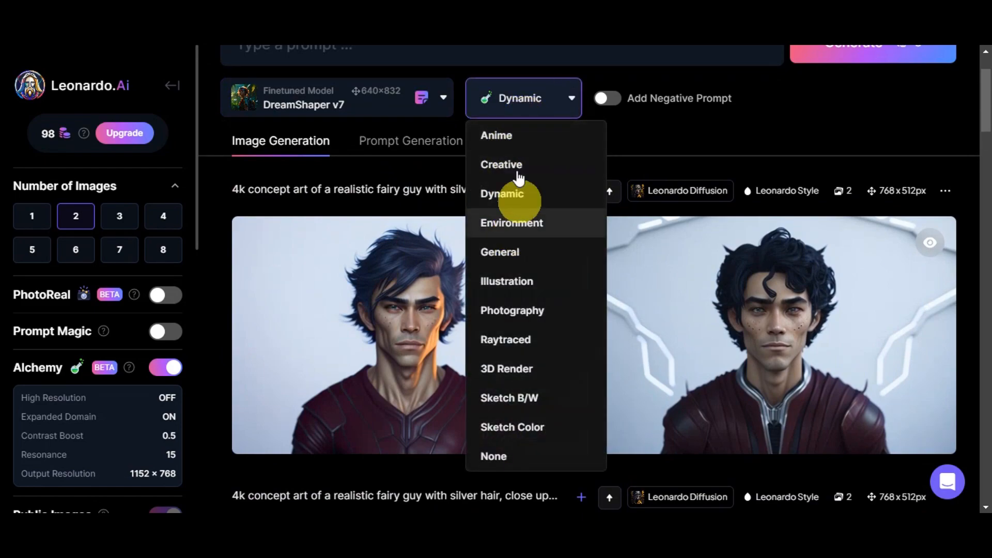
{"action": "mouse_move", "coordinate": [614, 114]}
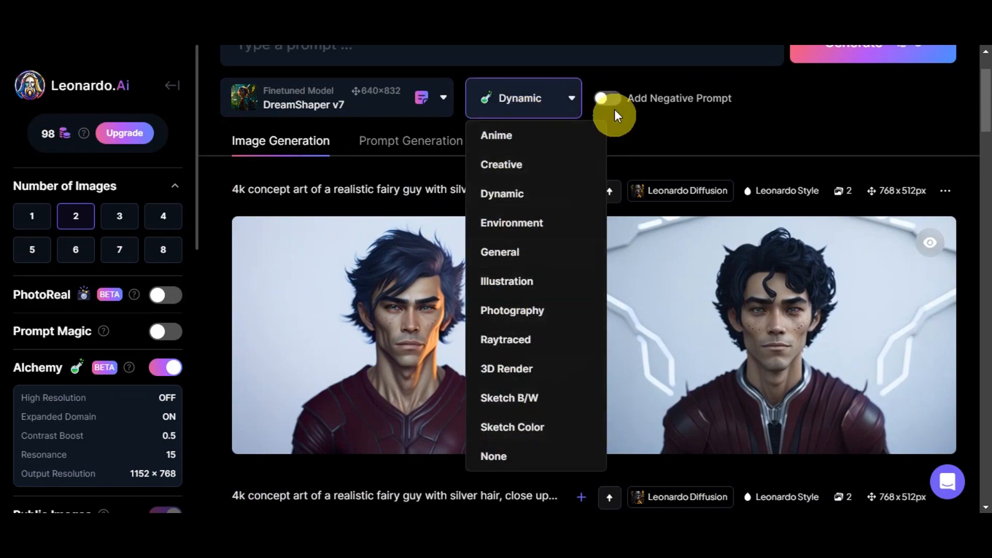
{"action": "left_click", "coordinate": [613, 99]}
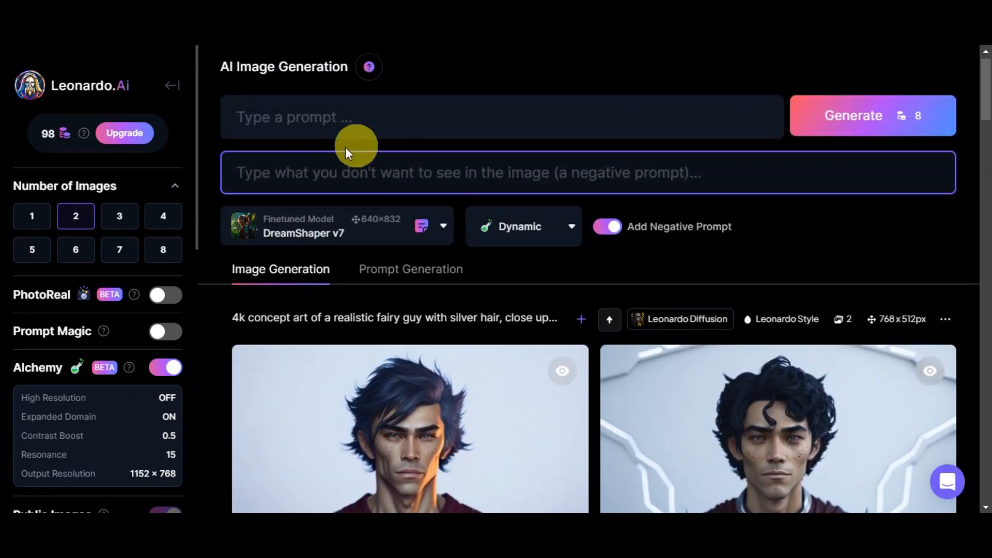
{"action": "mouse_move", "coordinate": [733, 188]}
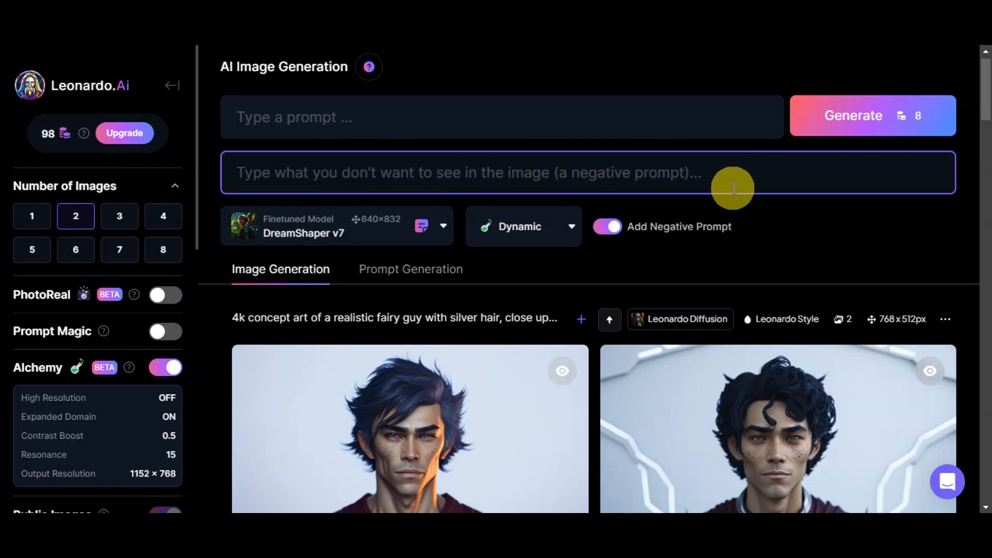
{"action": "scroll", "scroll_direction": "down", "scroll_amount": 3}
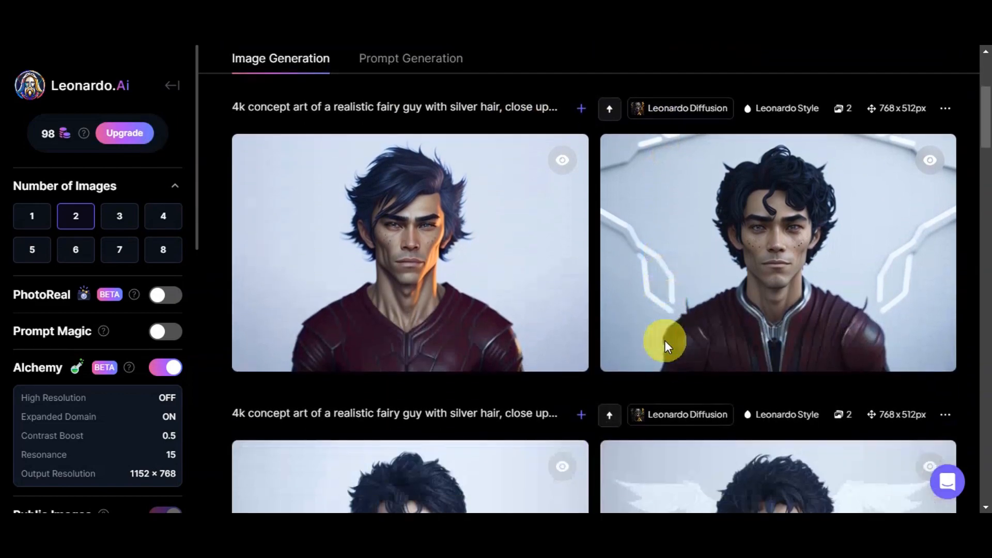
{"action": "scroll", "scroll_direction": "down", "scroll_amount": 3}
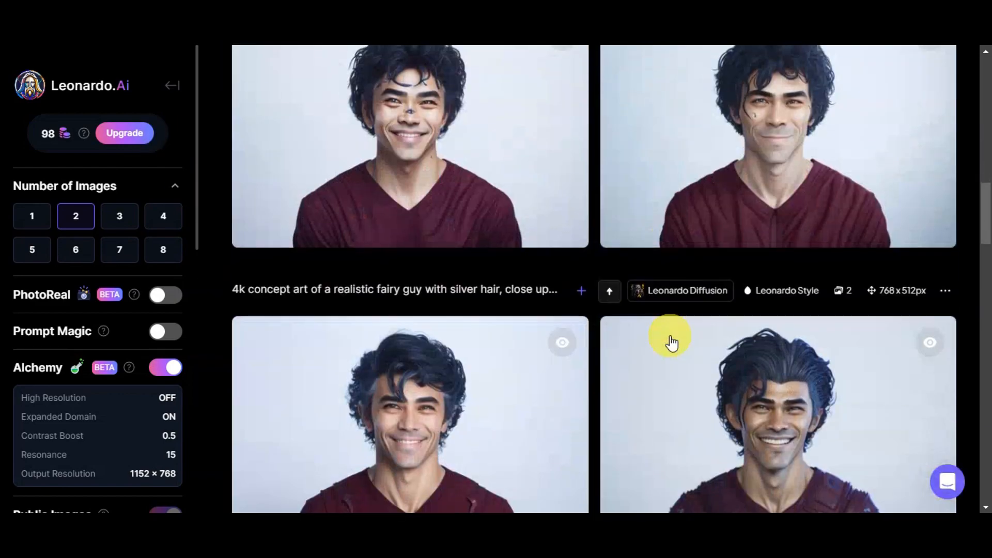
{"action": "scroll", "scroll_direction": "down", "scroll_amount": 3}
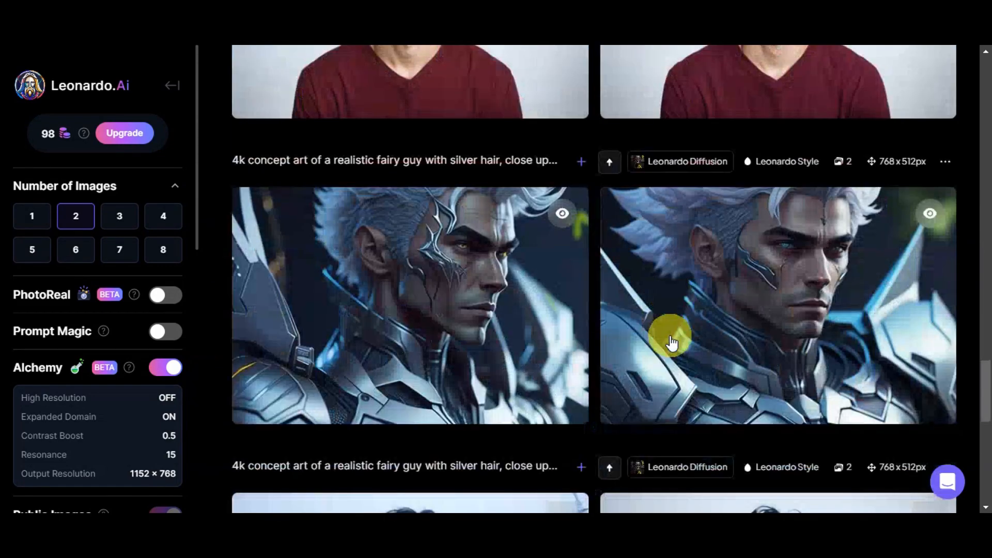
{"action": "scroll", "scroll_direction": "up", "scroll_amount": 3}
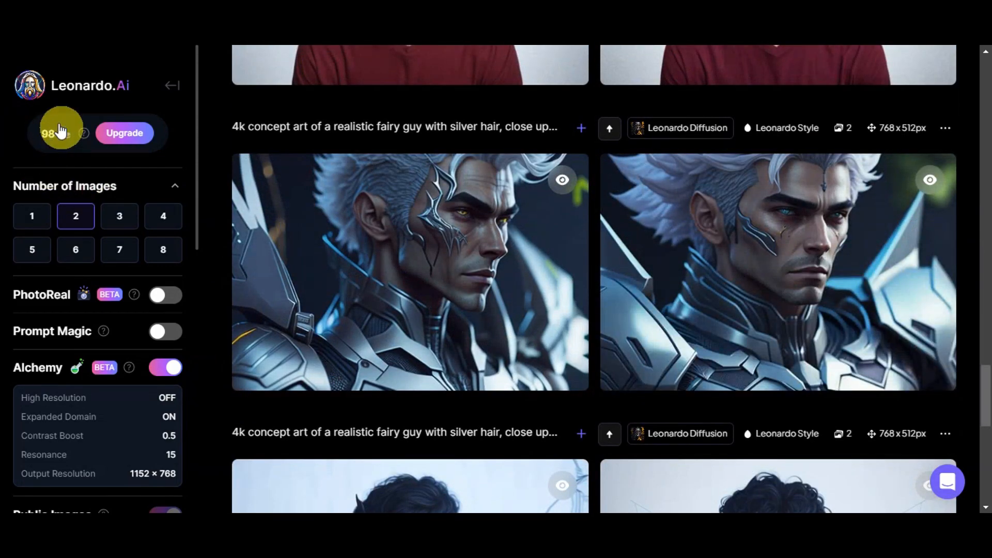
{"action": "mouse_move", "coordinate": [71, 180]}
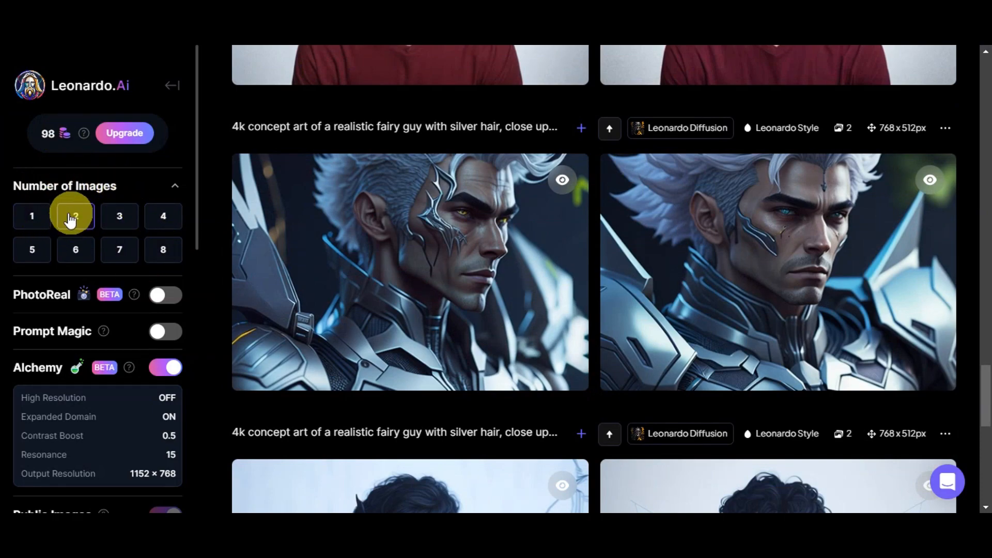
{"action": "mouse_move", "coordinate": [71, 298]}
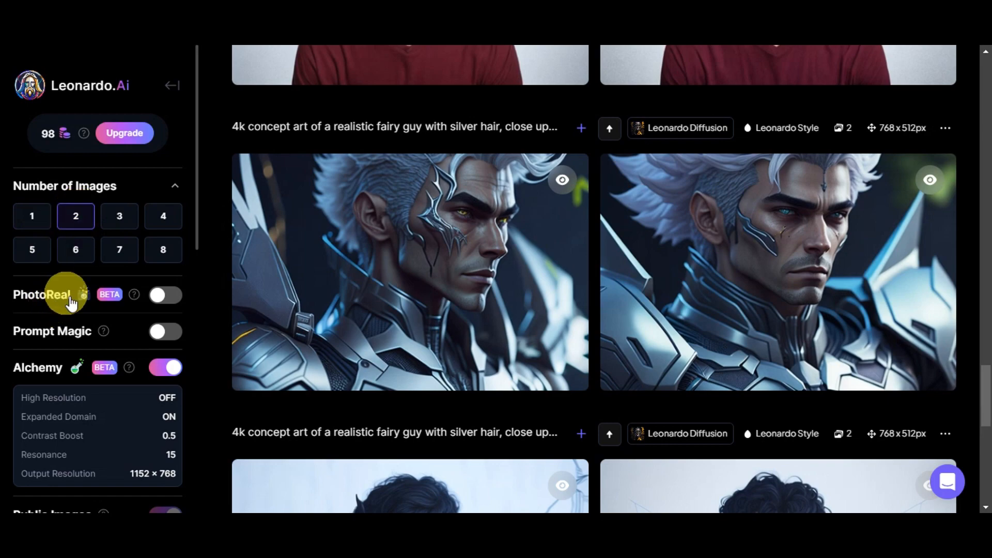
Scroll the settings panel past Guidance Scale, ControlNet and Tiling to the Image to Image upload box.
{"action": "scroll", "scroll_direction": "down", "scroll_amount": 3}
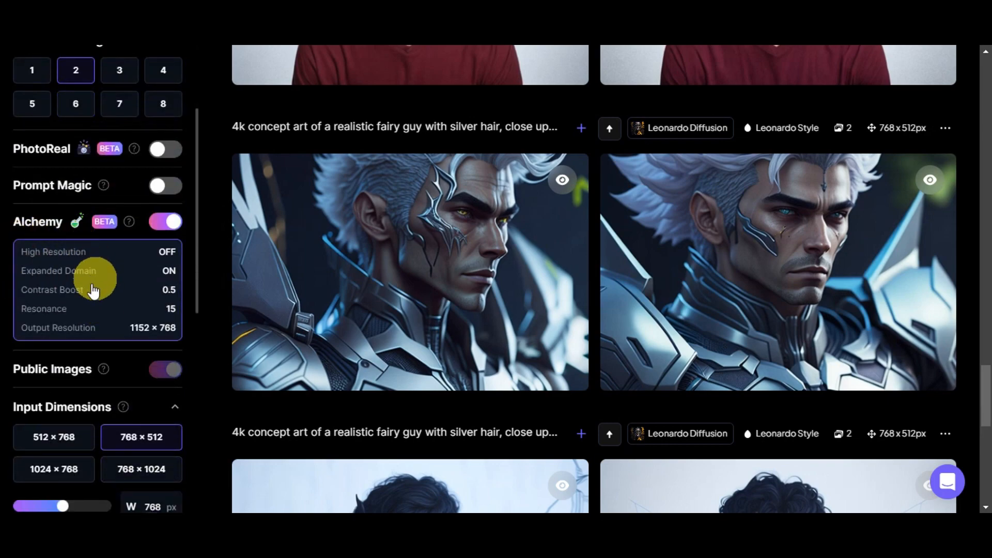
{"action": "scroll", "scroll_direction": "down", "scroll_amount": 3}
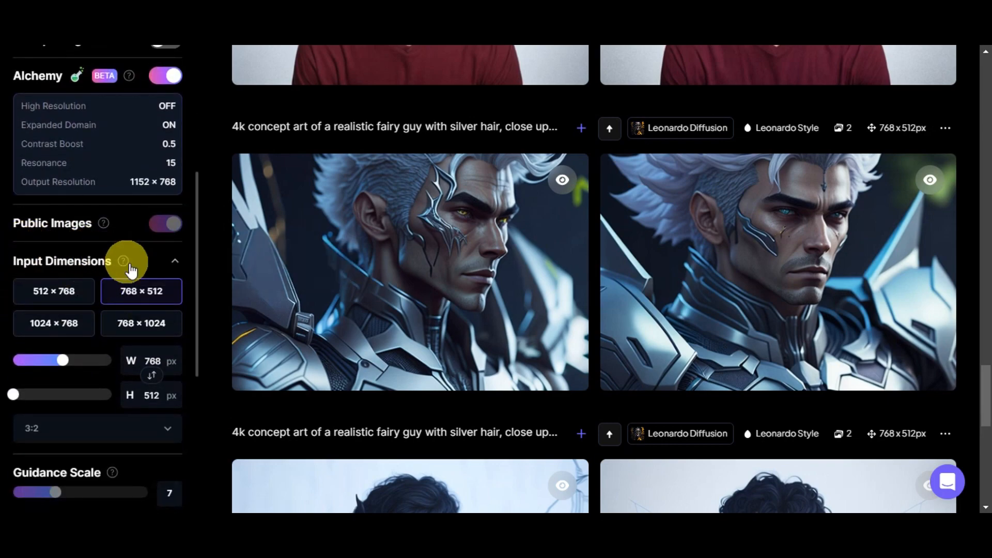
{"action": "mouse_move", "coordinate": [86, 348]}
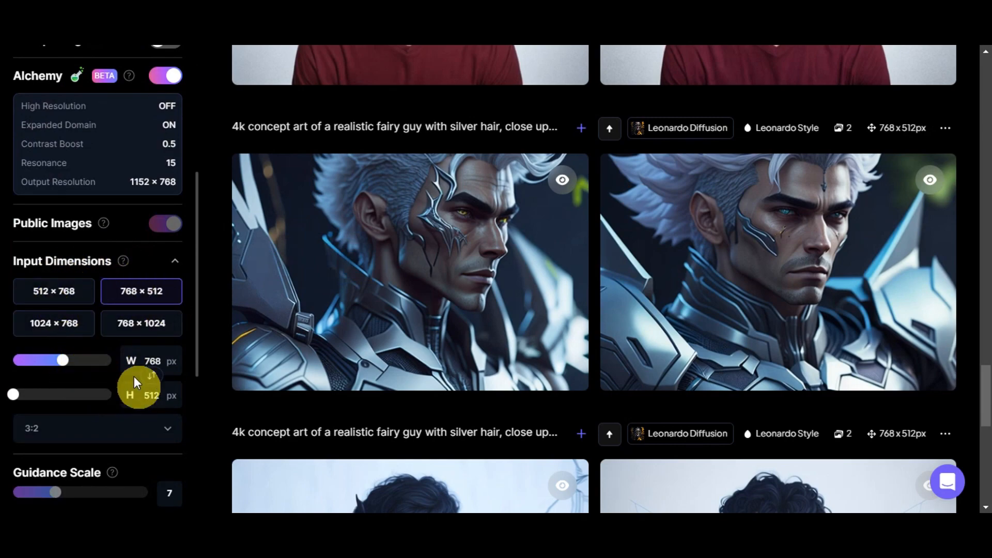
{"action": "scroll", "scroll_direction": "down", "scroll_amount": 3}
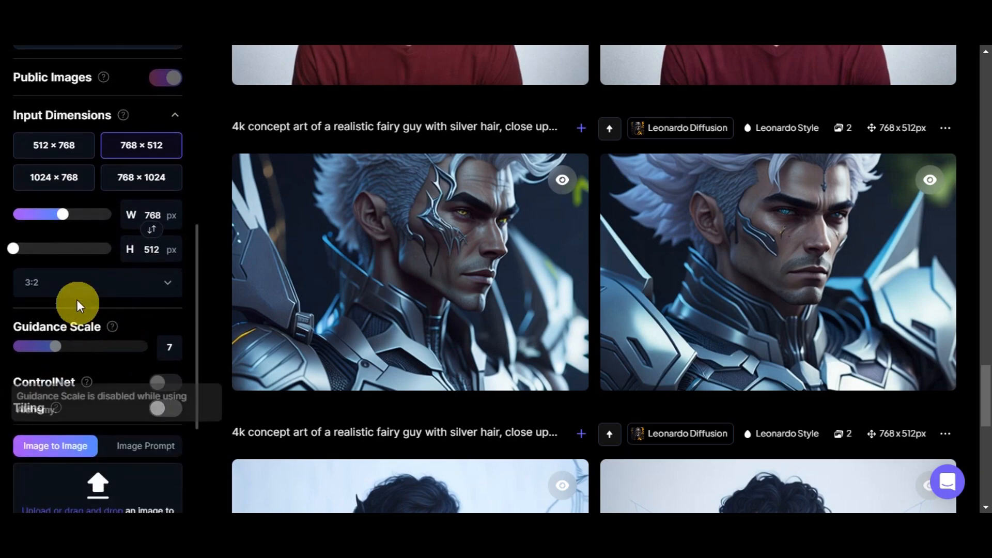
{"action": "mouse_move", "coordinate": [112, 327]}
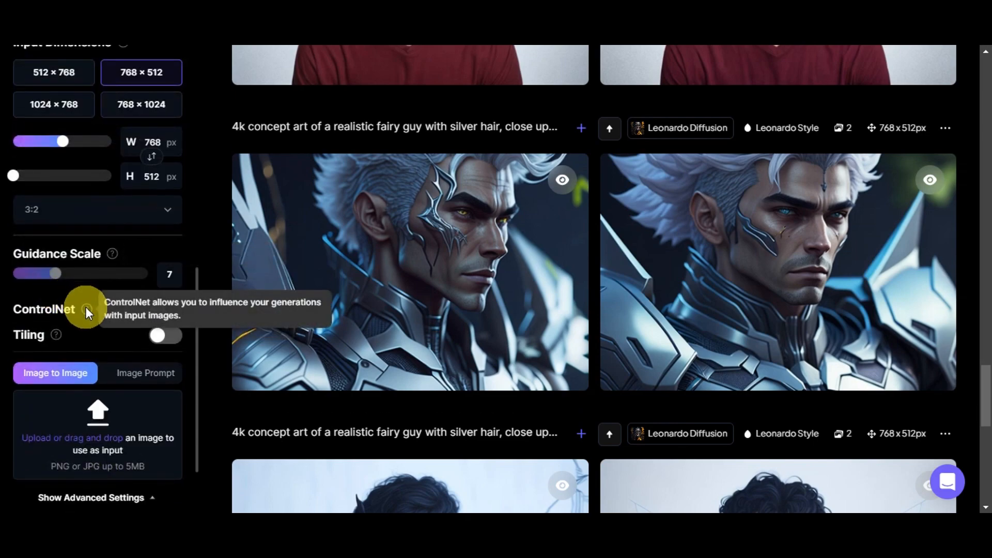
{"action": "mouse_move", "coordinate": [55, 337]}
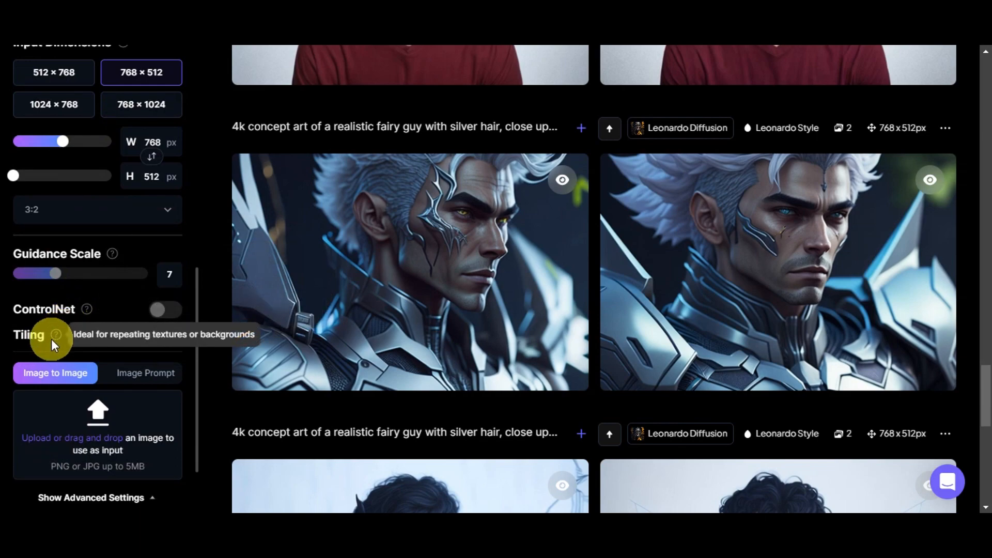
{"action": "scroll", "scroll_direction": "down", "scroll_amount": 3}
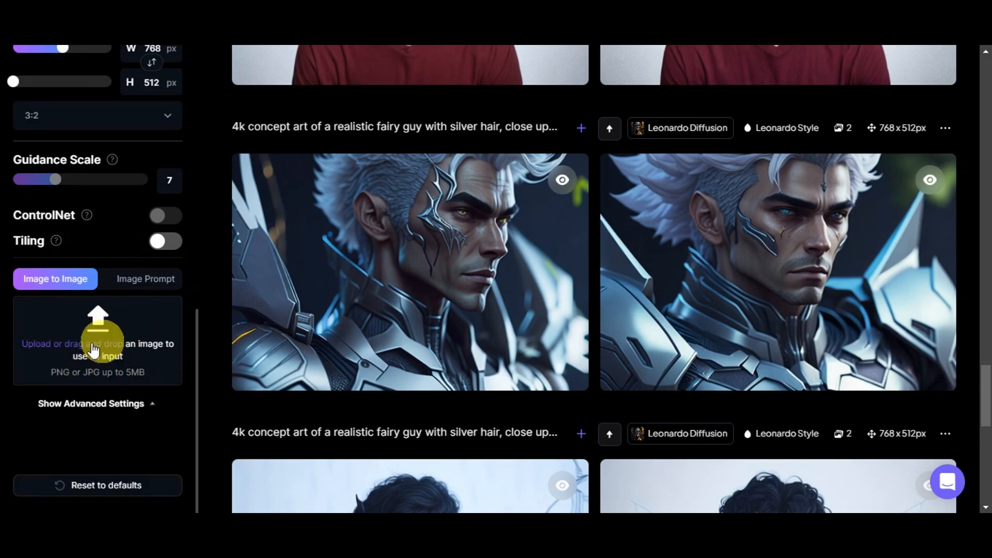
{"action": "mouse_move", "coordinate": [98, 352]}
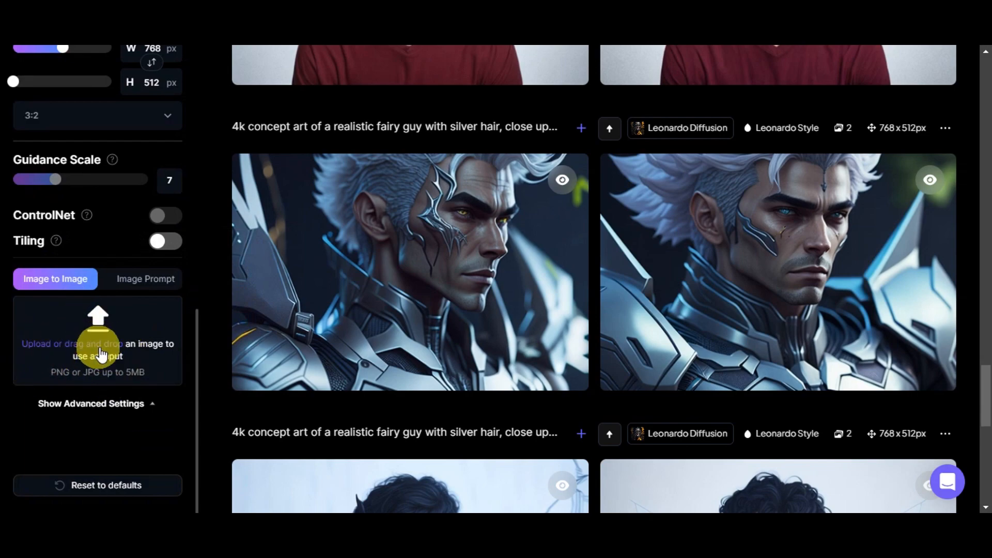
{"action": "mouse_move", "coordinate": [148, 332]}
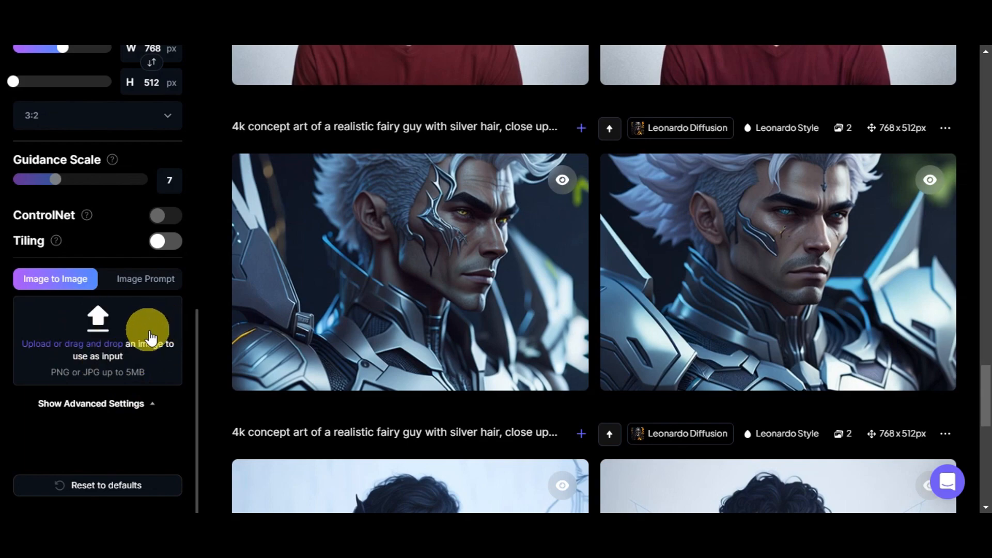
{"action": "mouse_move", "coordinate": [149, 332]}
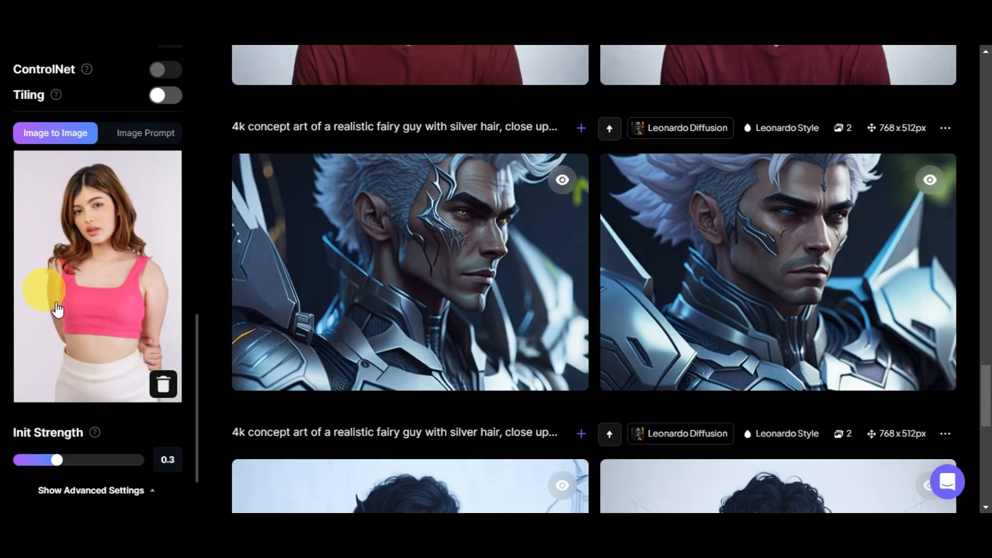
{"action": "mouse_move", "coordinate": [98, 247]}
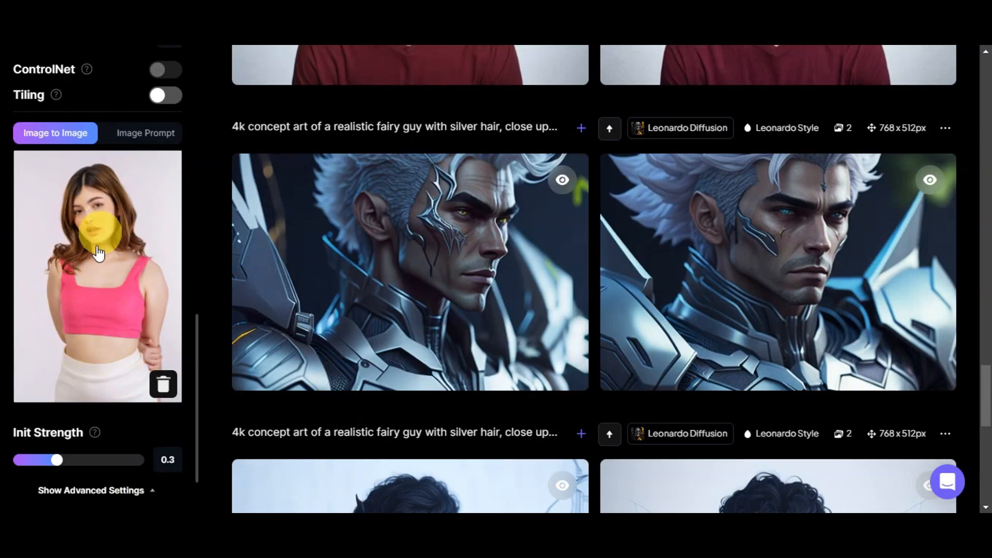
{"action": "mouse_move", "coordinate": [52, 182]}
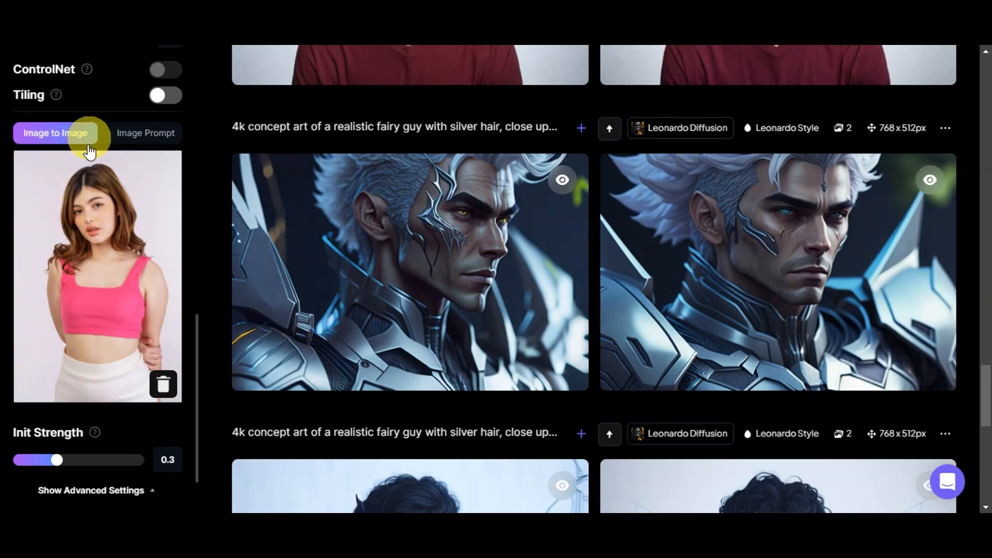
{"action": "mouse_move", "coordinate": [75, 415]}
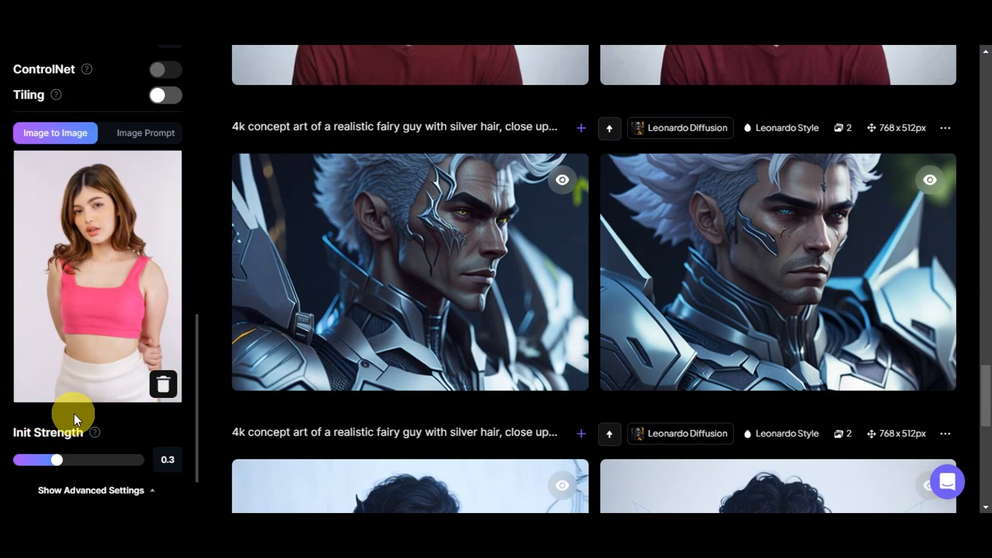
Scroll down to review the uploaded photo as the Image to Image source at 0.3 init strength.
{"action": "scroll", "scroll_direction": "down", "scroll_amount": 3}
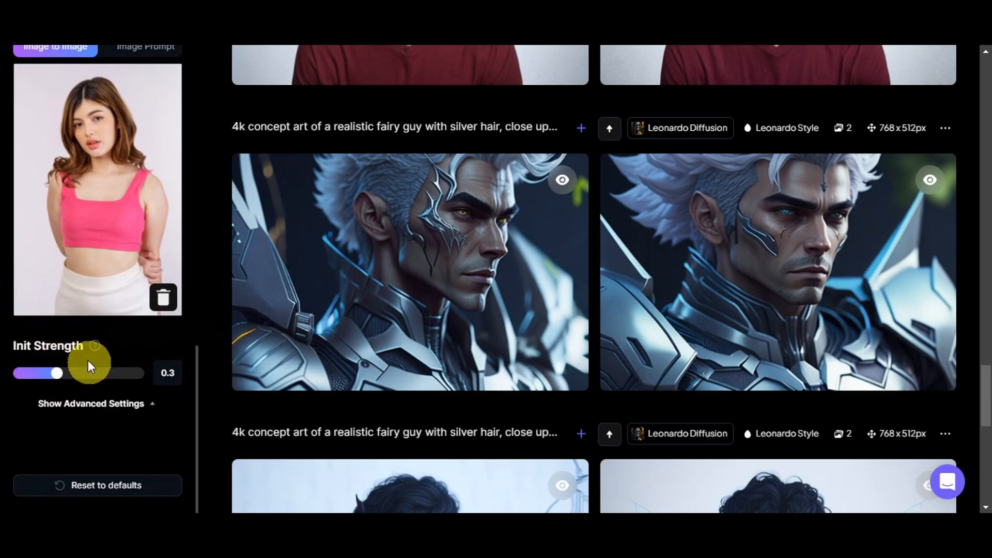
{"action": "mouse_move", "coordinate": [95, 345]}
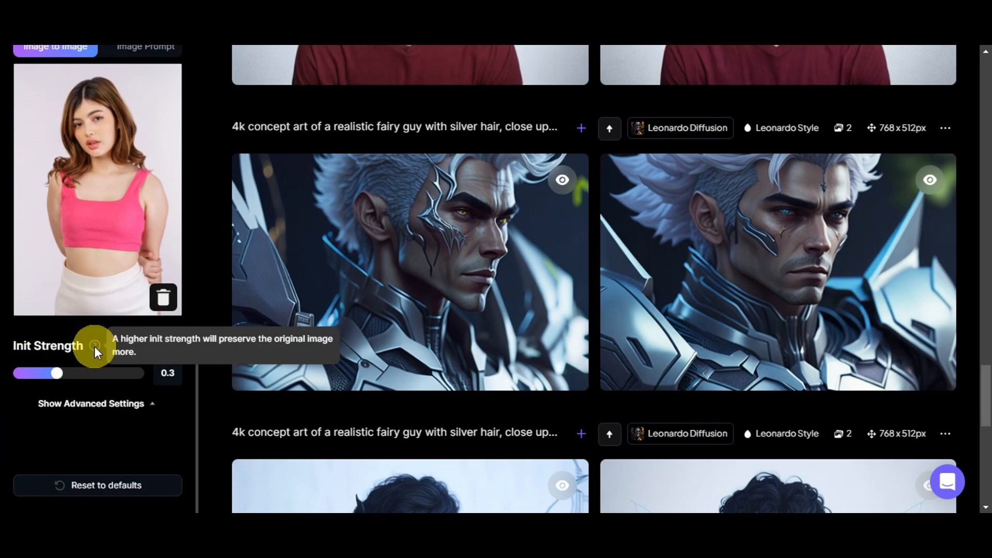
{"action": "mouse_move", "coordinate": [117, 385]}
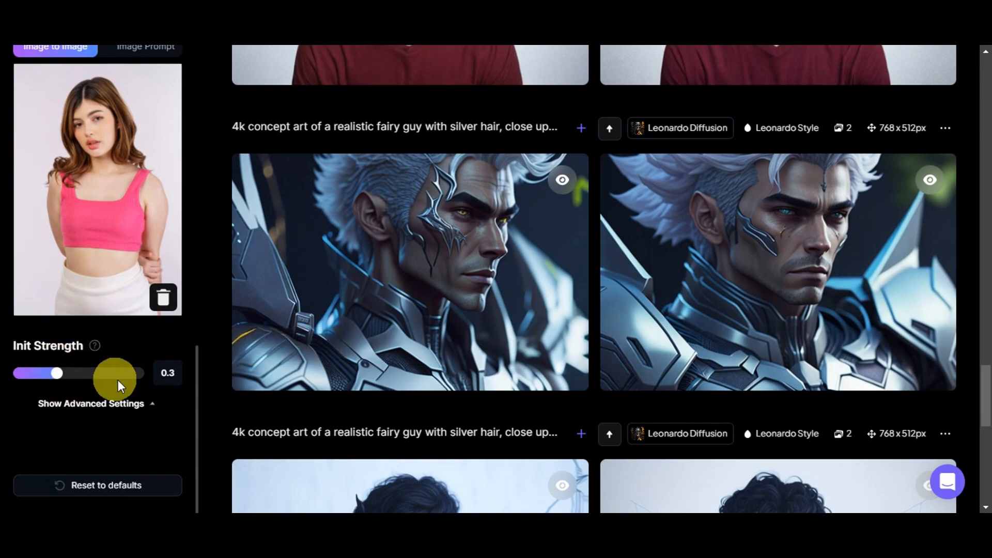
Focus the prompt field to enter the '8k girl in the forest' floral accessories prompt for DreamShaper v7.
{"action": "scroll", "scroll_direction": "up", "scroll_amount": 3}
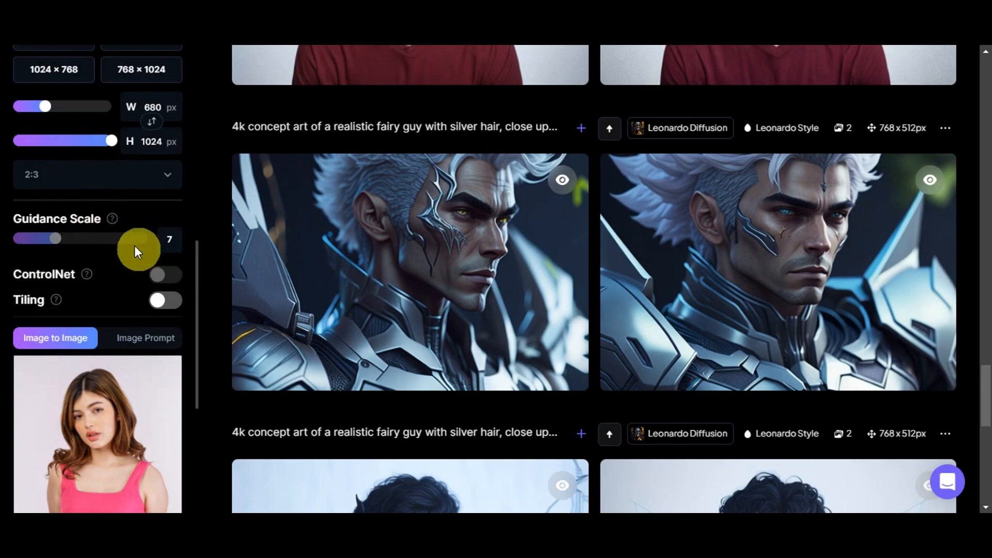
{"action": "mouse_move", "coordinate": [98, 258]}
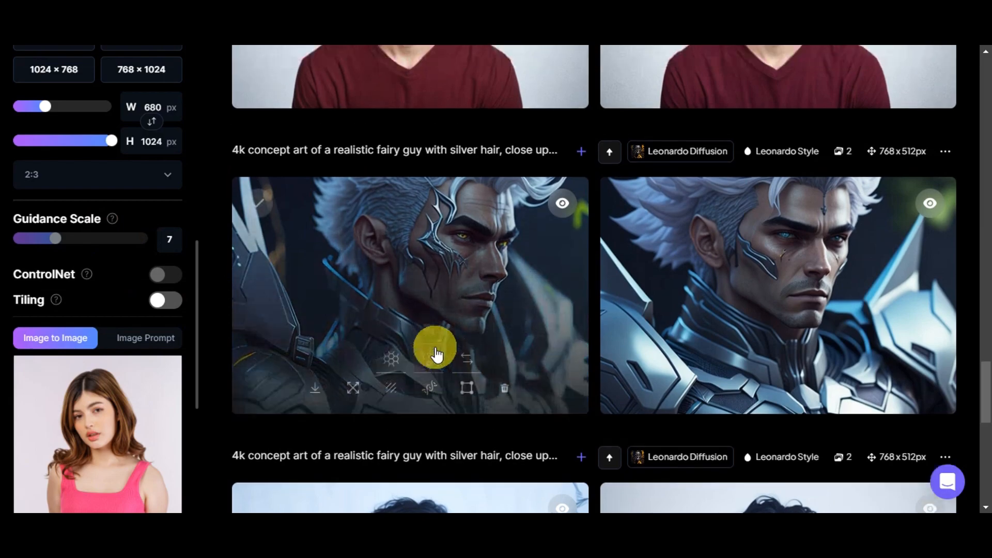
{"action": "scroll", "scroll_direction": "up", "scroll_amount": 3}
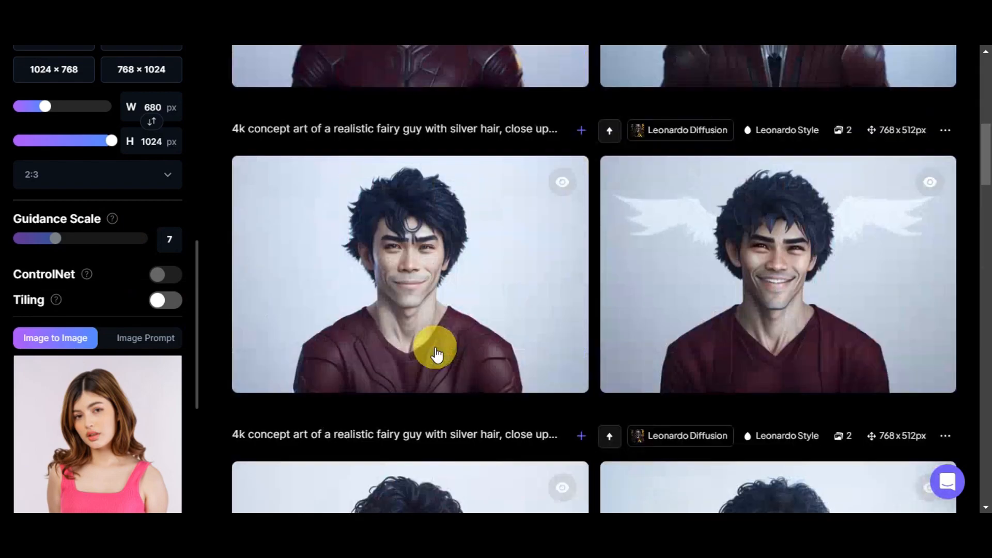
{"action": "scroll", "scroll_direction": "up", "scroll_amount": 3}
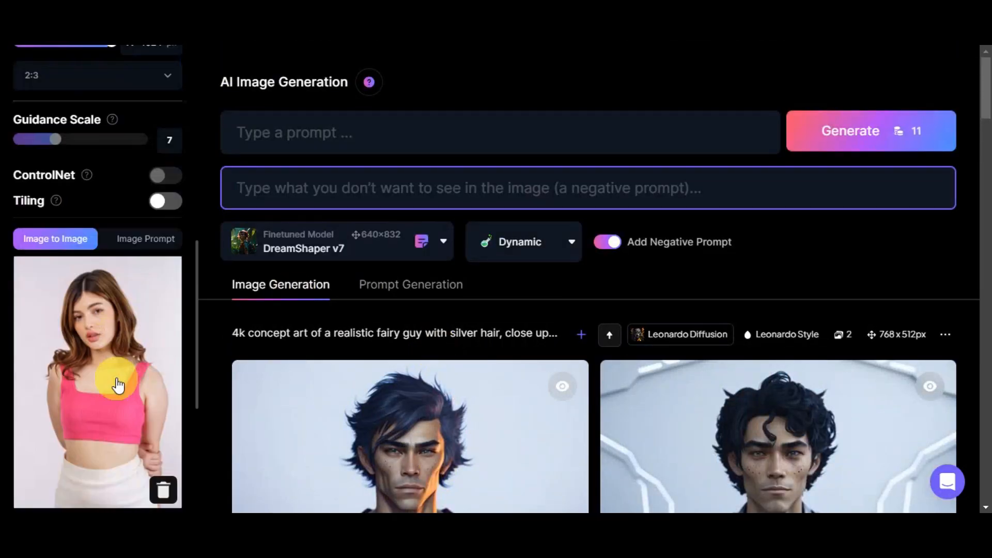
{"action": "scroll", "scroll_direction": "down", "scroll_amount": 3}
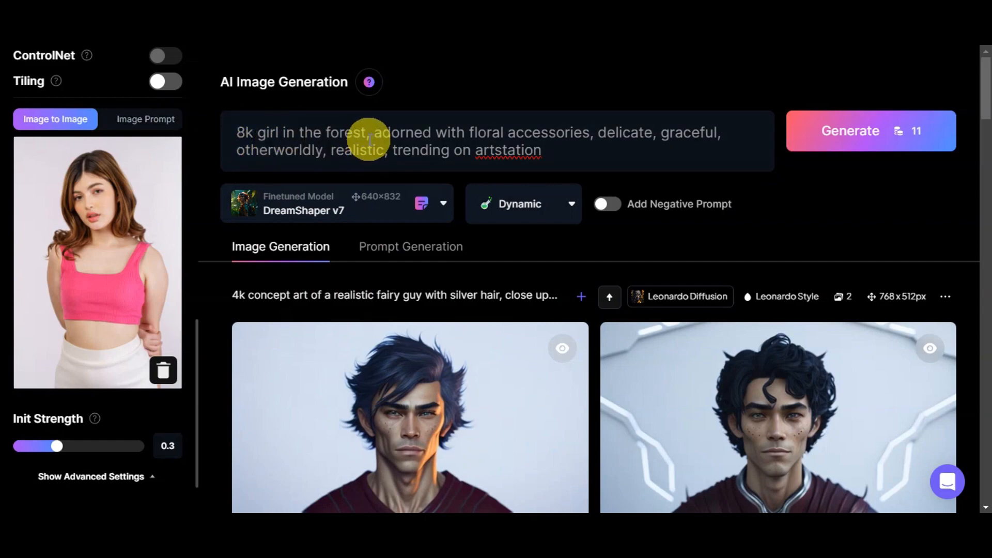
{"action": "mouse_move", "coordinate": [506, 126]}
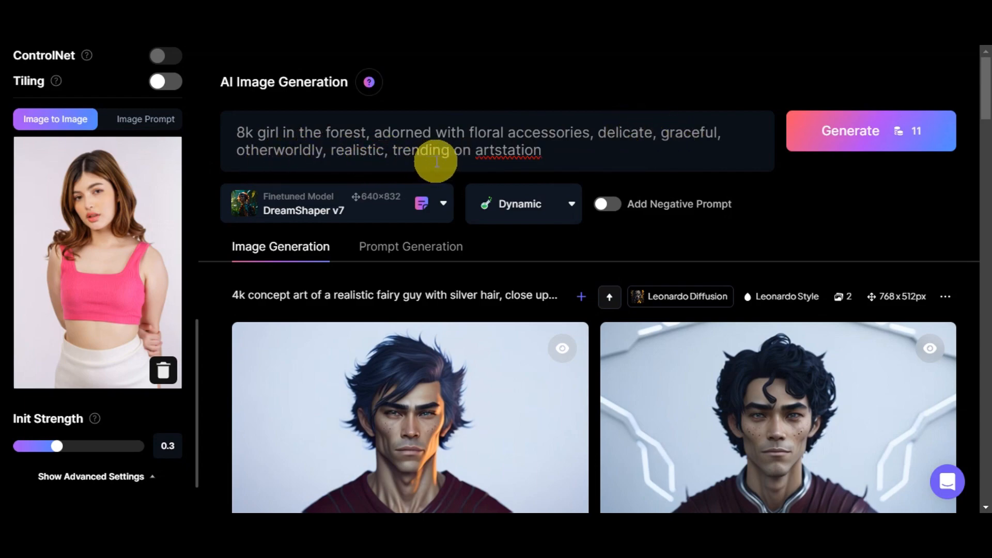
{"action": "mouse_move", "coordinate": [525, 149]}
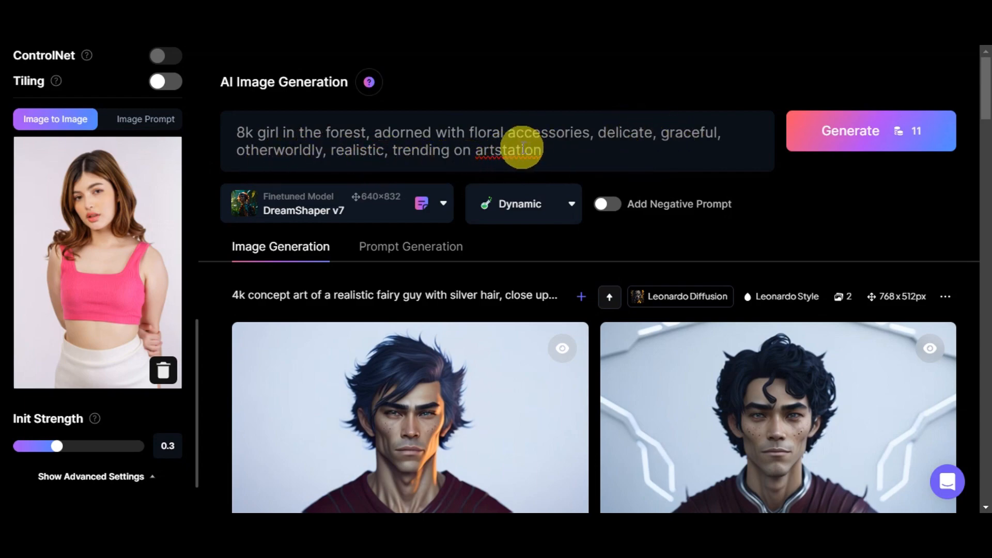
{"action": "left_click", "coordinate": [498, 141]}
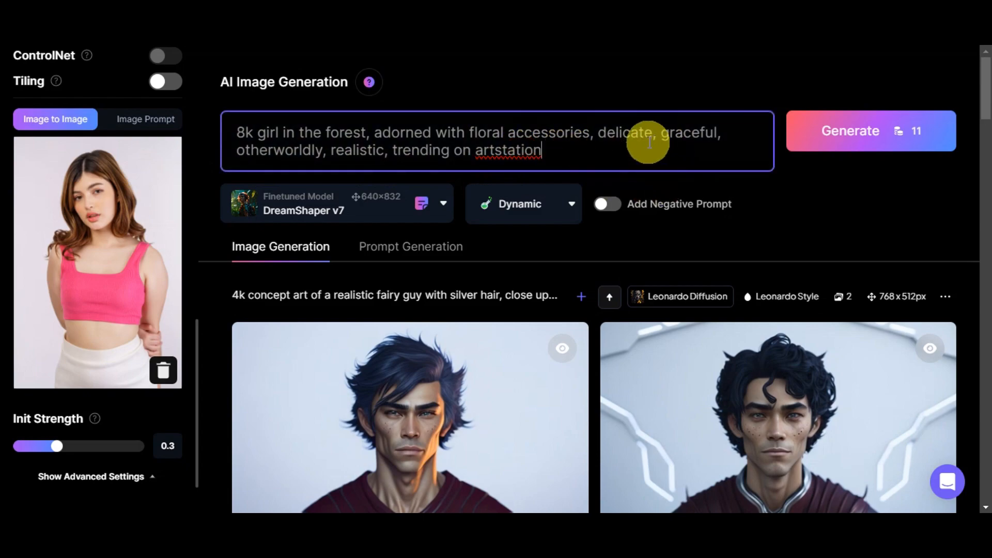
{"action": "mouse_move", "coordinate": [851, 131]}
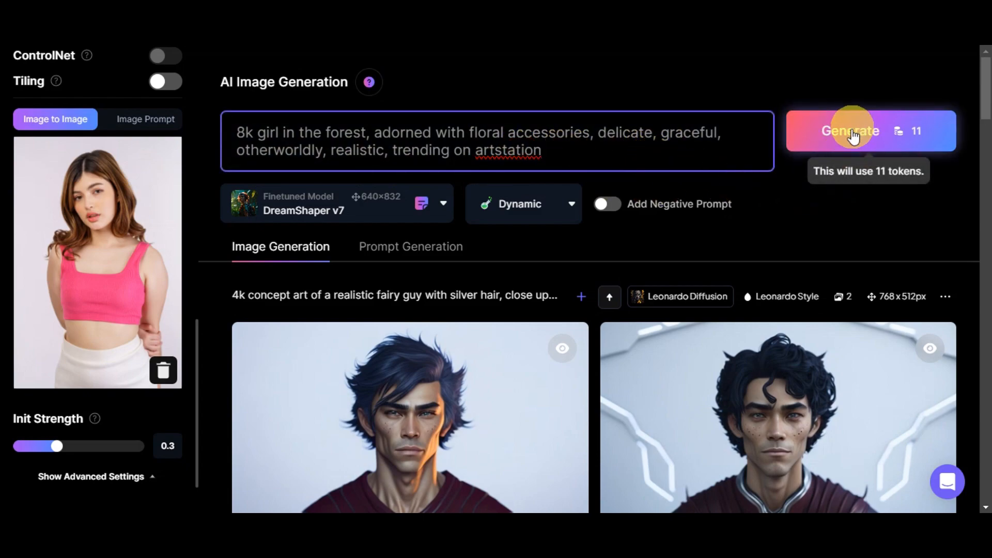
Generate two floral forest portraits from the photo and open the first one enlarged.
{"action": "left_click", "coordinate": [849, 132]}
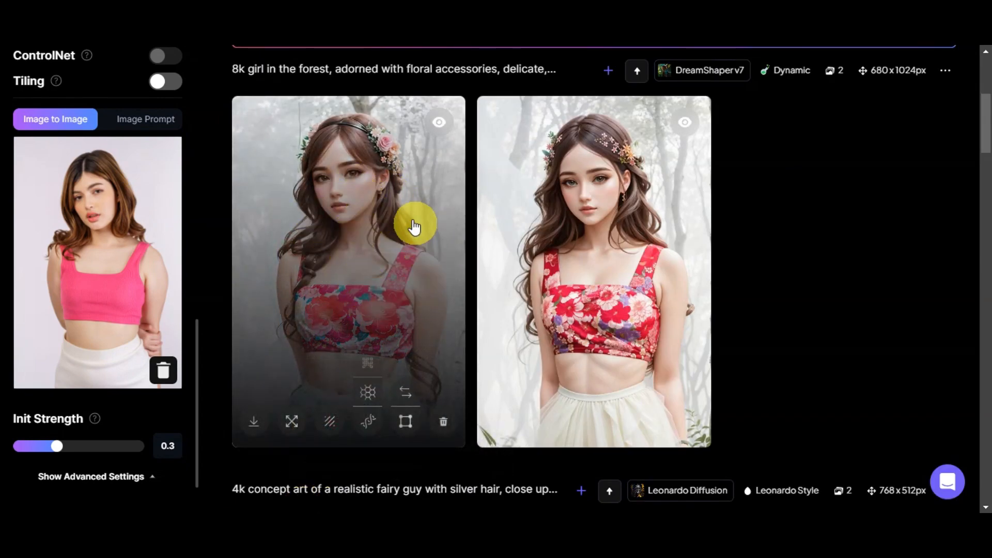
{"action": "mouse_move", "coordinate": [387, 278]}
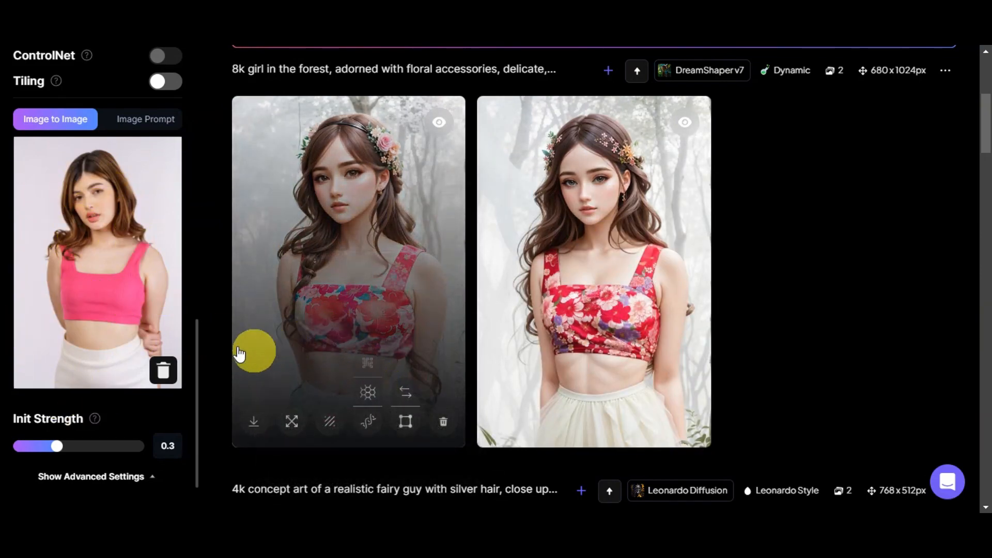
{"action": "left_click", "coordinate": [348, 254]}
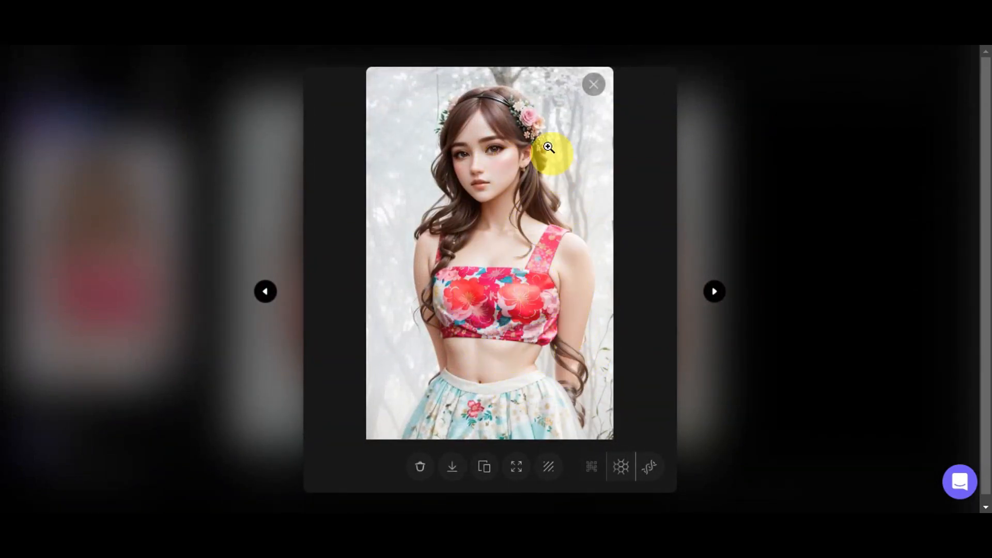
{"action": "mouse_move", "coordinate": [590, 143]}
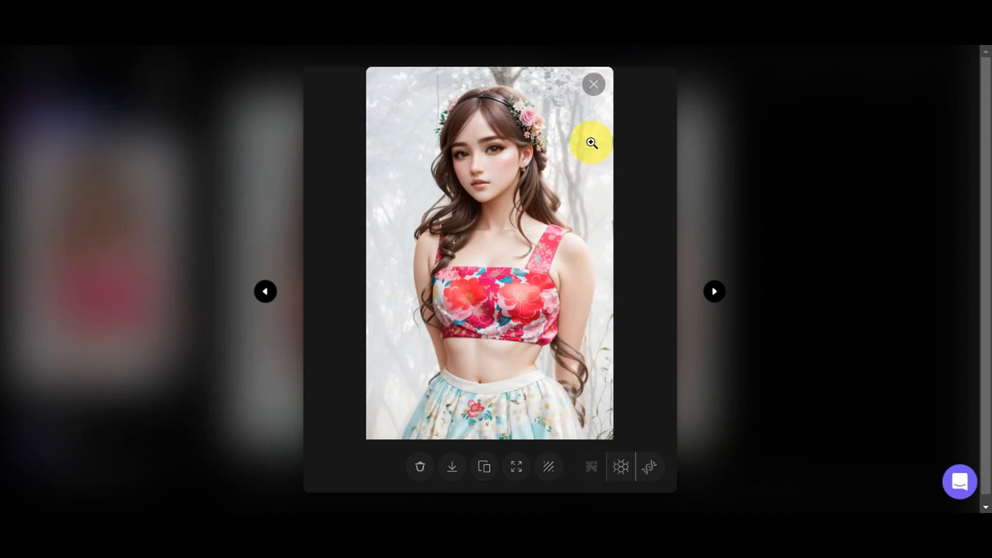
{"action": "mouse_move", "coordinate": [492, 99]}
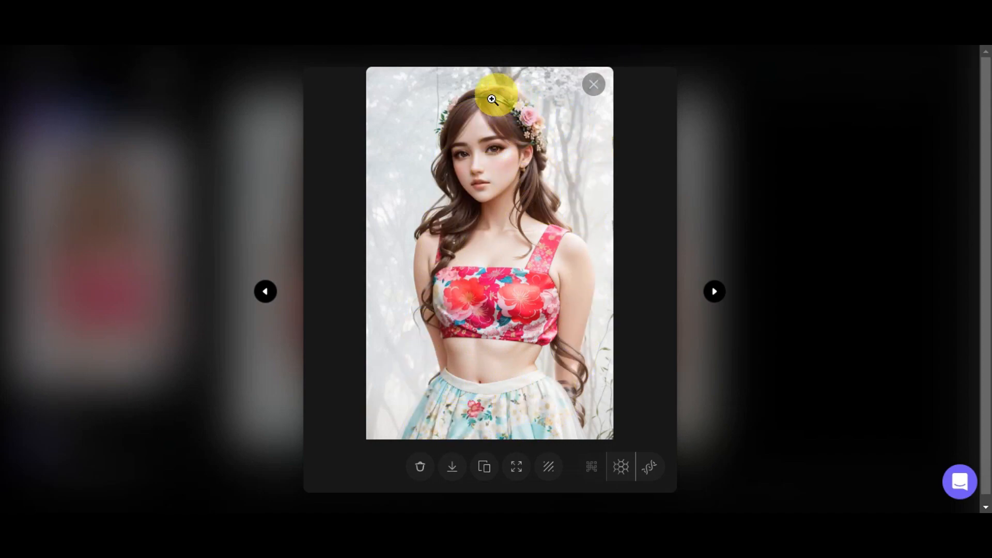
{"action": "mouse_move", "coordinate": [389, 215]}
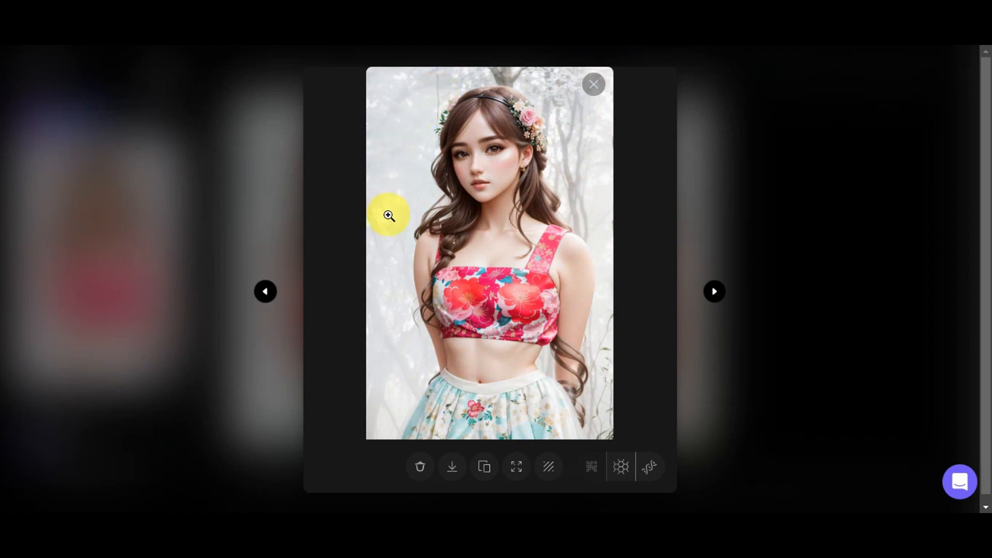
{"action": "mouse_move", "coordinate": [436, 154]}
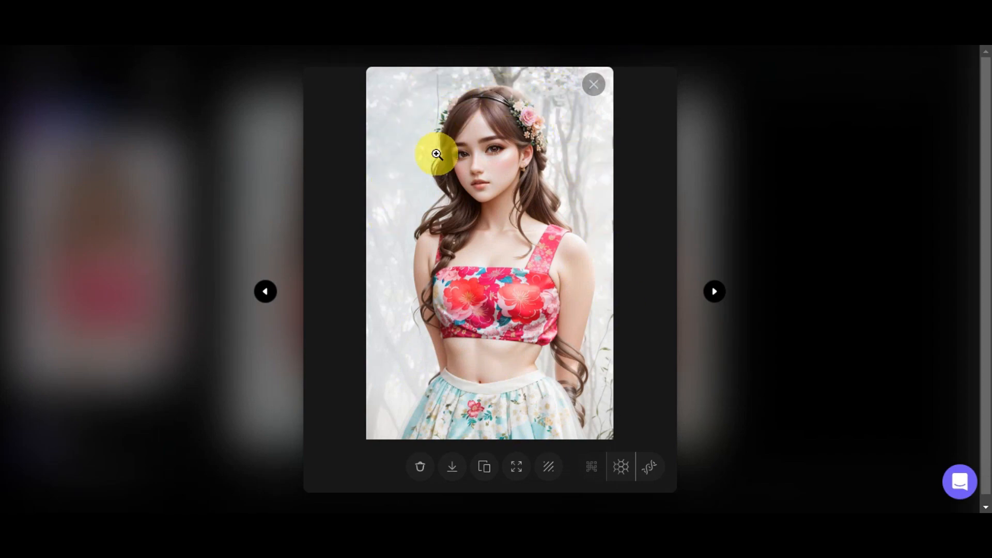
Step to the second portrait in the viewer, then close it back to the results gallery.
{"action": "left_click", "coordinate": [714, 291]}
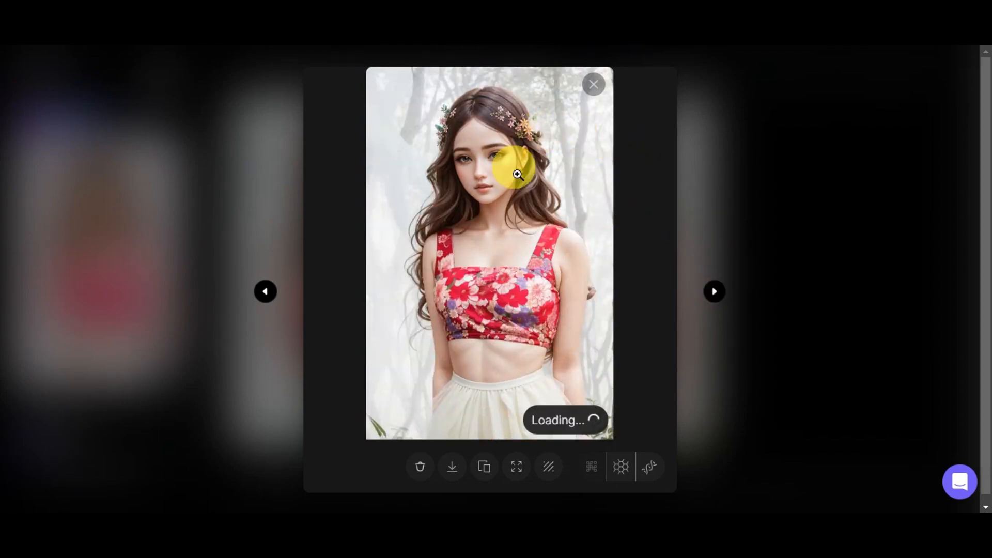
{"action": "mouse_move", "coordinate": [581, 307]}
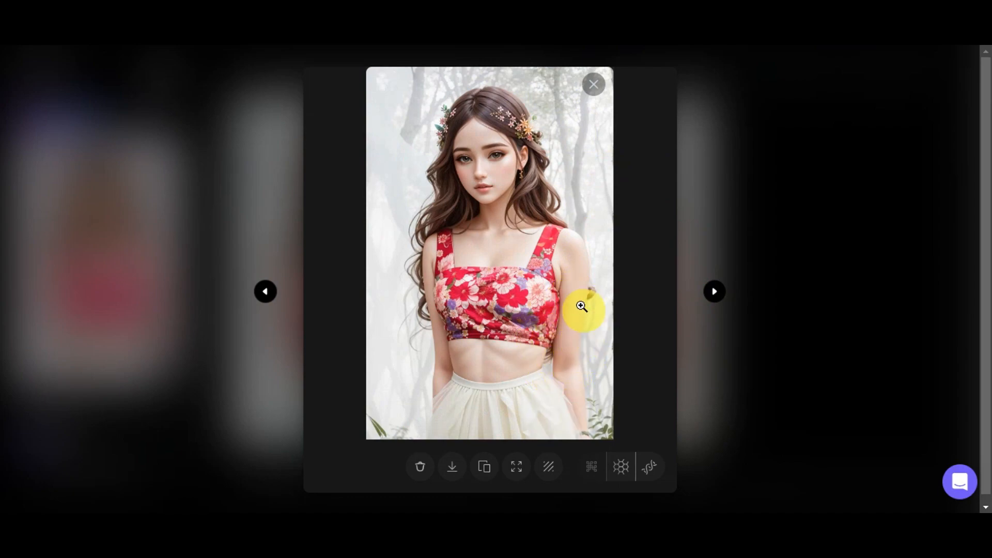
{"action": "mouse_move", "coordinate": [193, 335]}
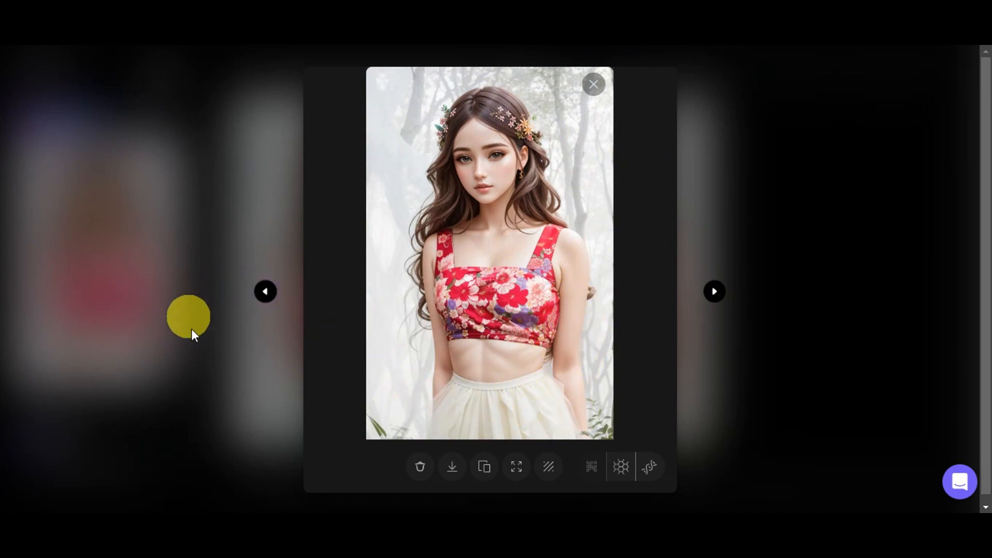
{"action": "mouse_move", "coordinate": [487, 130]}
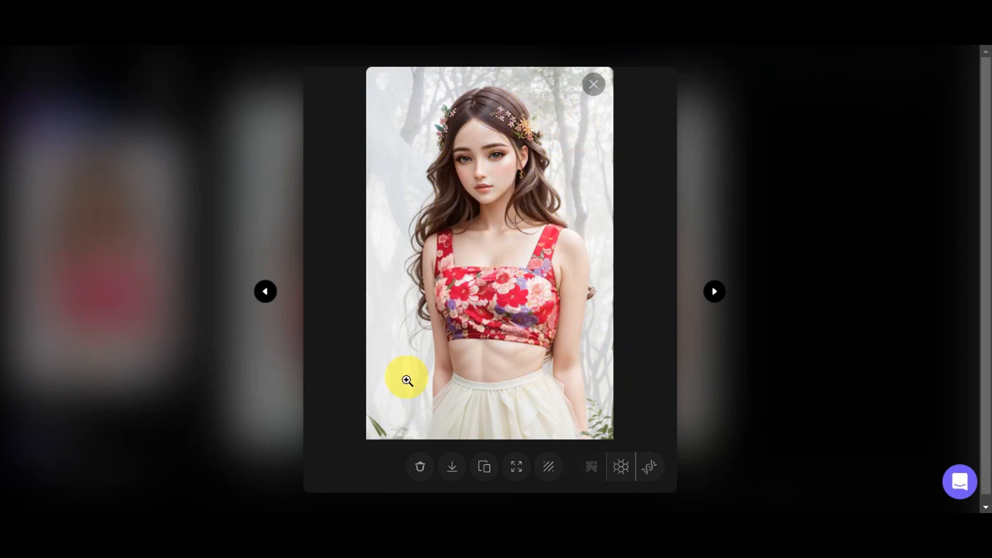
{"action": "mouse_move", "coordinate": [527, 246]}
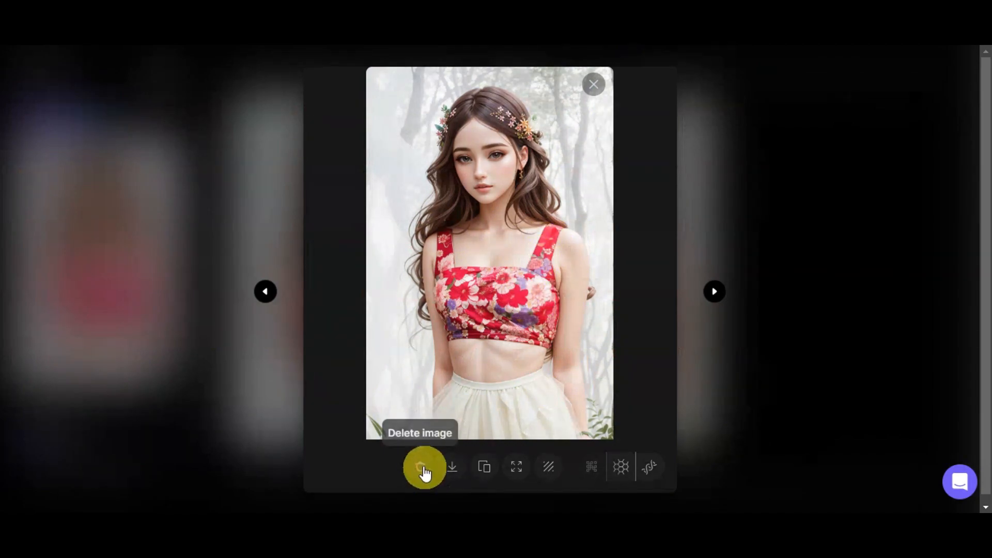
{"action": "mouse_move", "coordinate": [452, 467]}
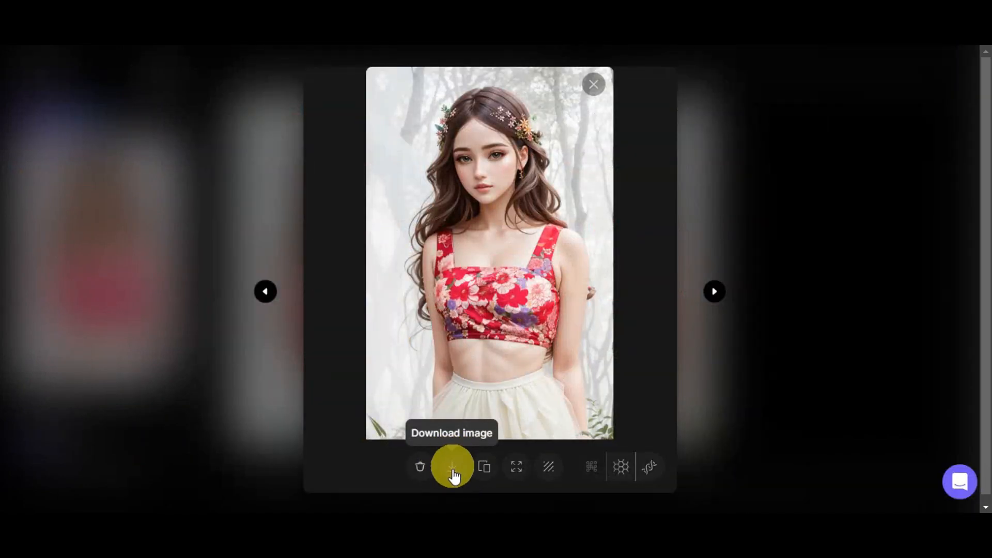
{"action": "mouse_move", "coordinate": [485, 467]}
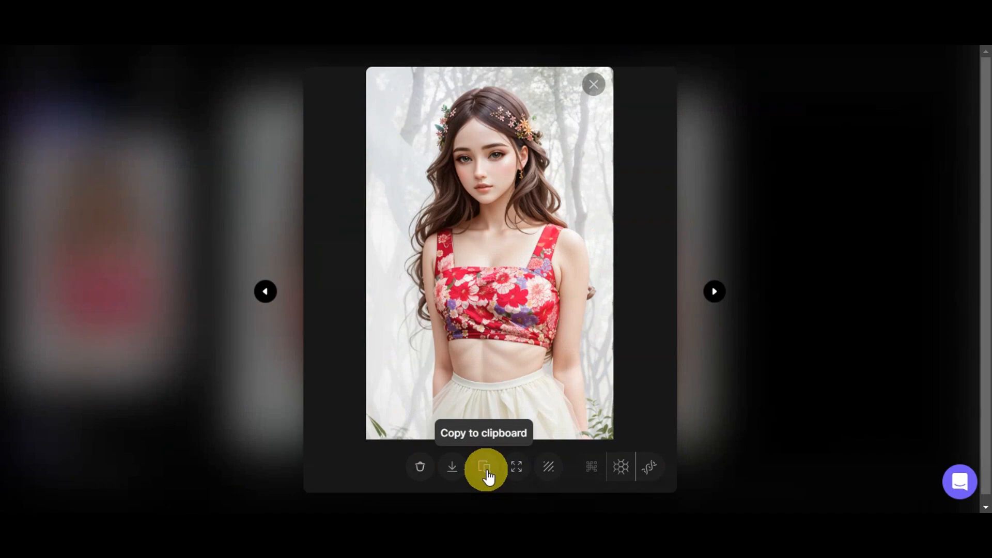
{"action": "mouse_move", "coordinate": [547, 467]}
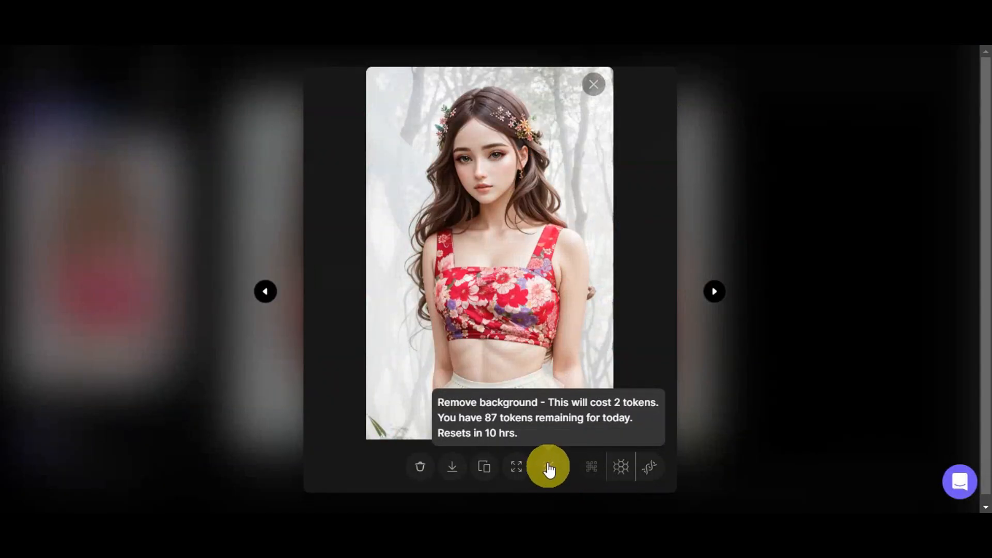
{"action": "left_click", "coordinate": [593, 83]}
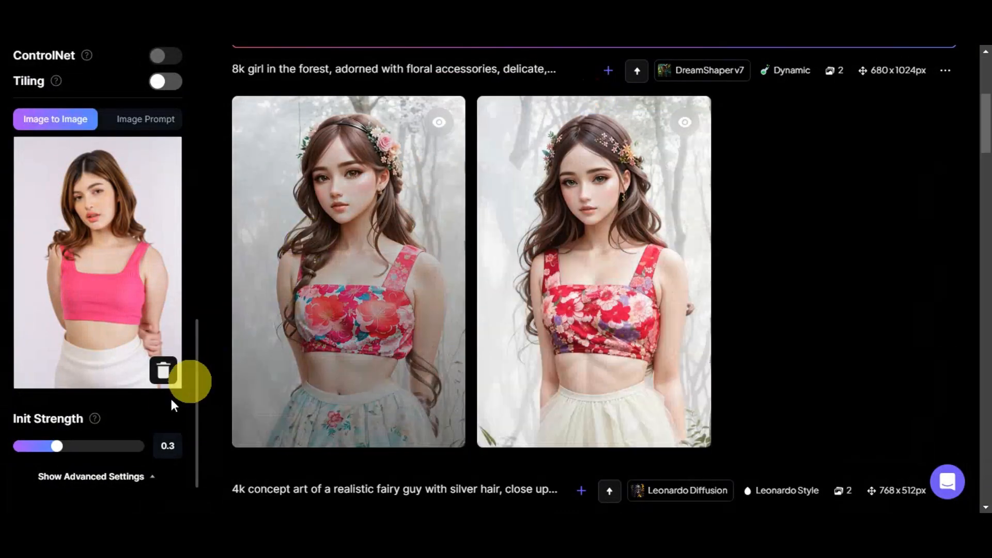
Scroll through the settings while raising init strength to 0.39 and switching to Leonardo Style.
{"action": "scroll", "scroll_direction": "up", "scroll_amount": 3}
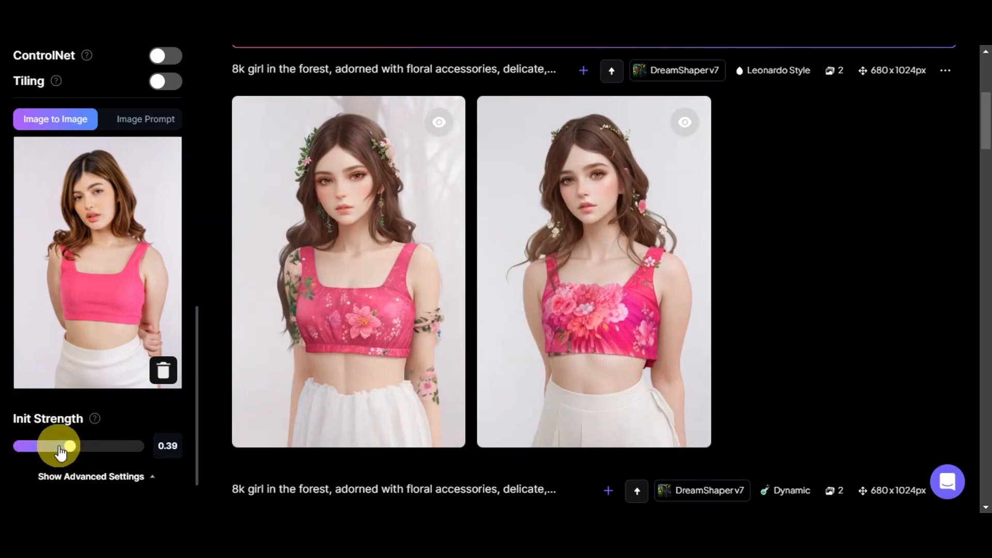
{"action": "scroll", "scroll_direction": "up", "scroll_amount": 3}
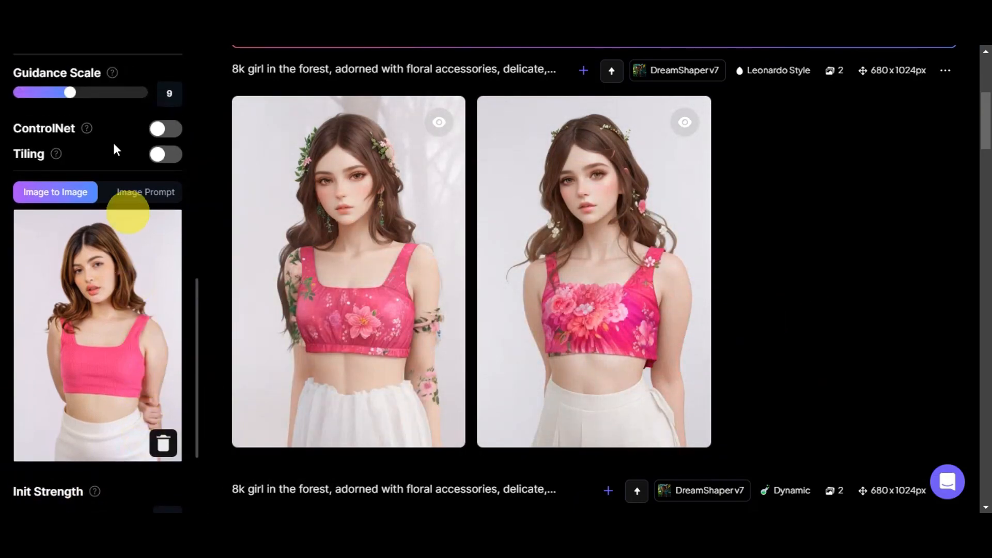
{"action": "scroll", "scroll_direction": "down", "scroll_amount": 3}
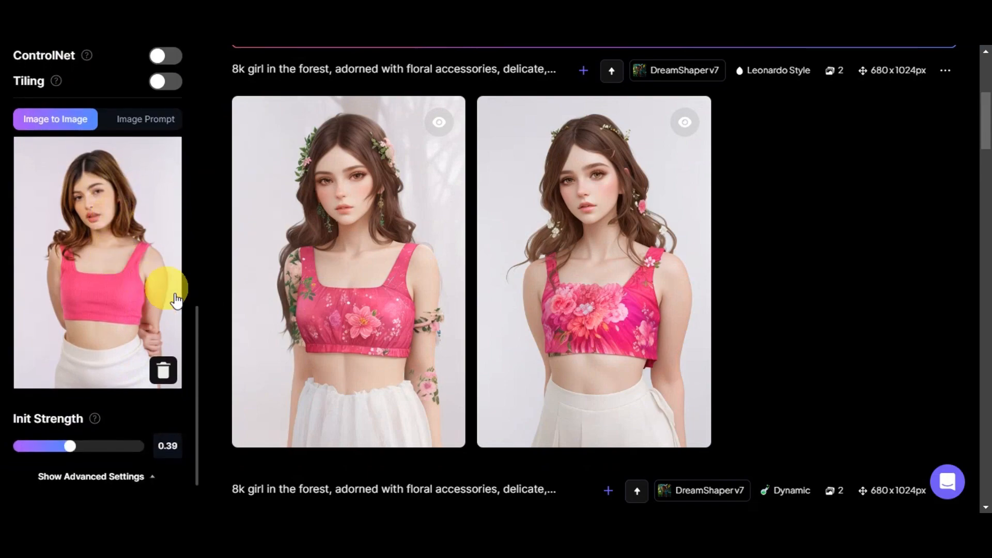
{"action": "mouse_move", "coordinate": [379, 241]}
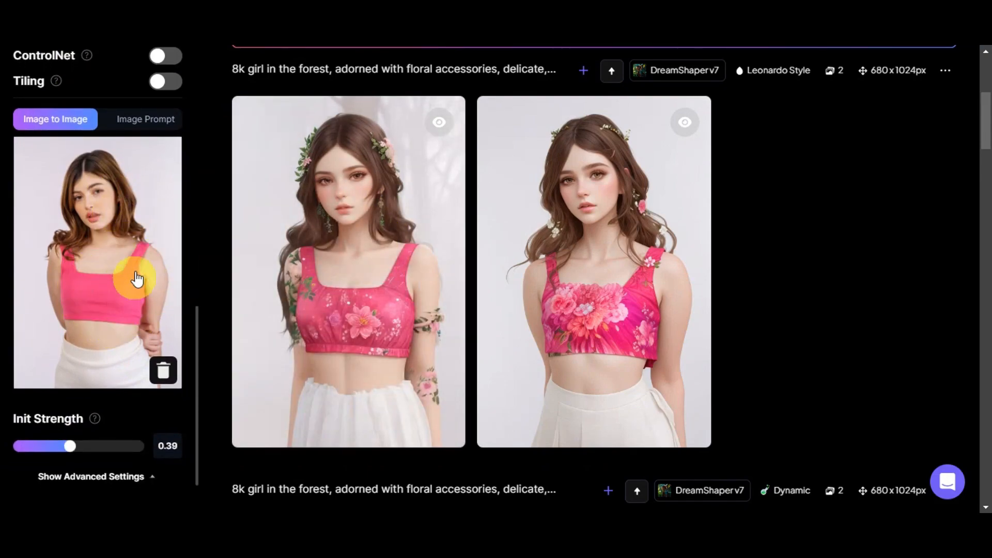
{"action": "mouse_move", "coordinate": [407, 333]}
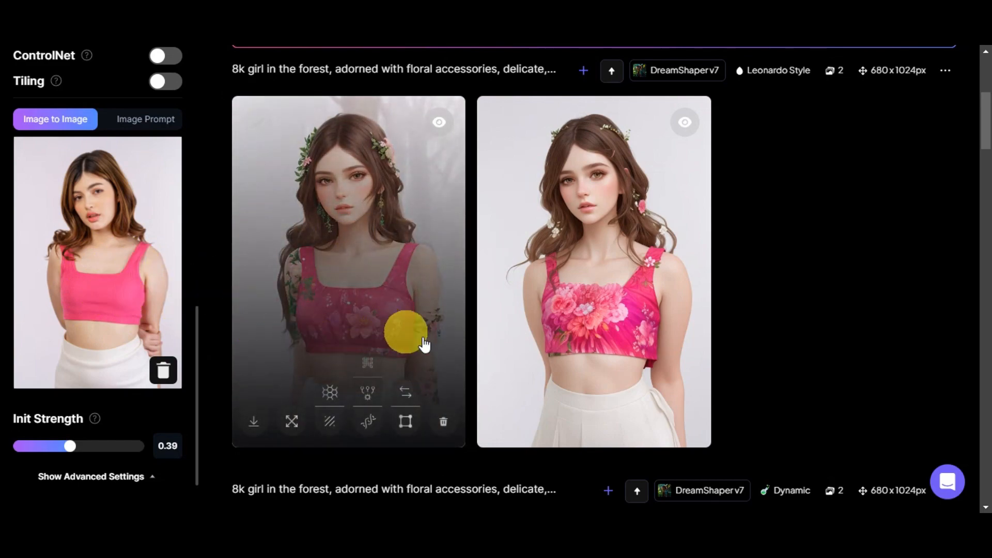
{"action": "mouse_move", "coordinate": [265, 259]}
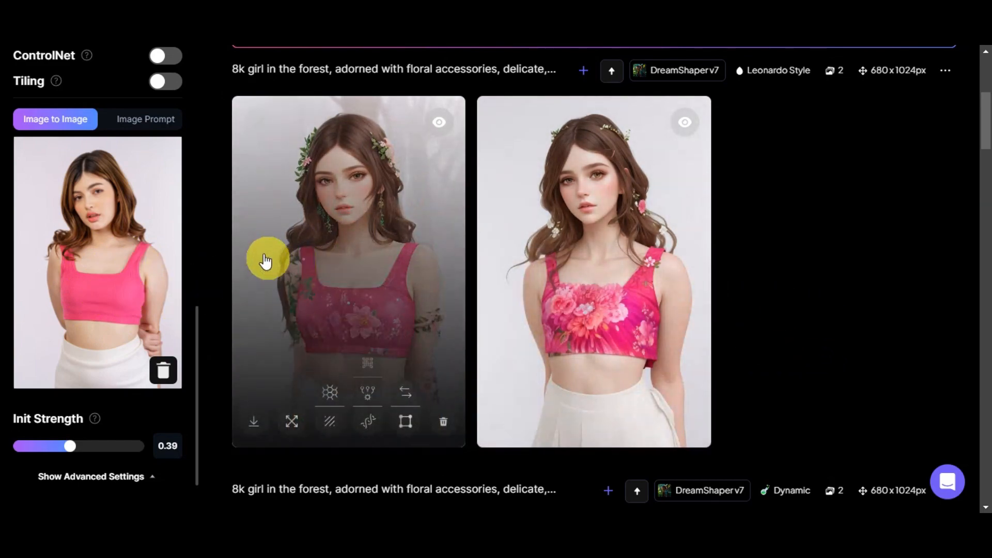
{"action": "mouse_move", "coordinate": [57, 228]}
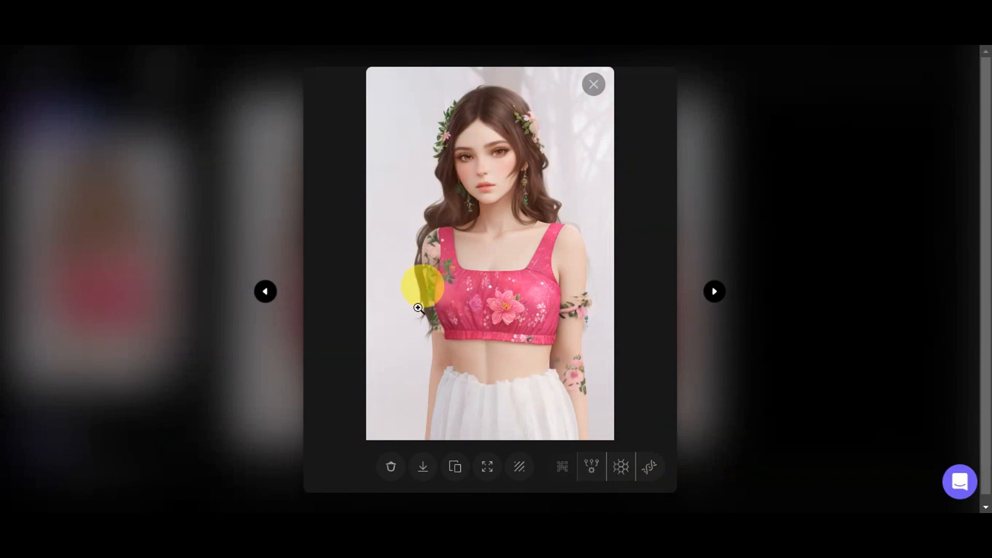
{"action": "mouse_move", "coordinate": [714, 300]}
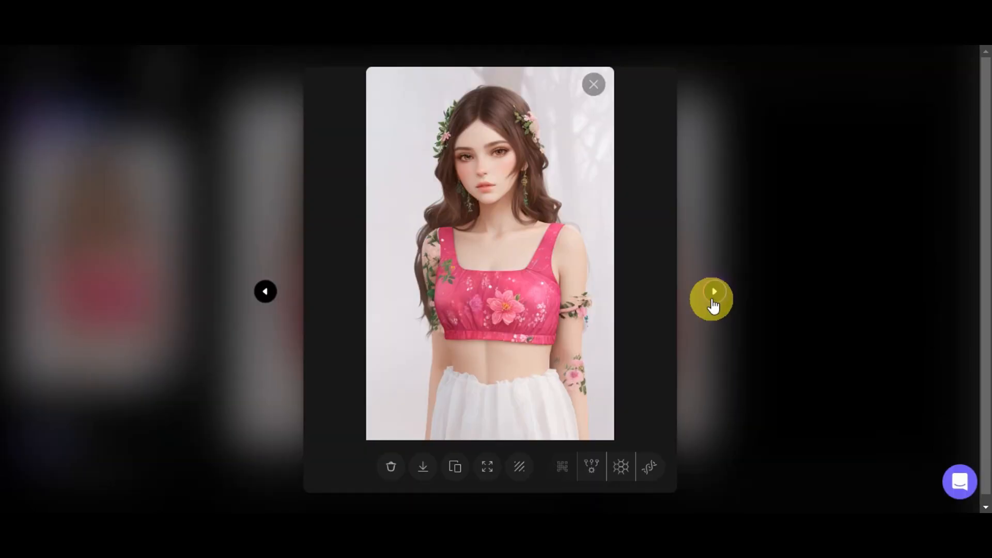
Advance the enlarged viewer to the second pink-top floral portrait.
{"action": "left_click", "coordinate": [713, 291]}
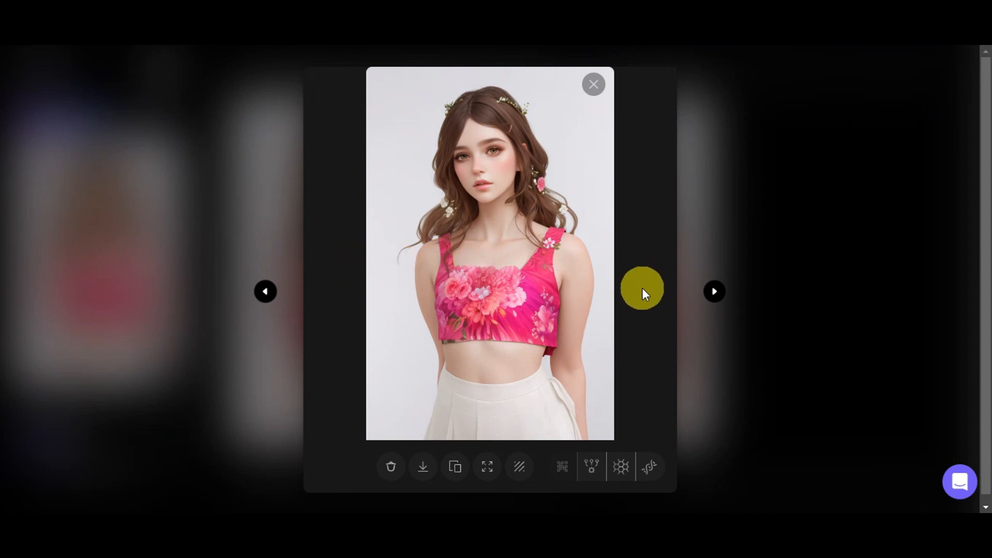
{"action": "mouse_move", "coordinate": [776, 286]}
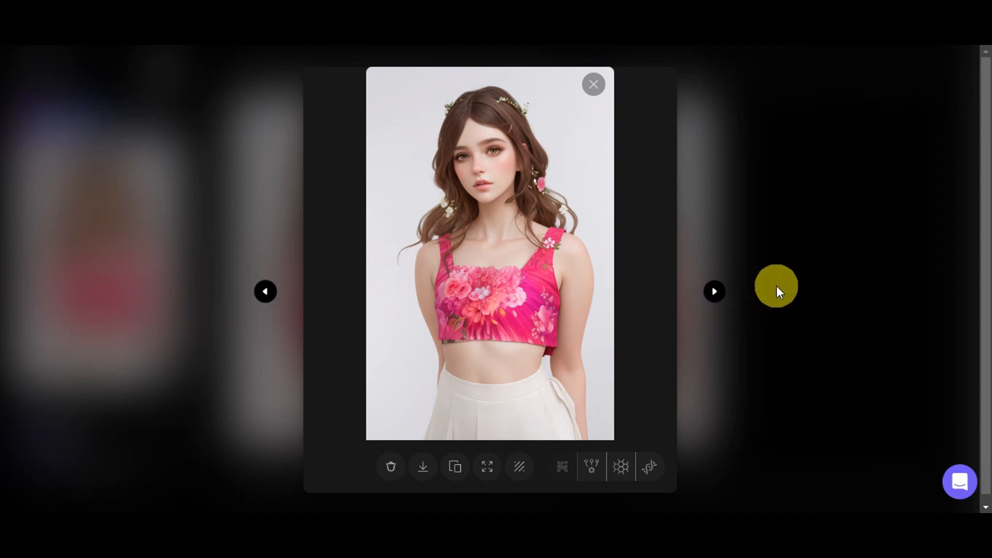